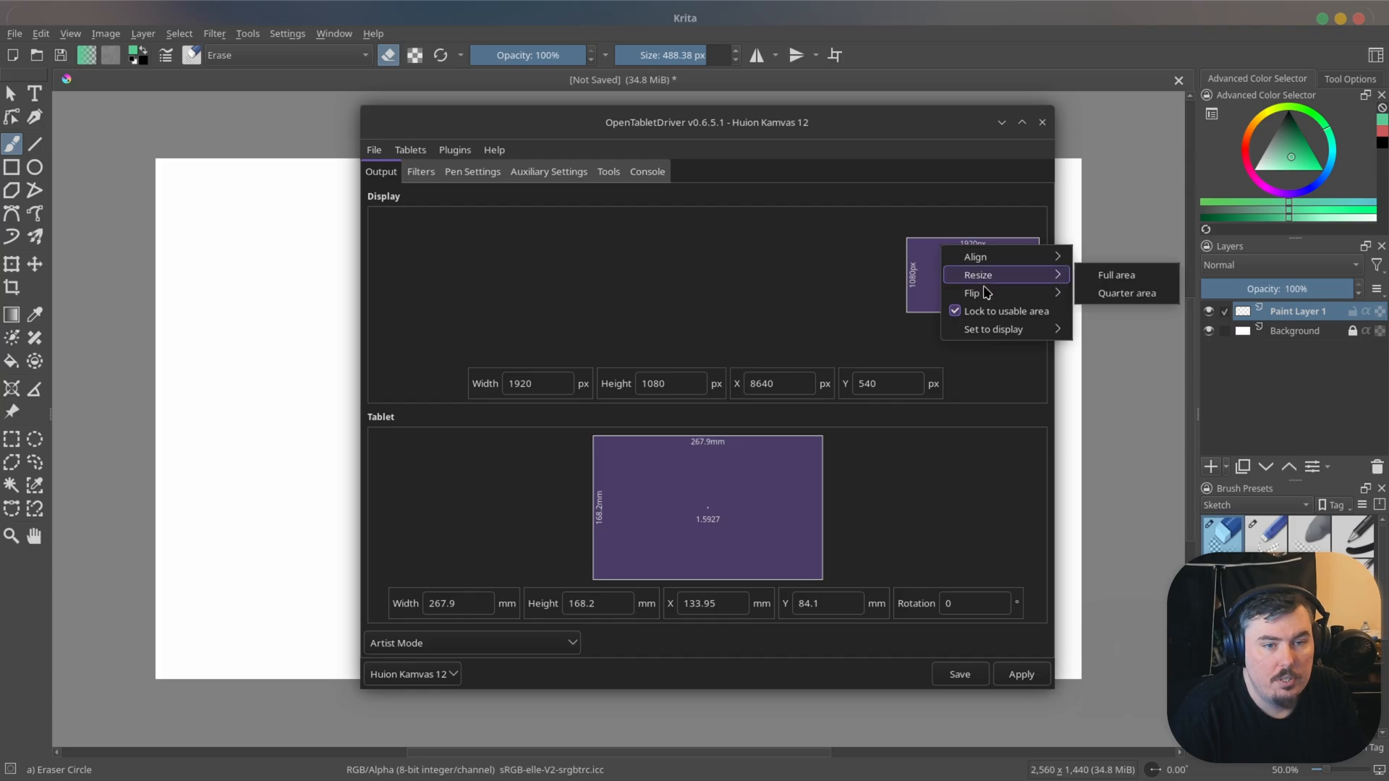
mouse_move(991, 293)
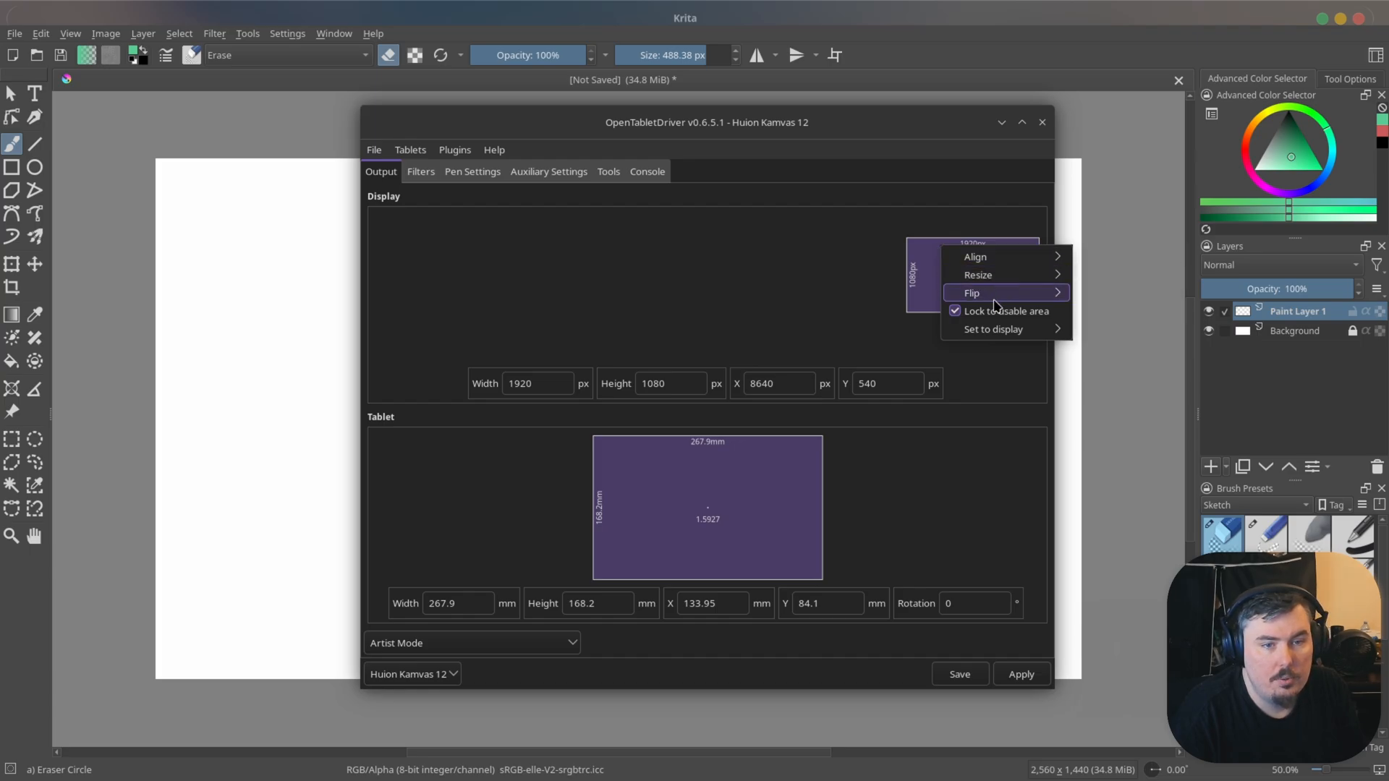
mouse_move(1006, 311)
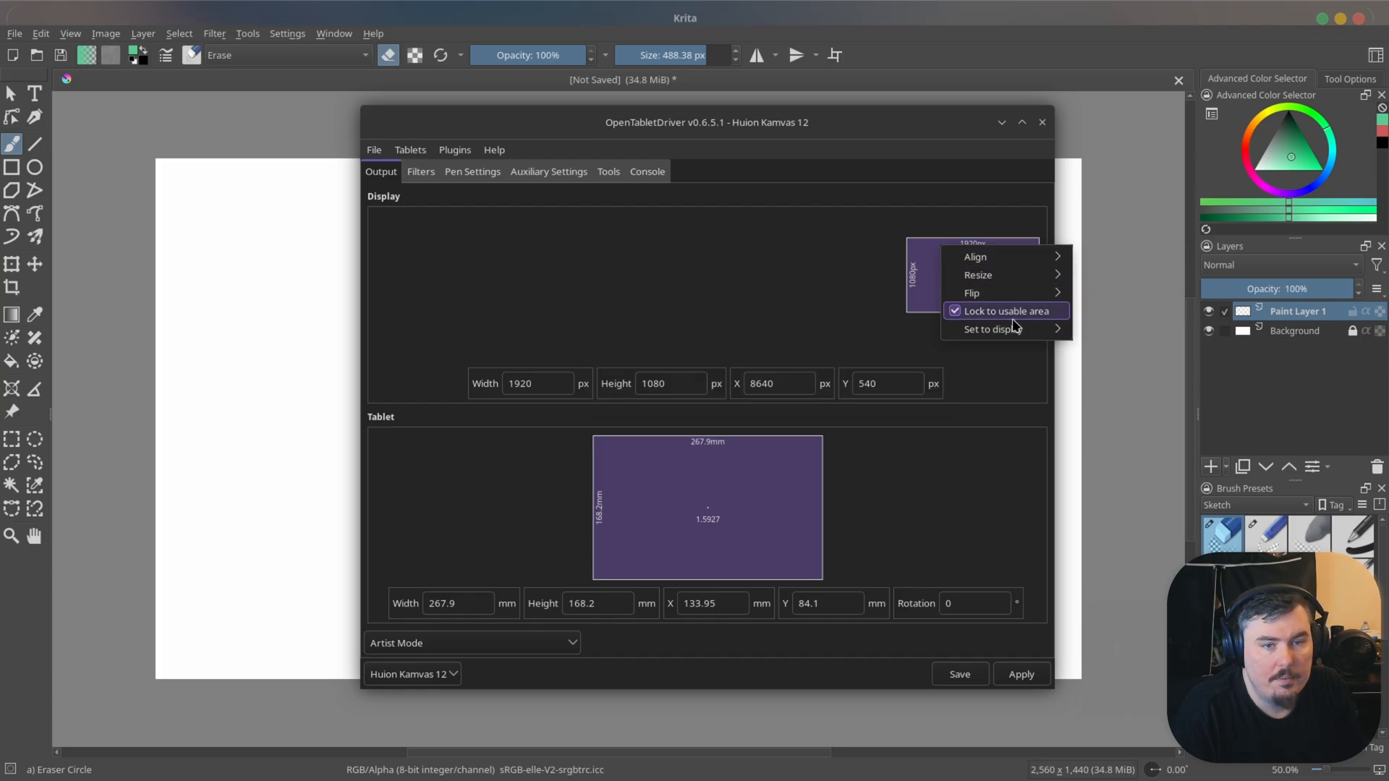
- Make first practice attempts at a round nose circle with a nostril curve beneath
left_click(992, 328)
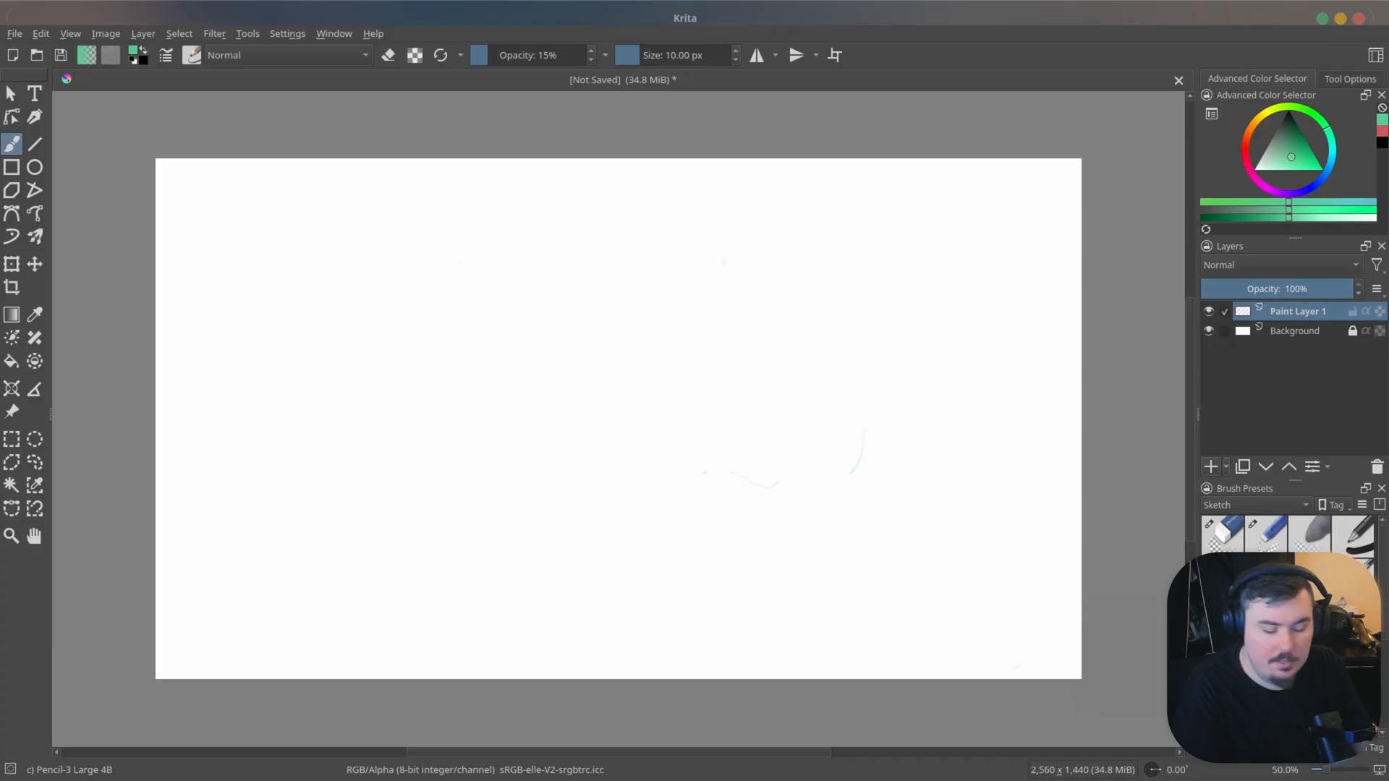
left_click_drag(355, 262, 344, 330)
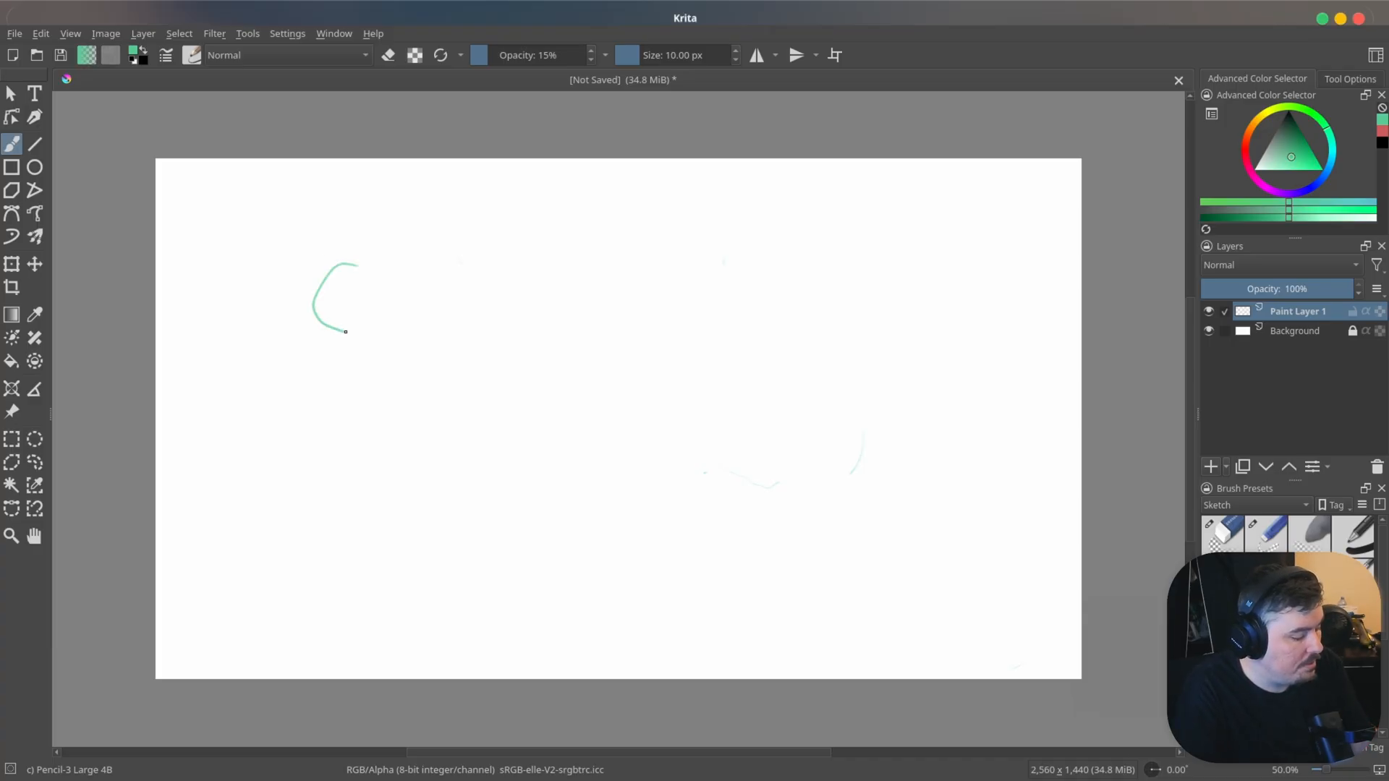
left_click_drag(346, 331, 365, 264)
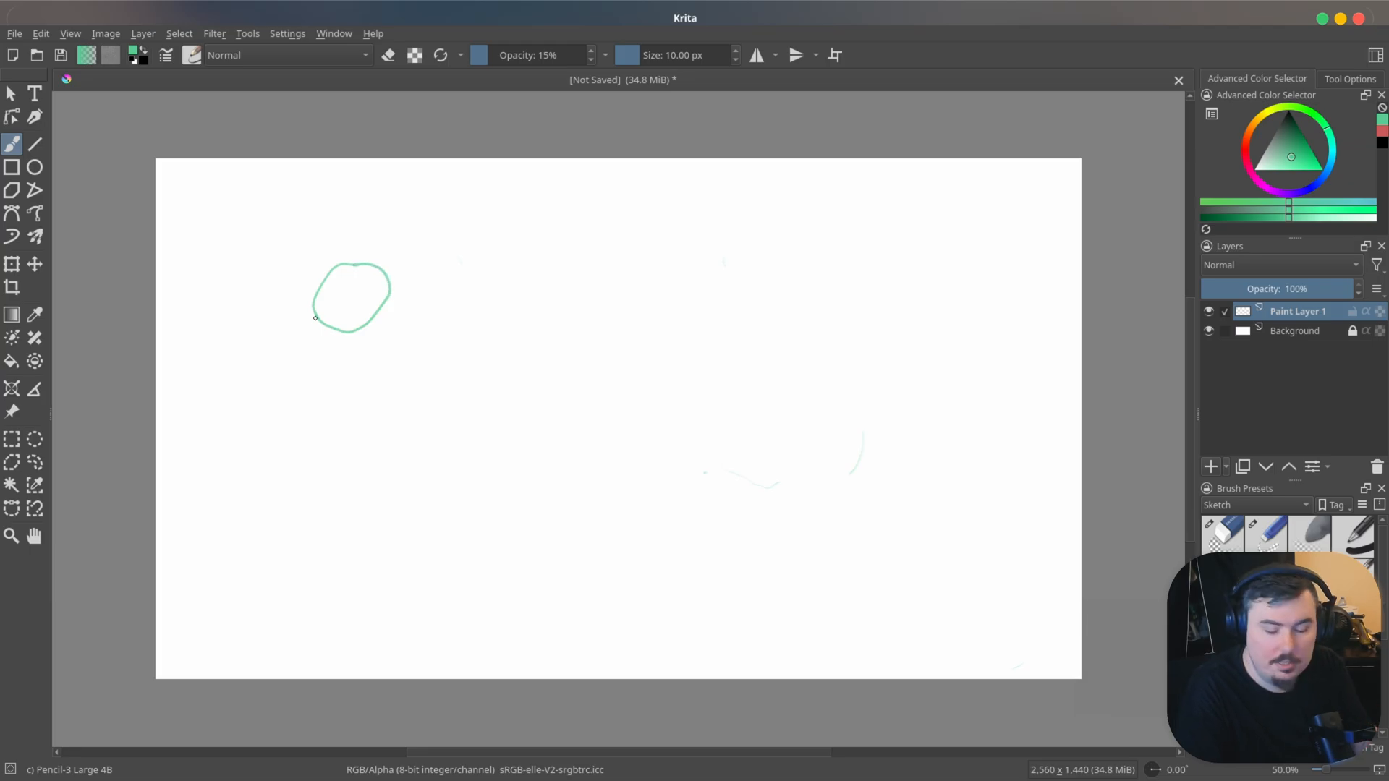
left_click_drag(315, 319, 351, 330)
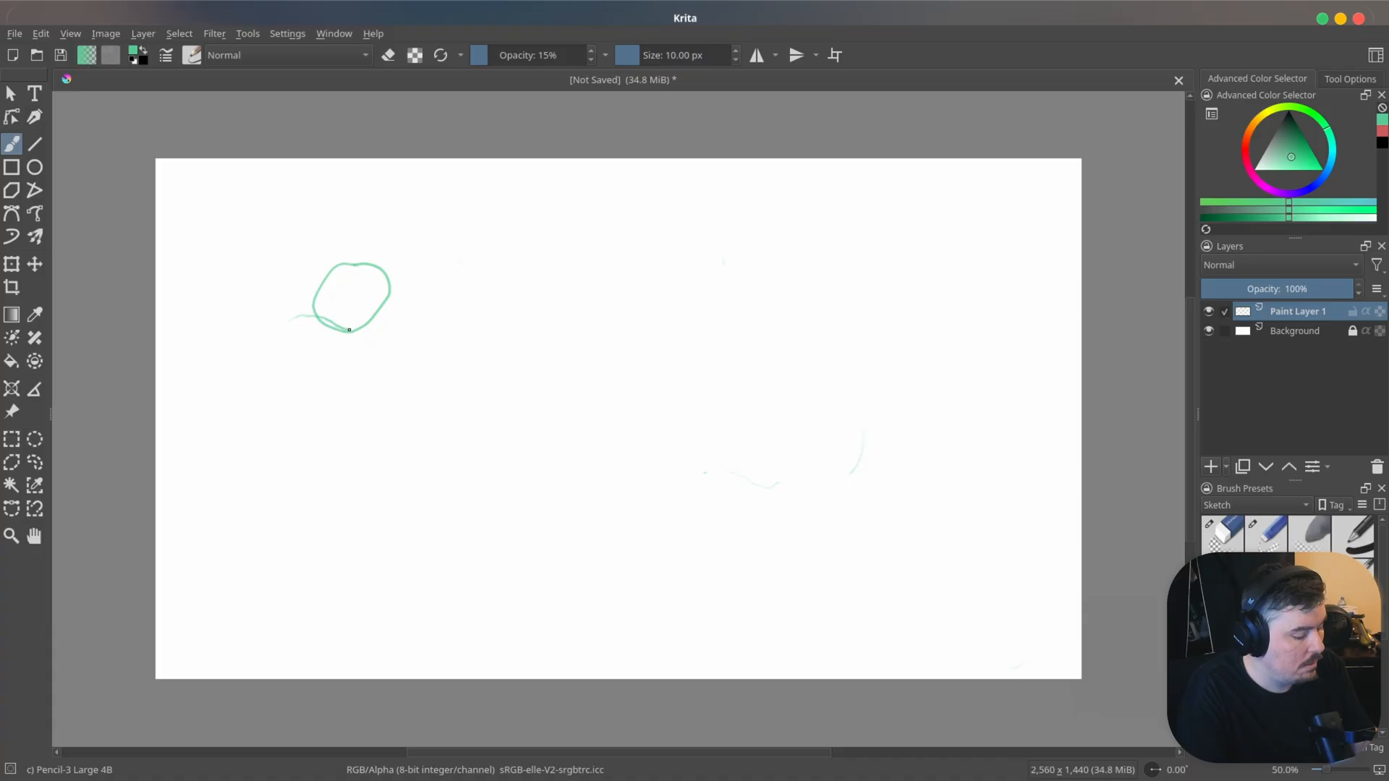
left_click_drag(348, 329, 407, 291)
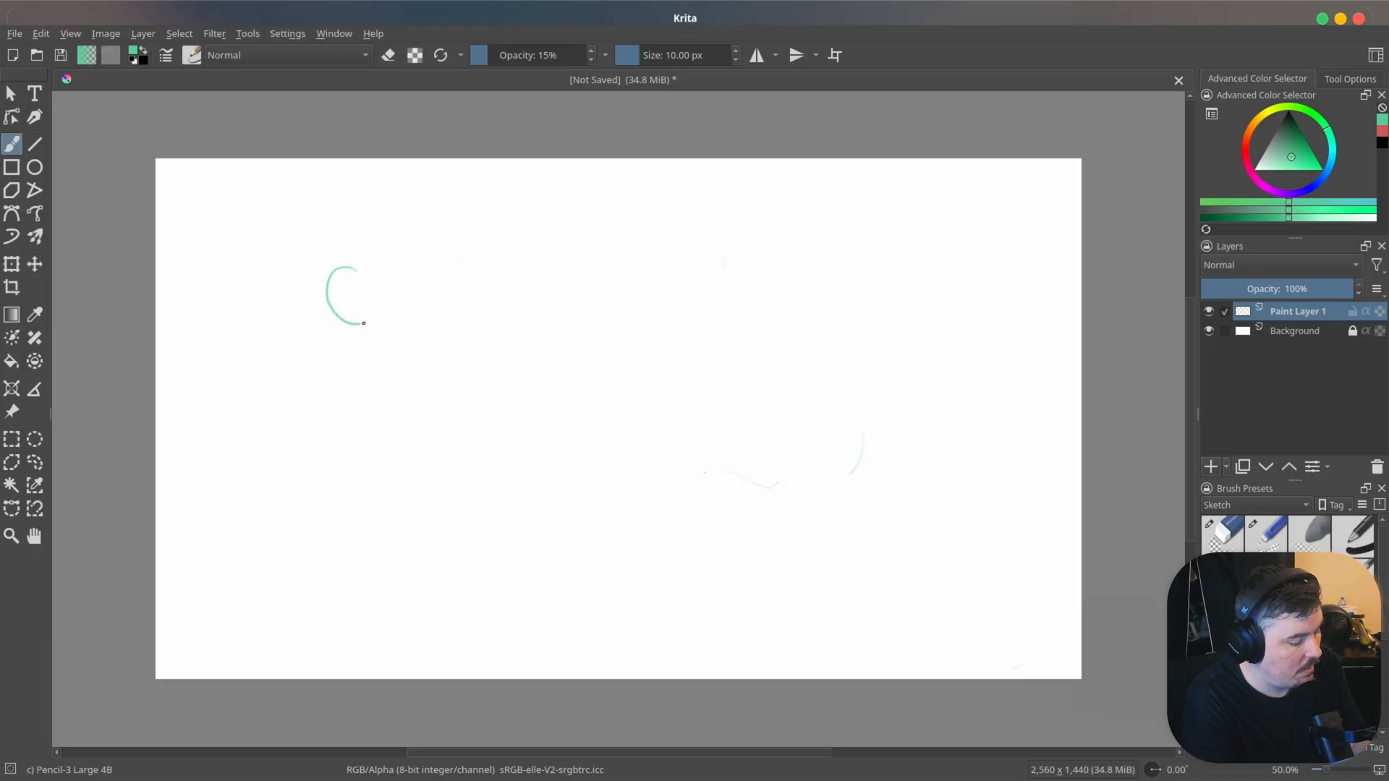
left_click_drag(363, 321, 317, 321)
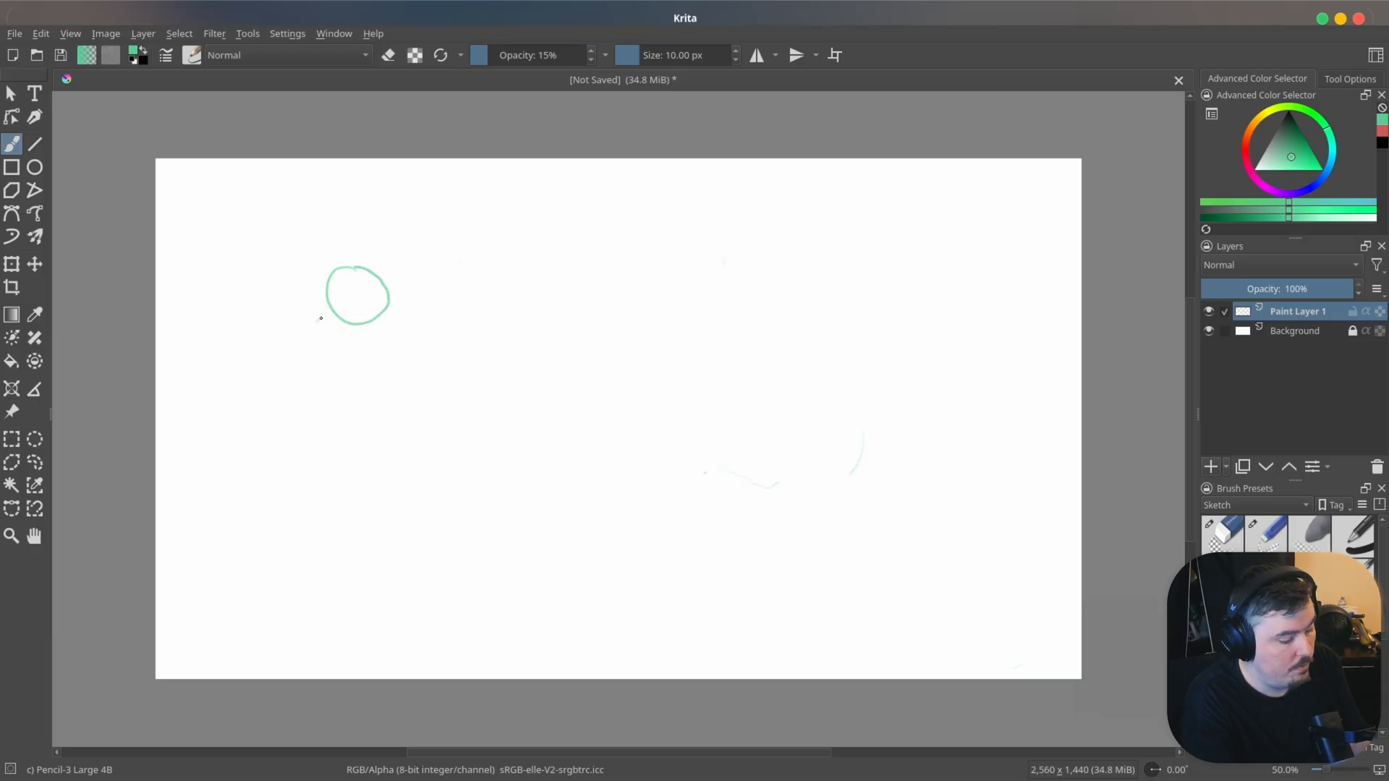
left_click_drag(320, 317, 407, 317)
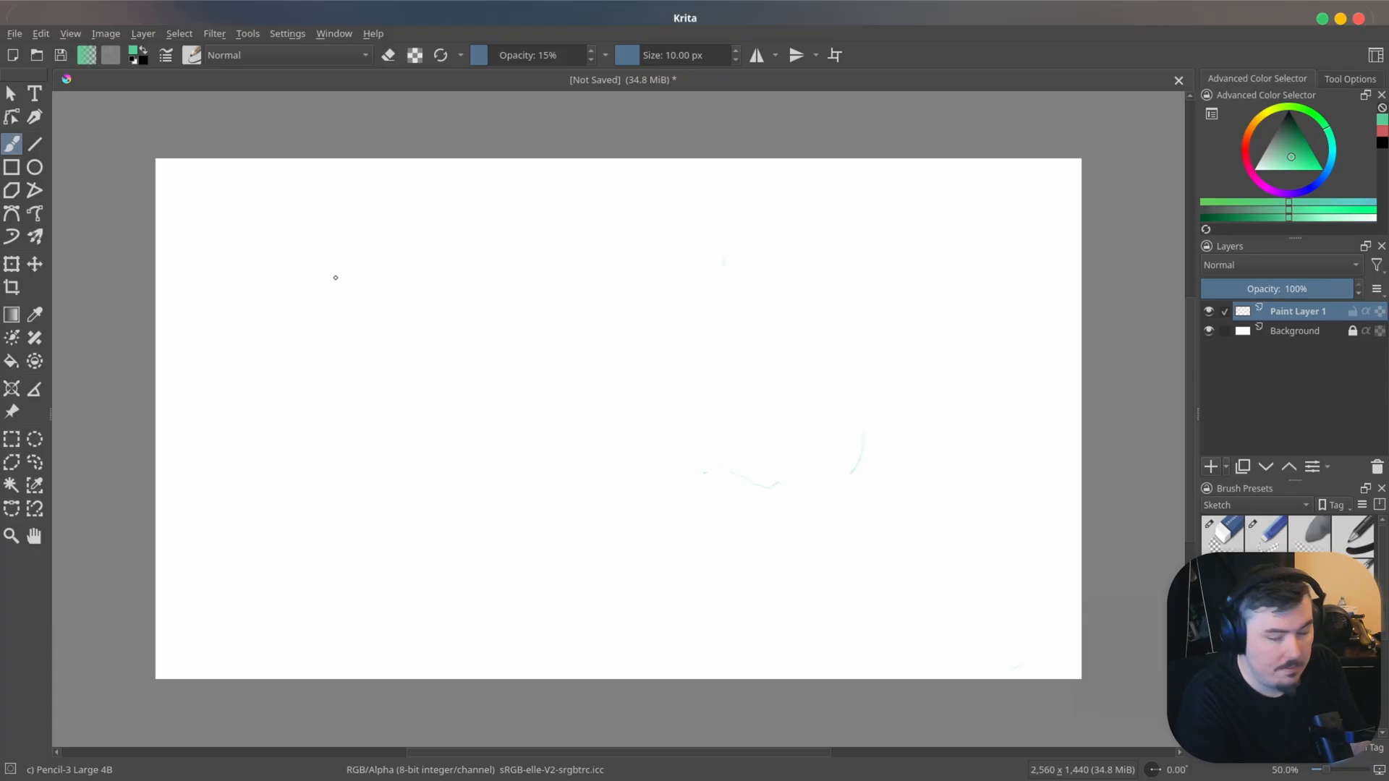
- Draw the round nose bulb, a curved base line under it, and both nostril wings
left_click_drag(335, 257, 376, 304)
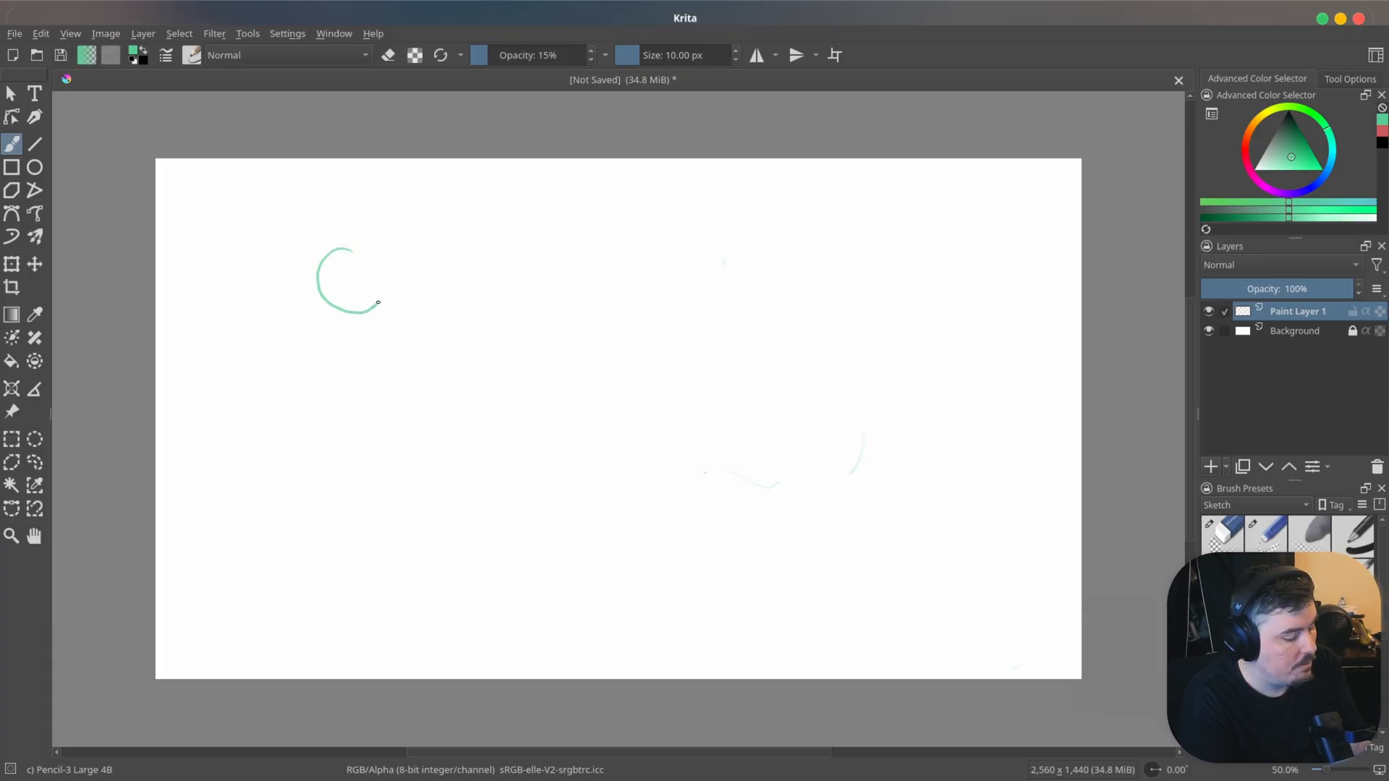
left_click_drag(376, 304, 314, 295)
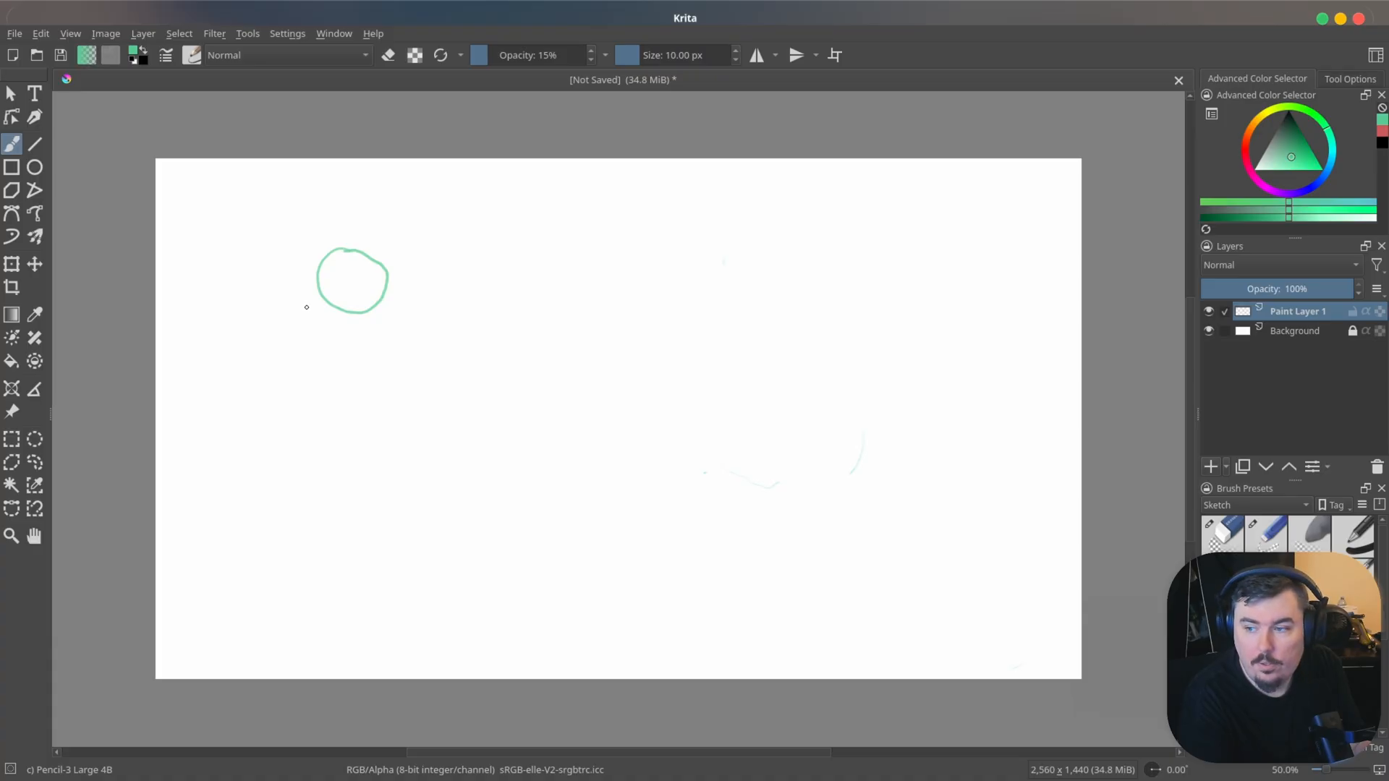
left_click_drag(307, 308, 330, 306)
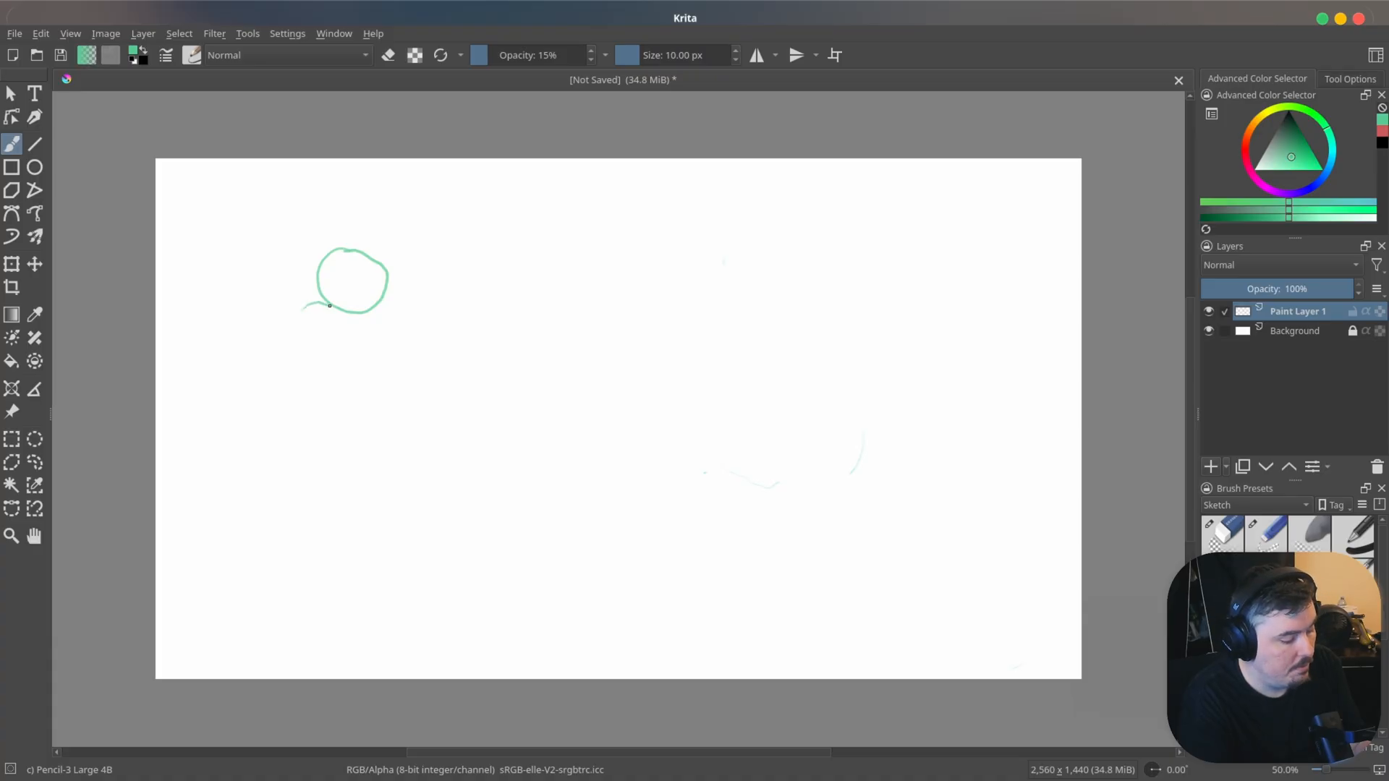
left_click_drag(327, 305, 411, 297)
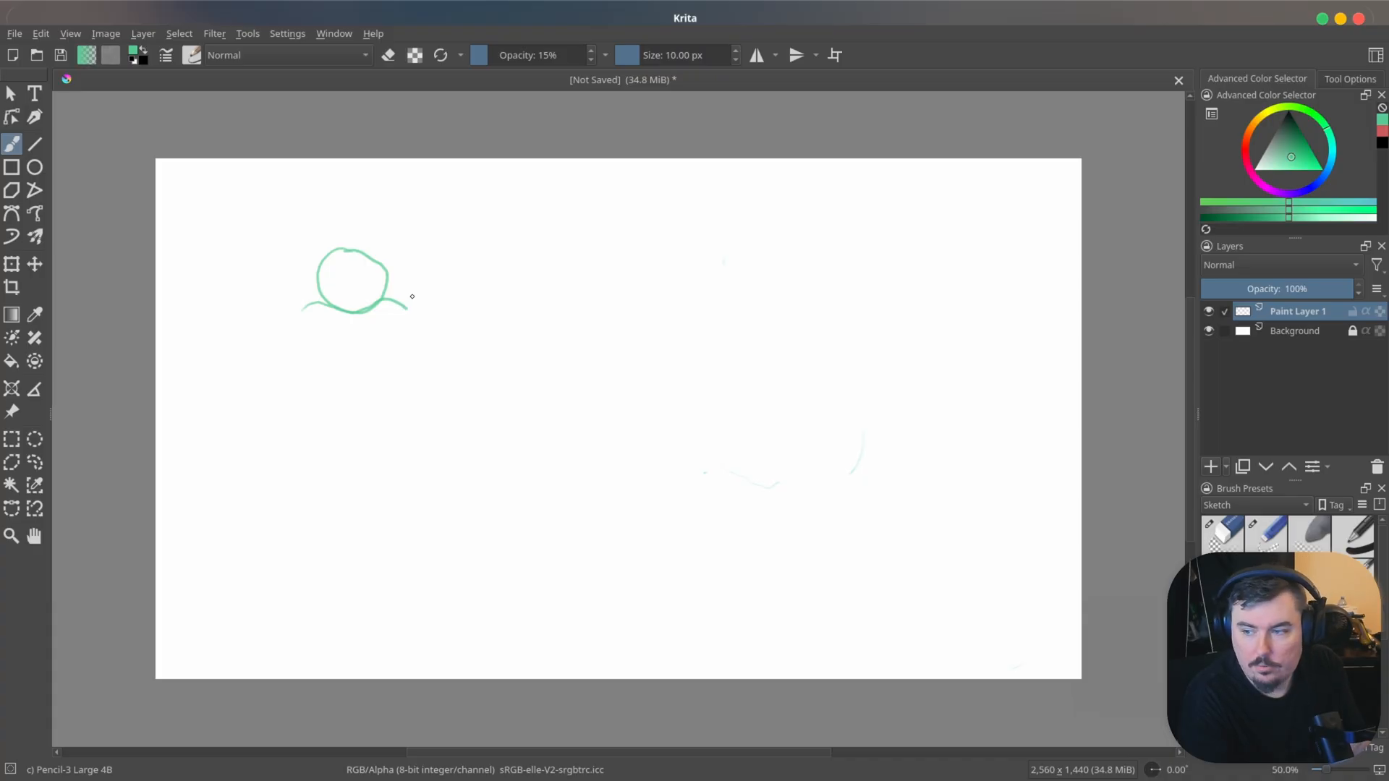
mouse_move(305, 265)
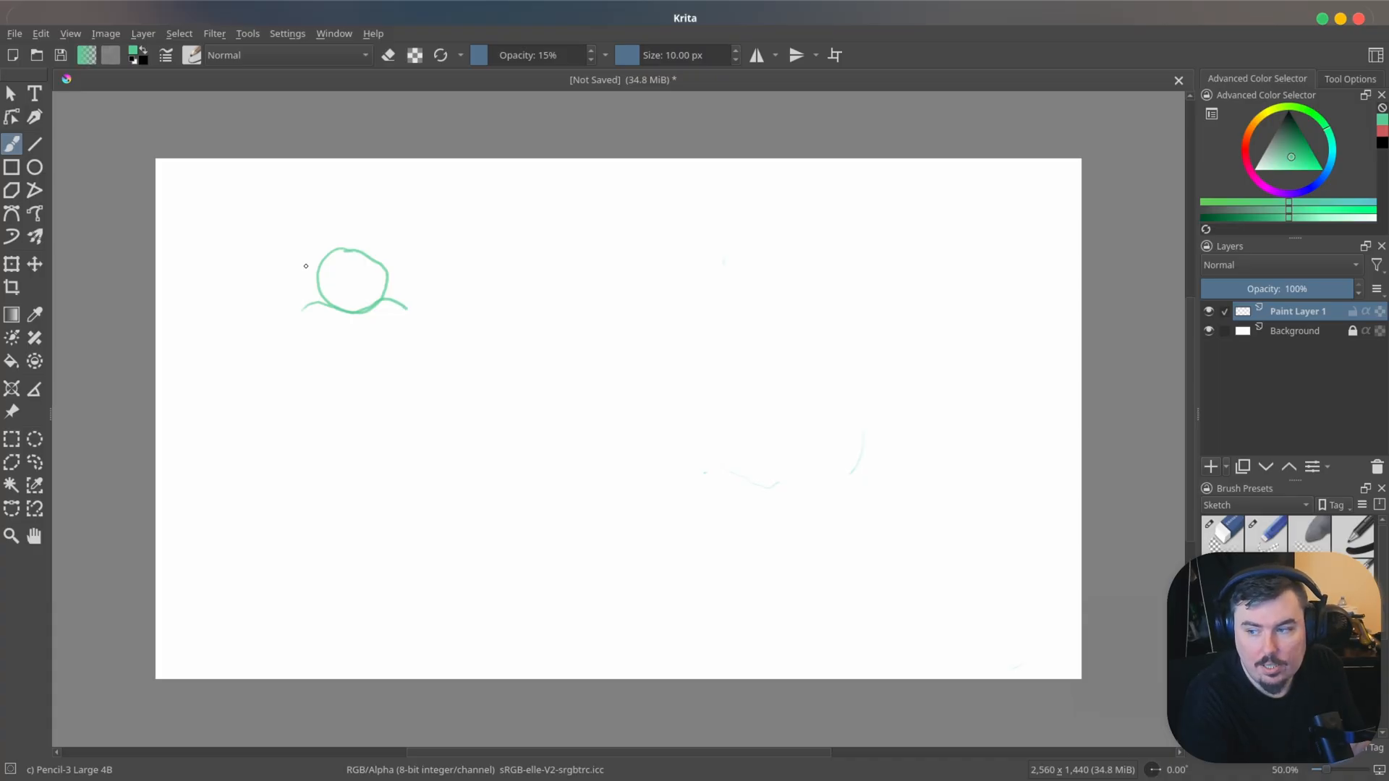
left_click_drag(305, 265, 305, 319)
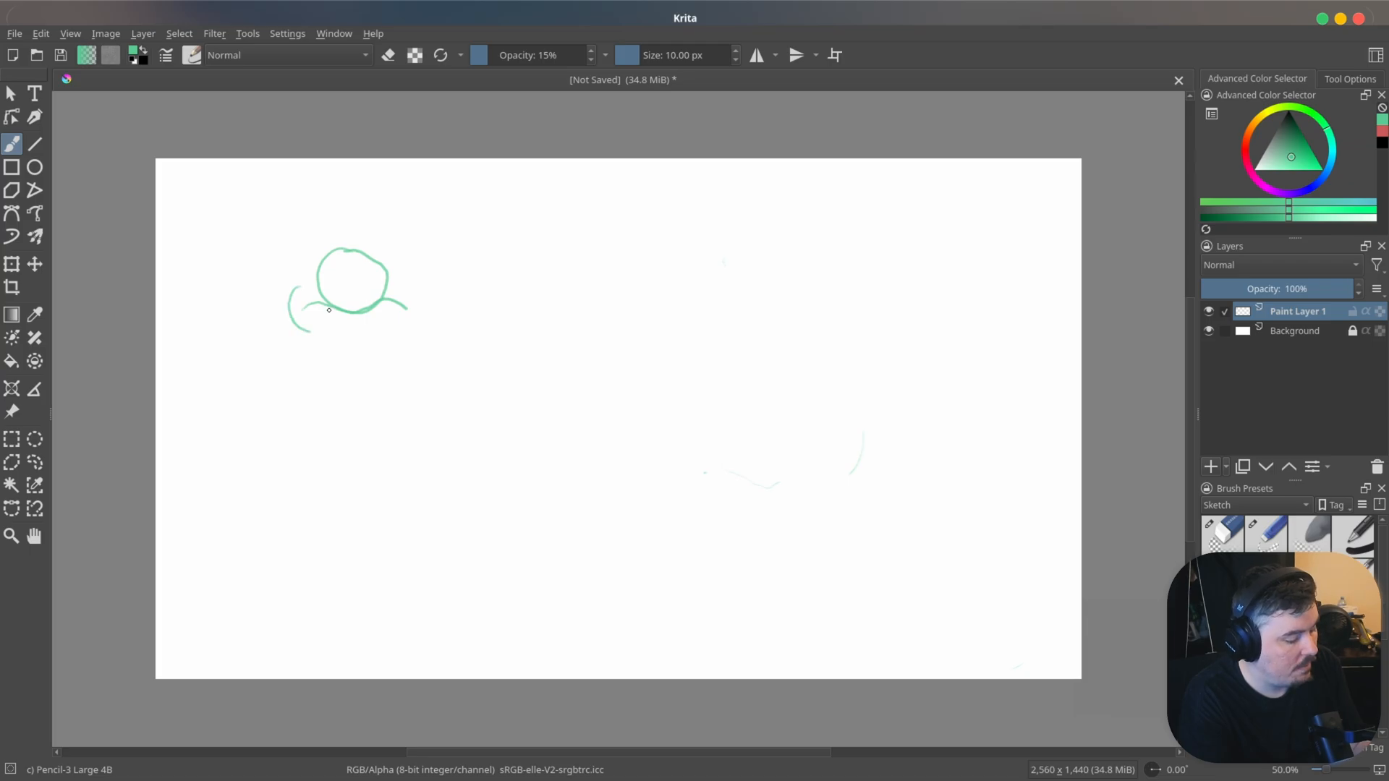
left_click_drag(398, 275, 417, 328)
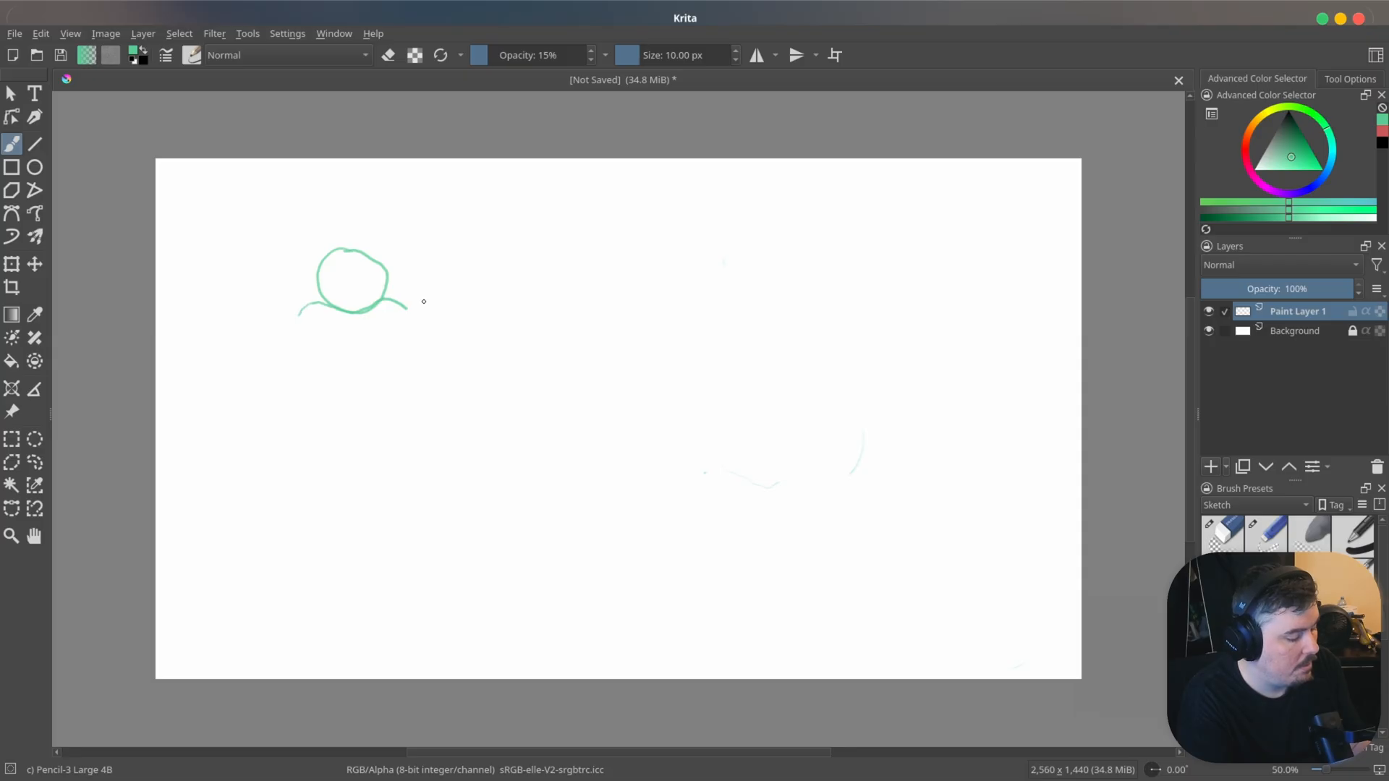
mouse_move(402, 280)
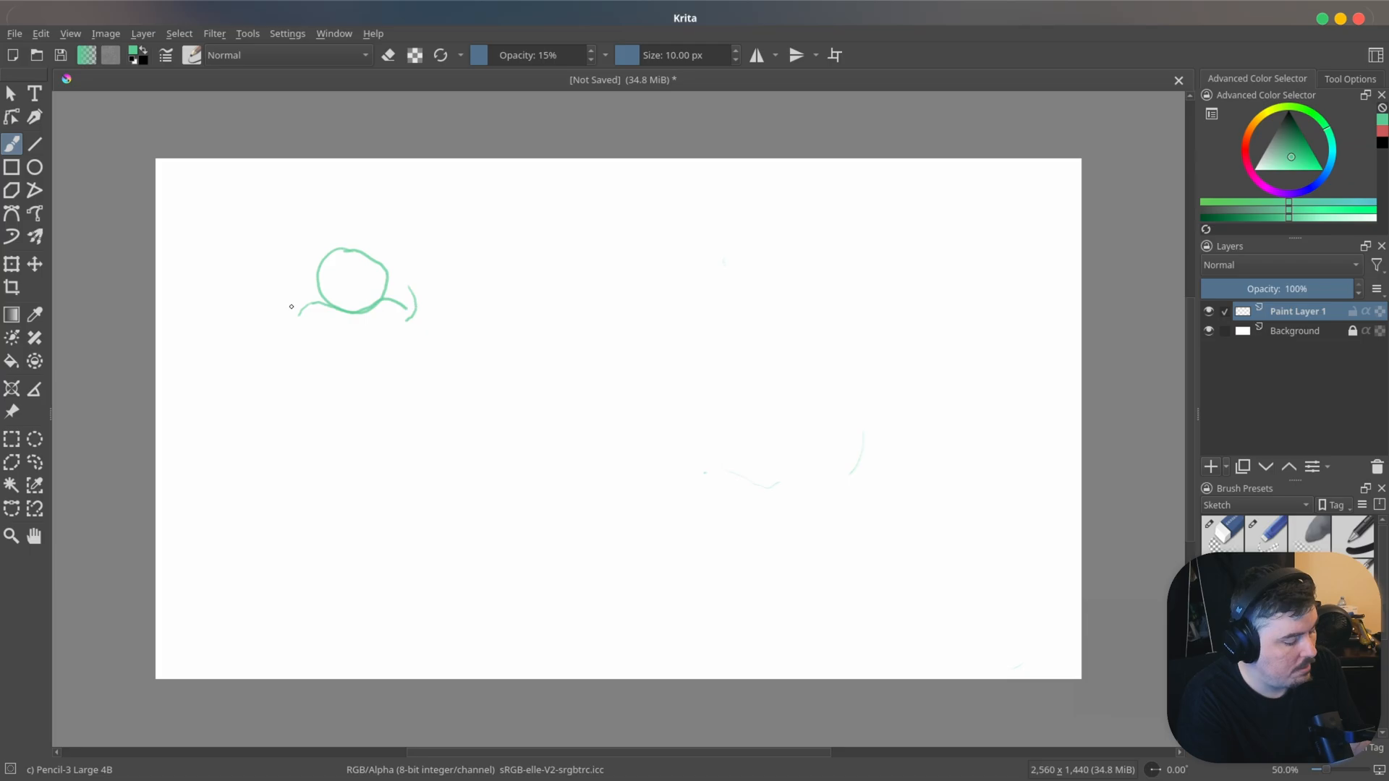
left_click_drag(291, 305, 306, 319)
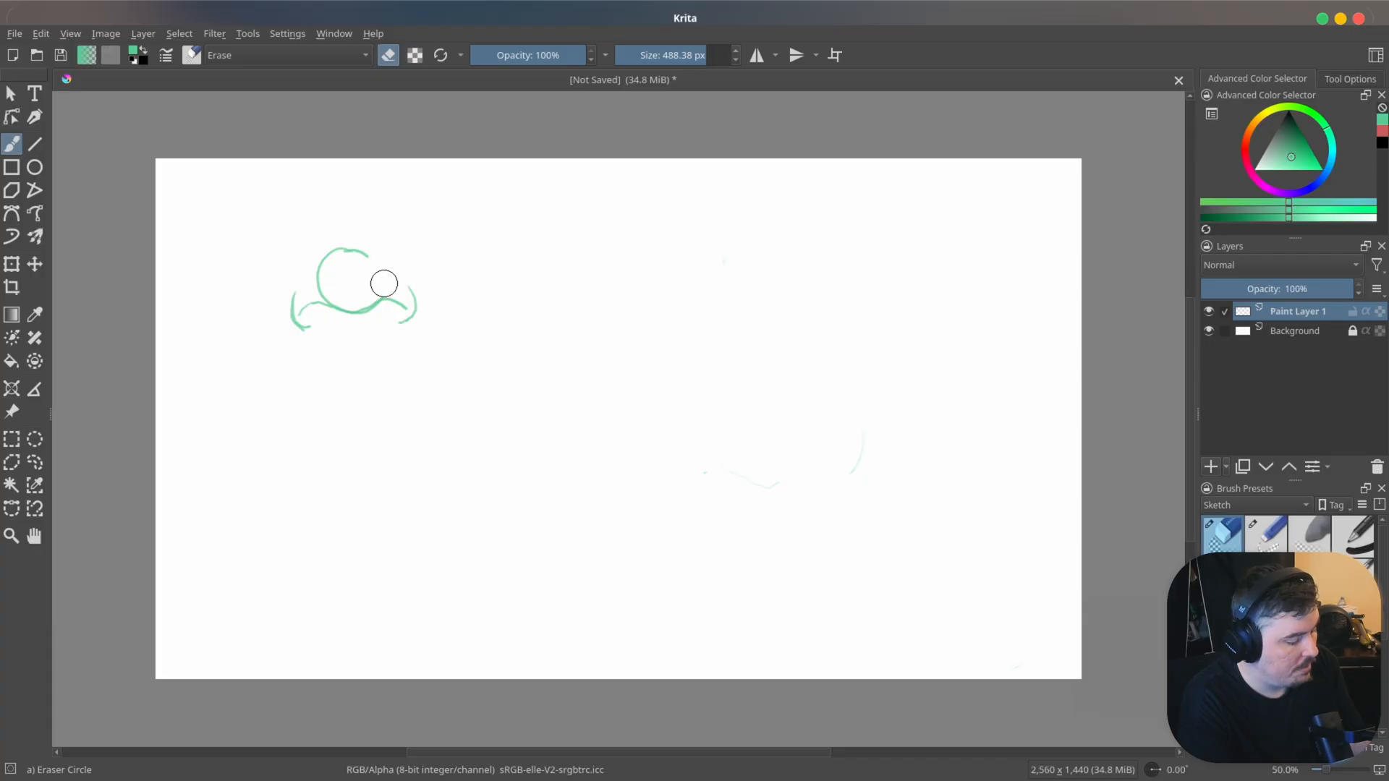
- Erase the nose bulb and base, sketch a row of practice curves, then erase them all
left_click_drag(384, 284, 332, 273)
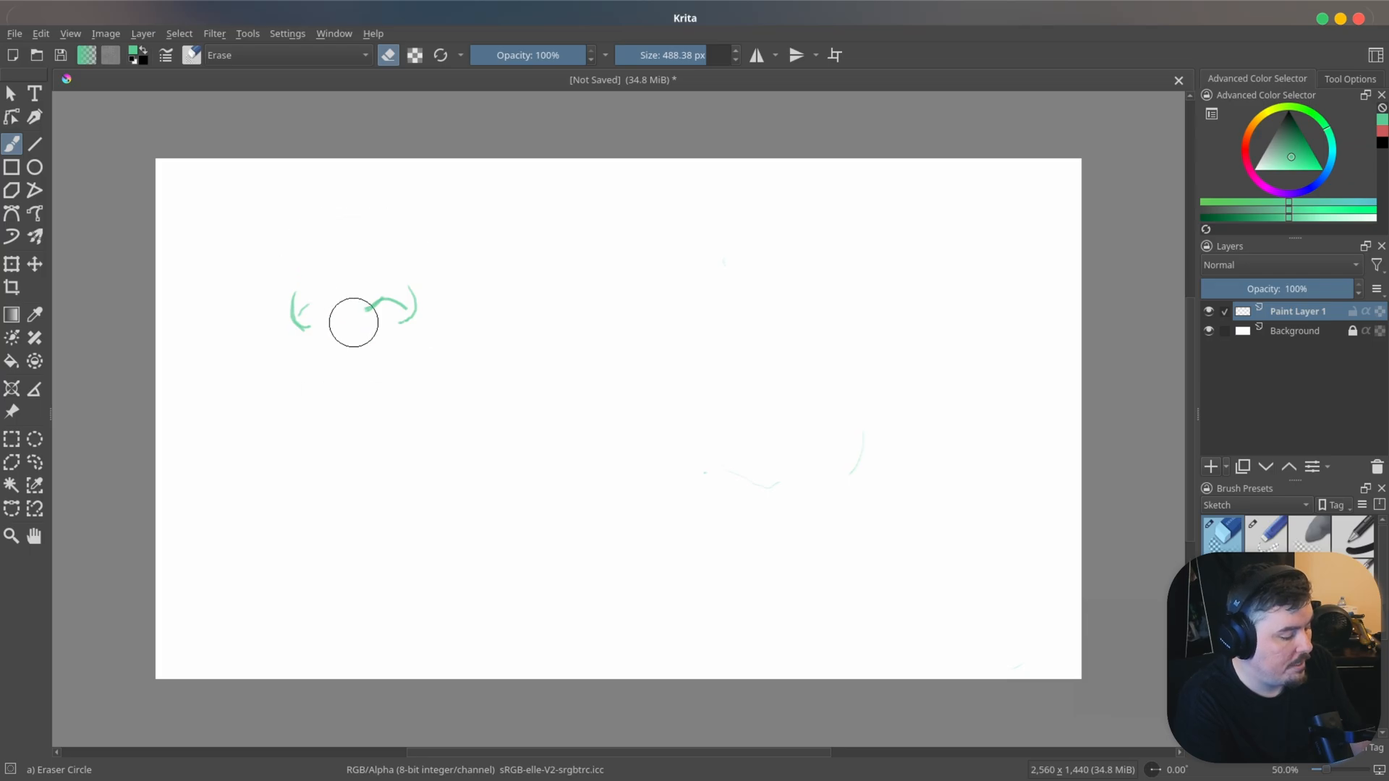
left_click_drag(372, 305, 407, 319)
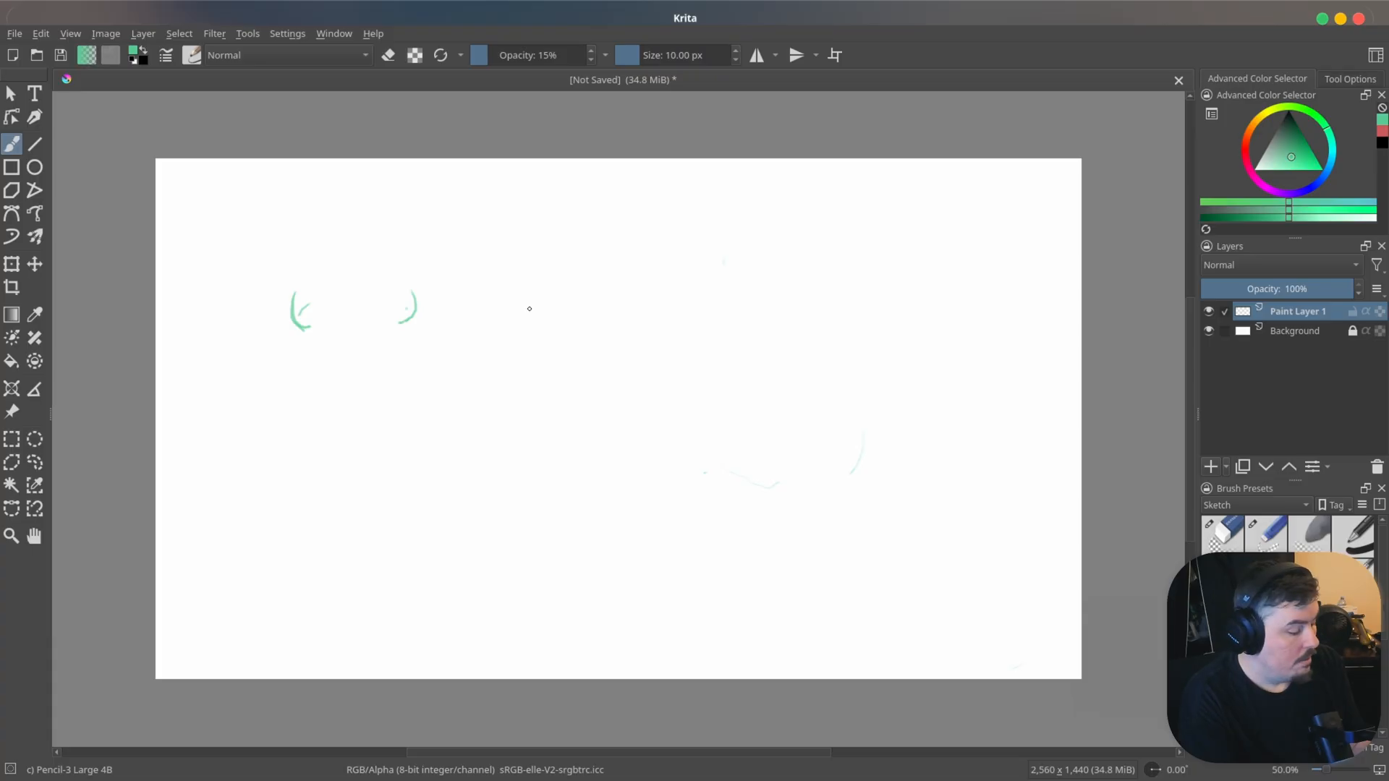
left_click_drag(529, 308, 517, 350)
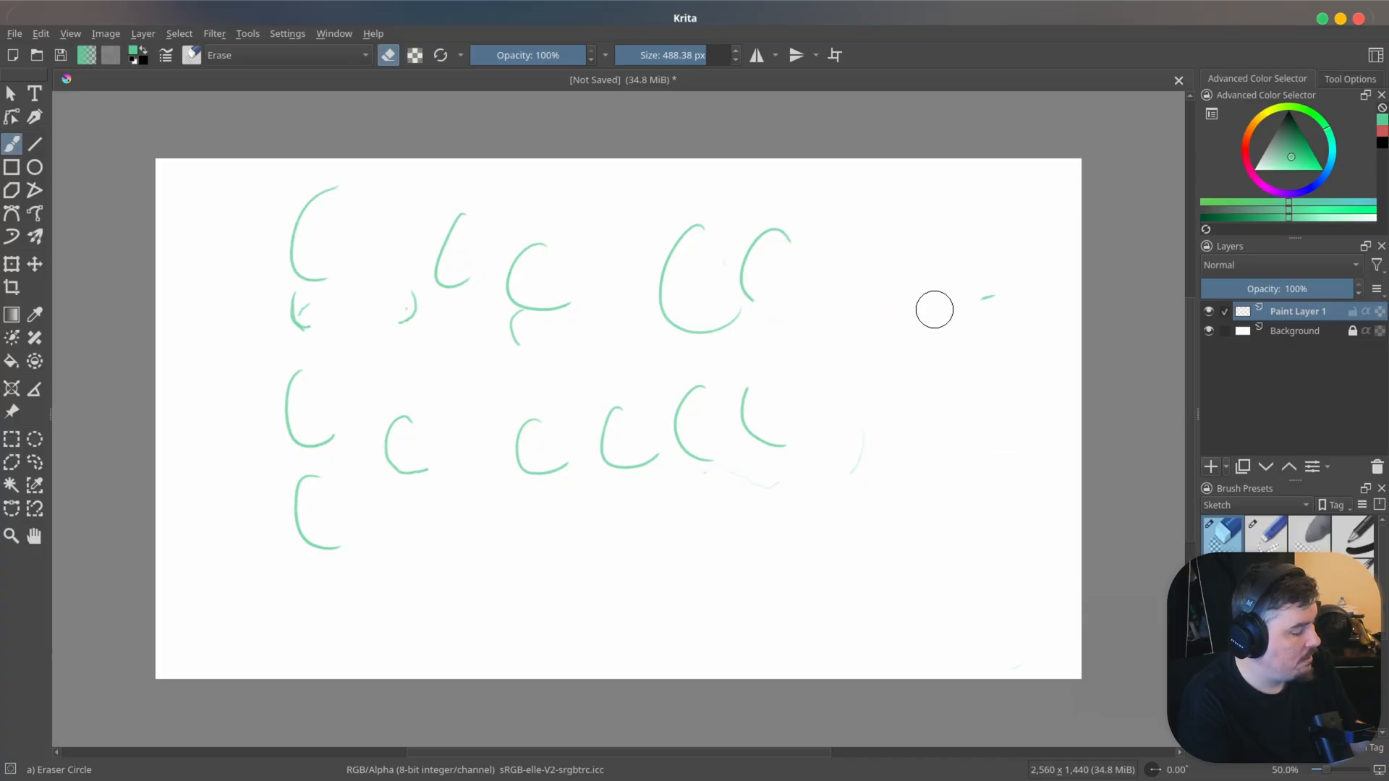
left_click_drag(934, 309, 374, 455)
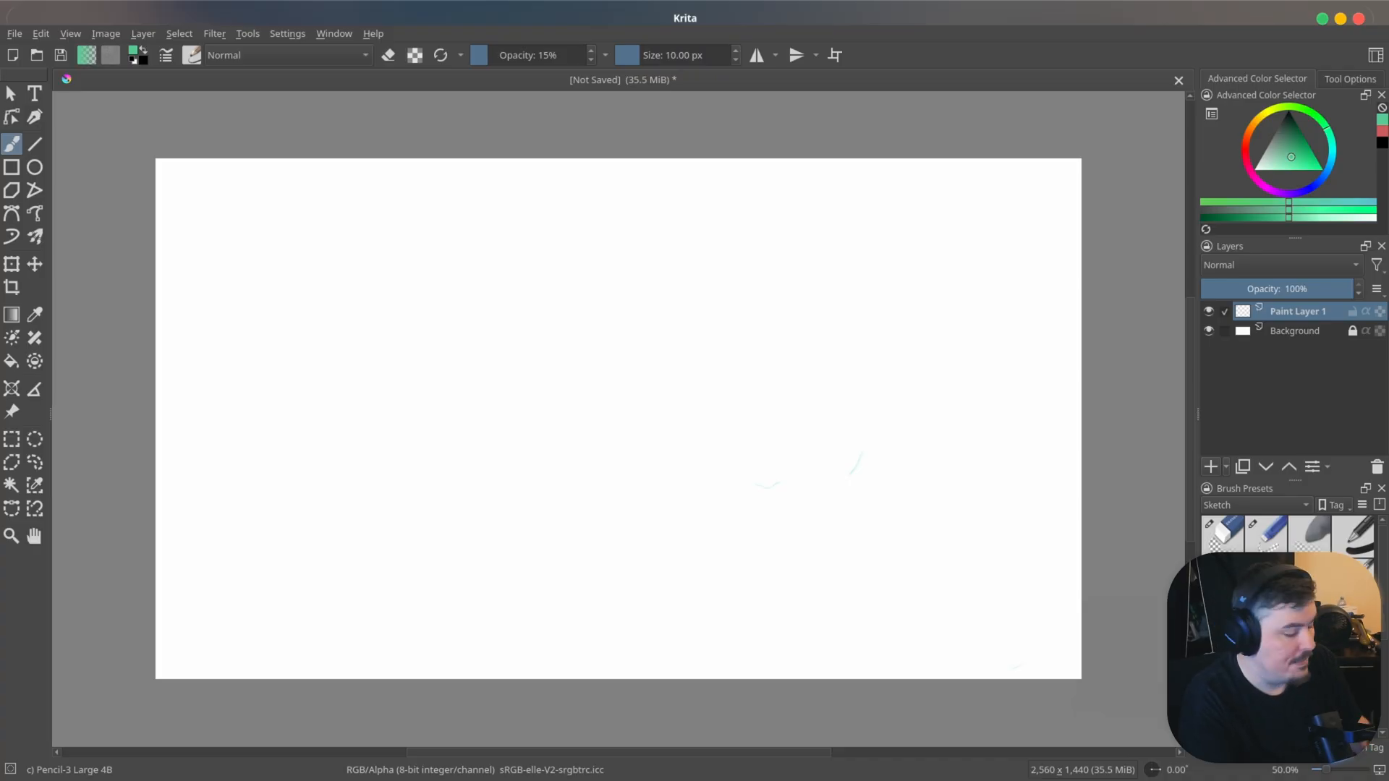
- Draw a wavy nostril line with curled ends, plus left and right bridge strokes above
left_click_drag(406, 375, 467, 386)
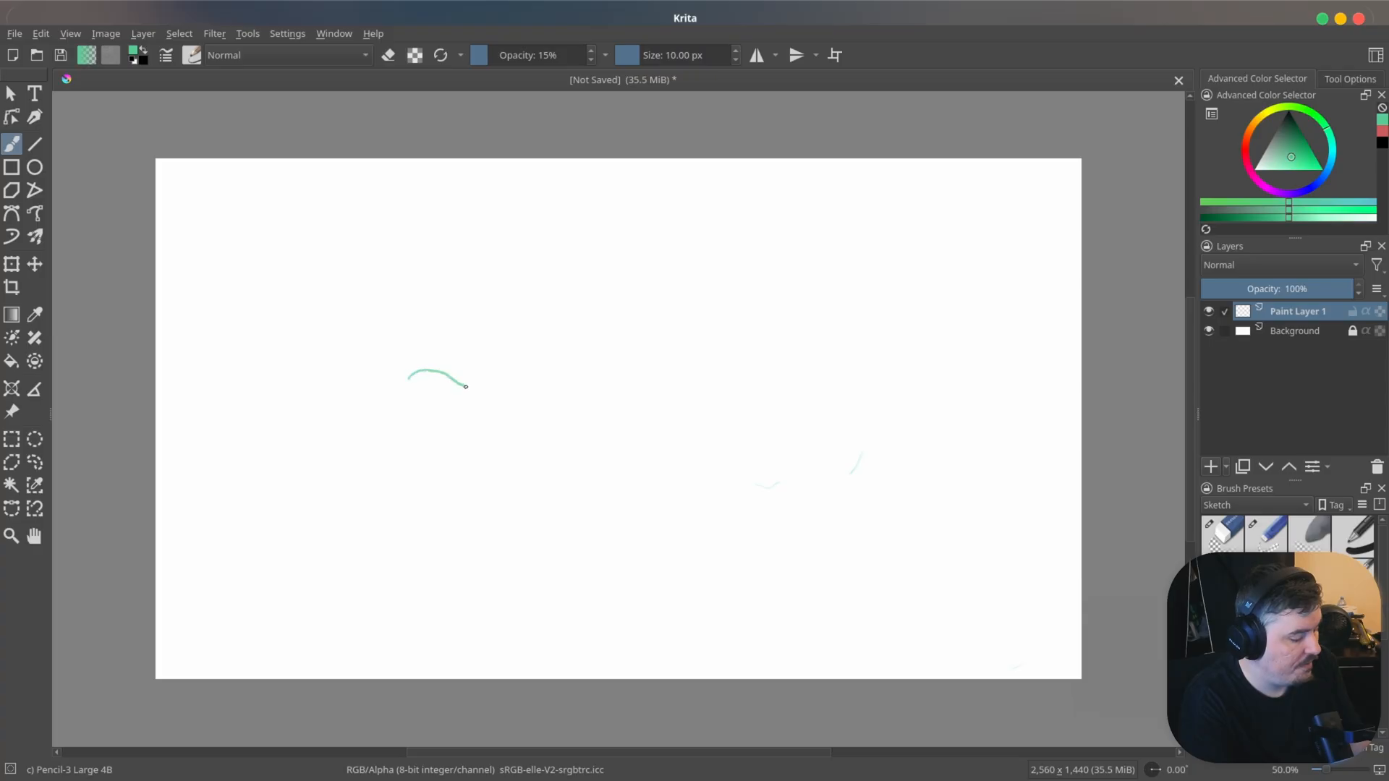
left_click_drag(465, 386, 545, 370)
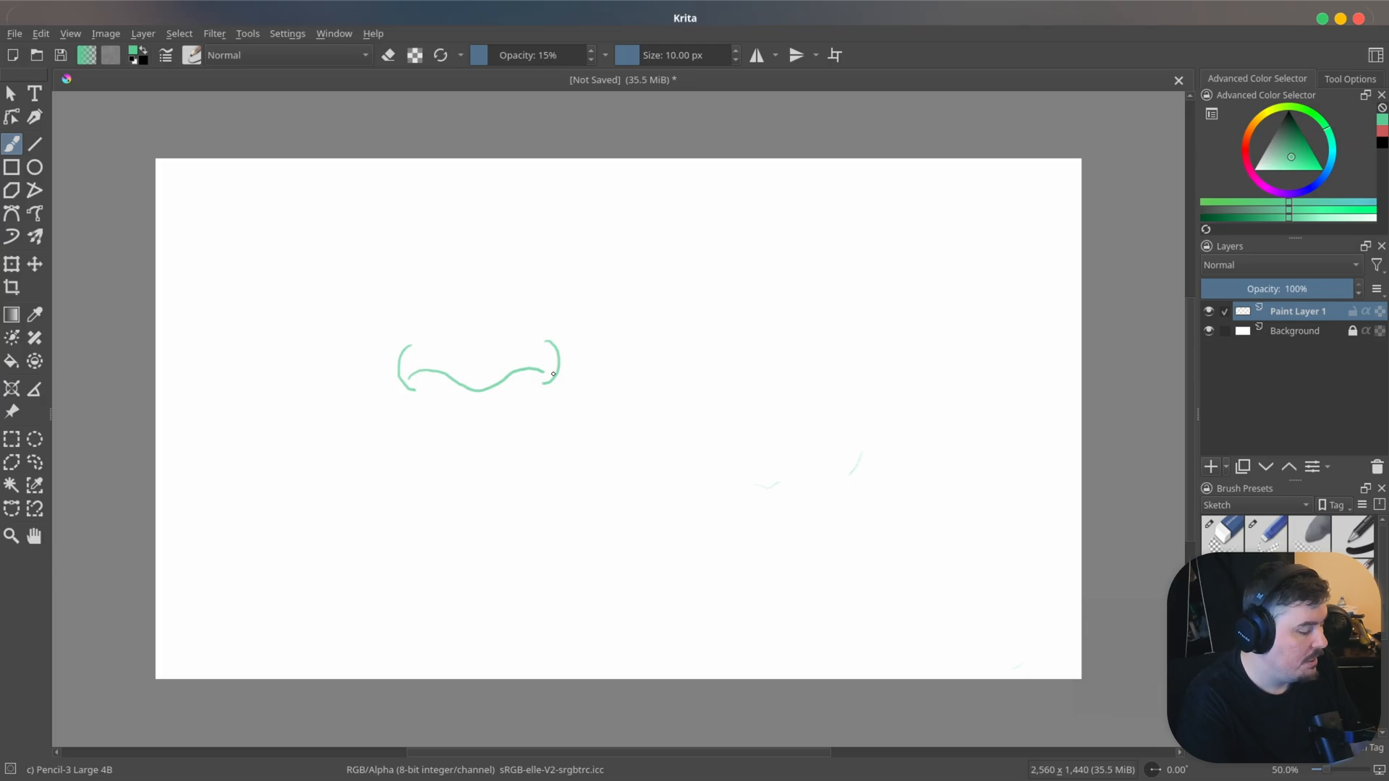
mouse_move(414, 231)
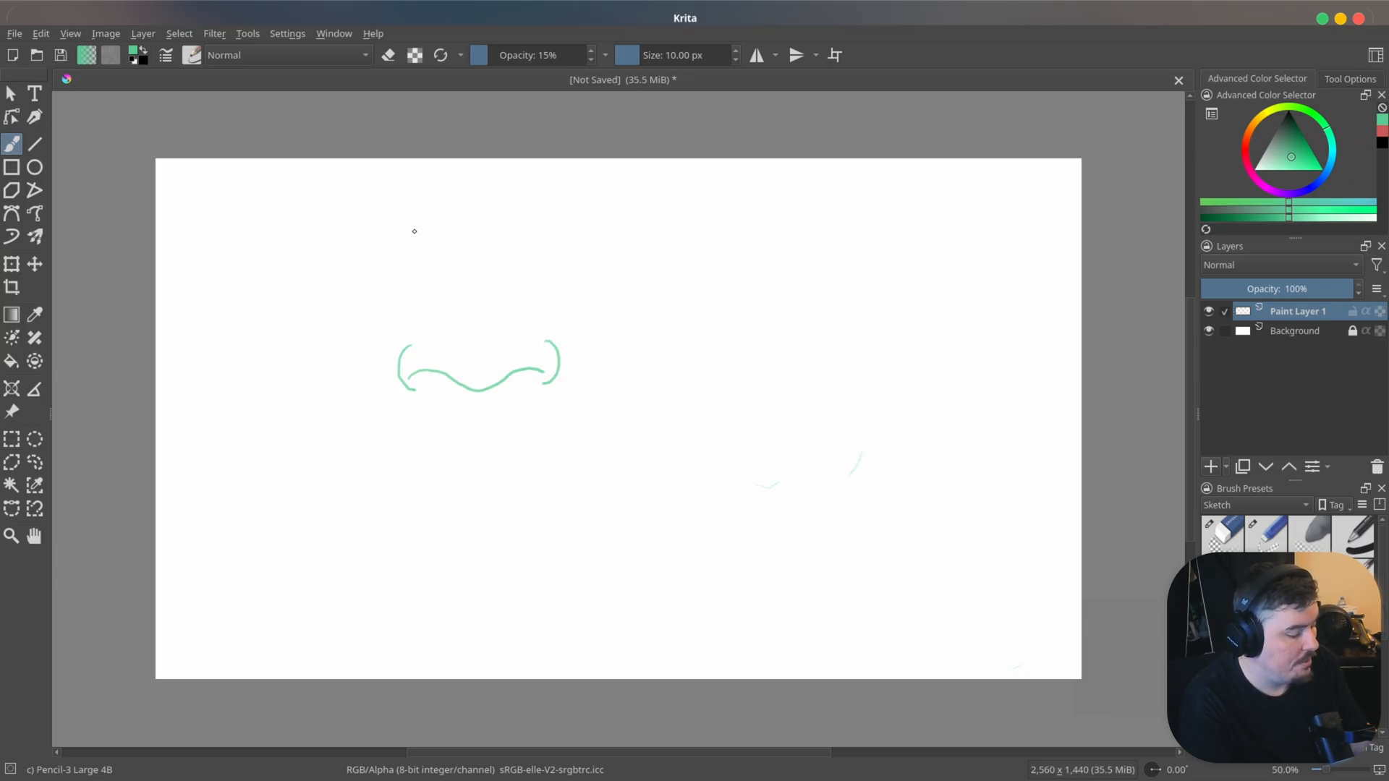
left_click_drag(410, 237, 429, 284)
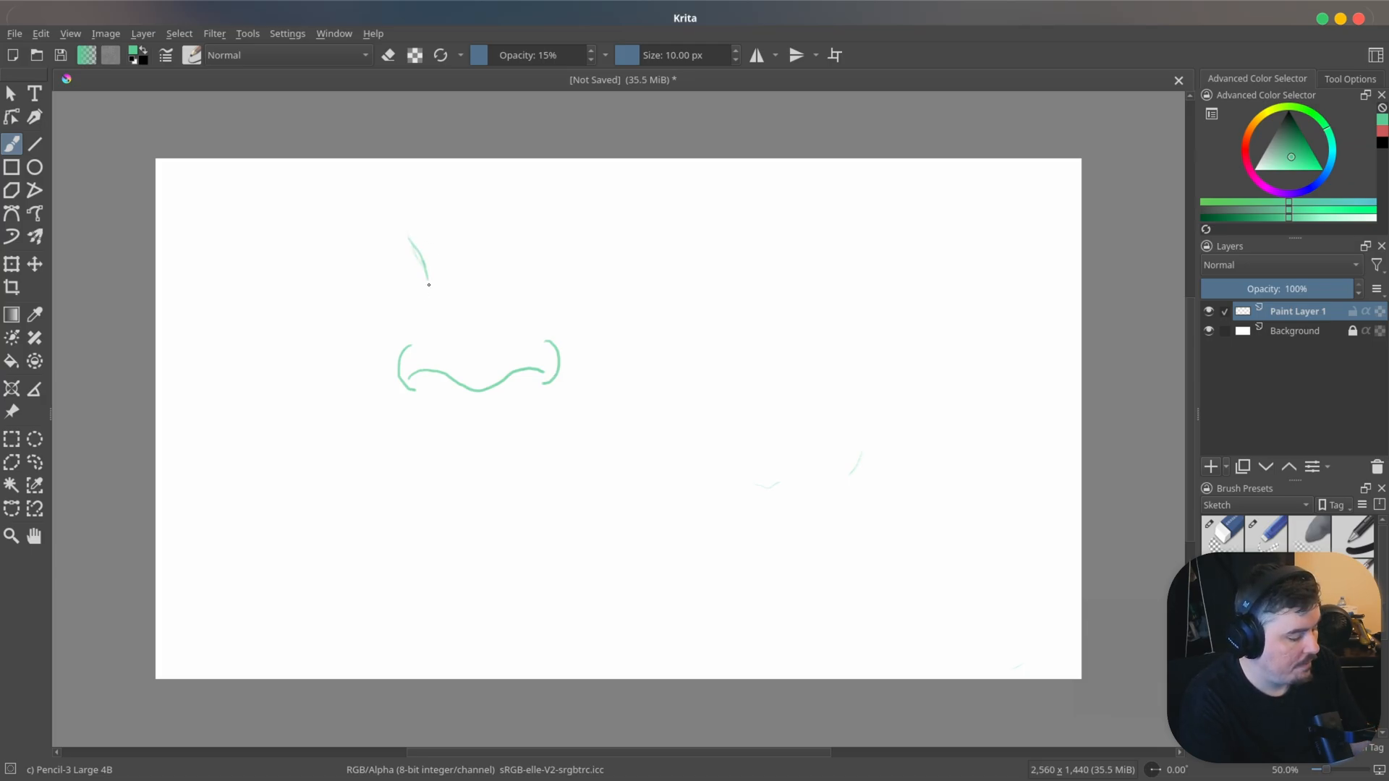
left_click_drag(549, 226, 532, 283)
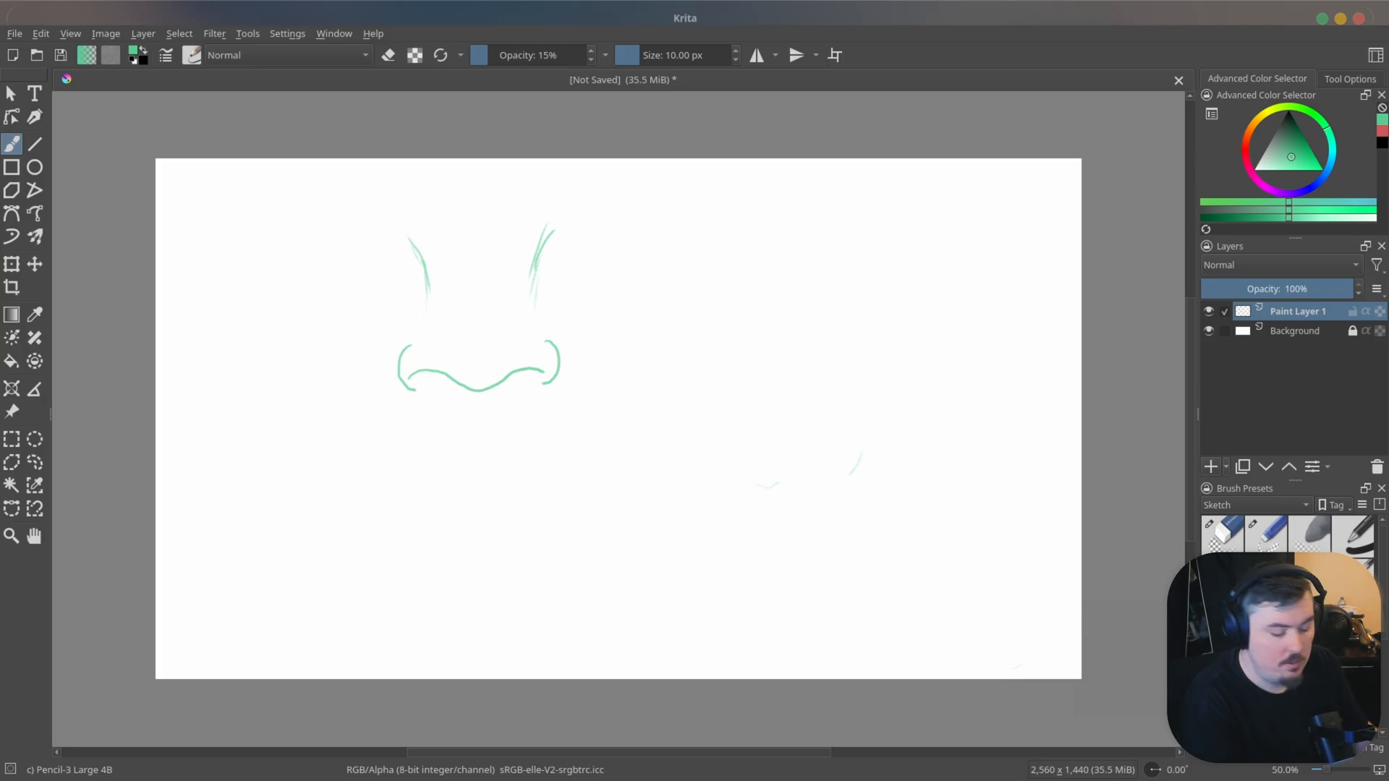
- Draw a long nose below the first, remove and redraw it, then erase most of it
left_click_drag(465, 439, 461, 545)
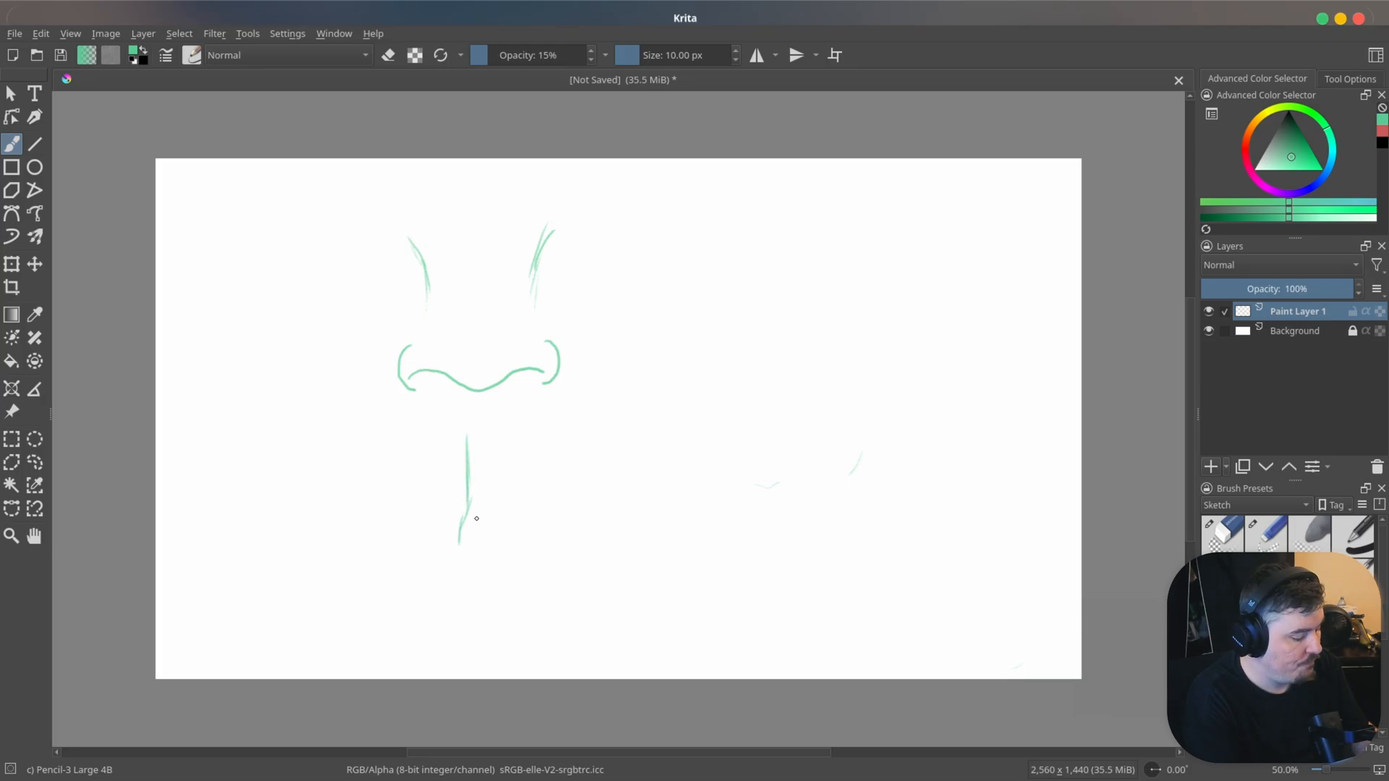
left_click_drag(514, 435, 518, 527)
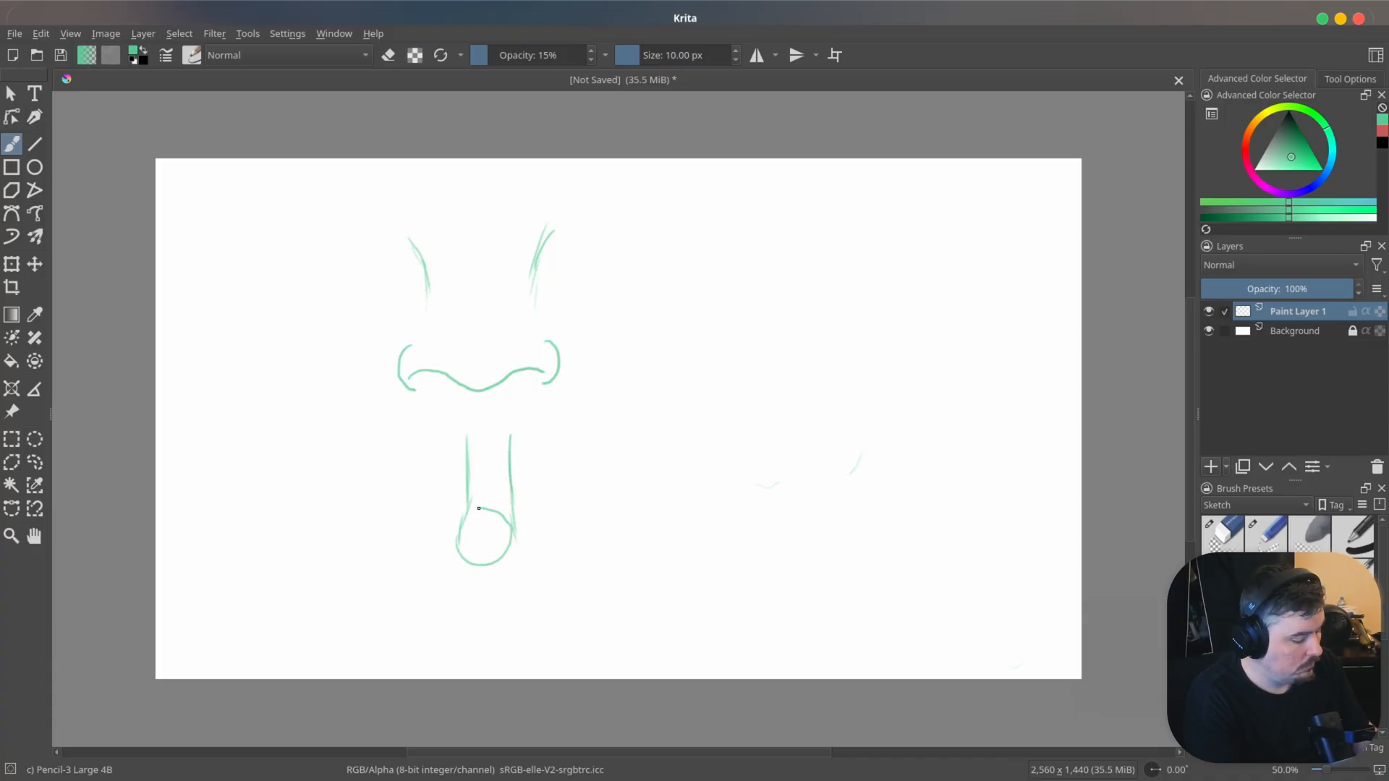
left_click_drag(478, 508, 487, 522)
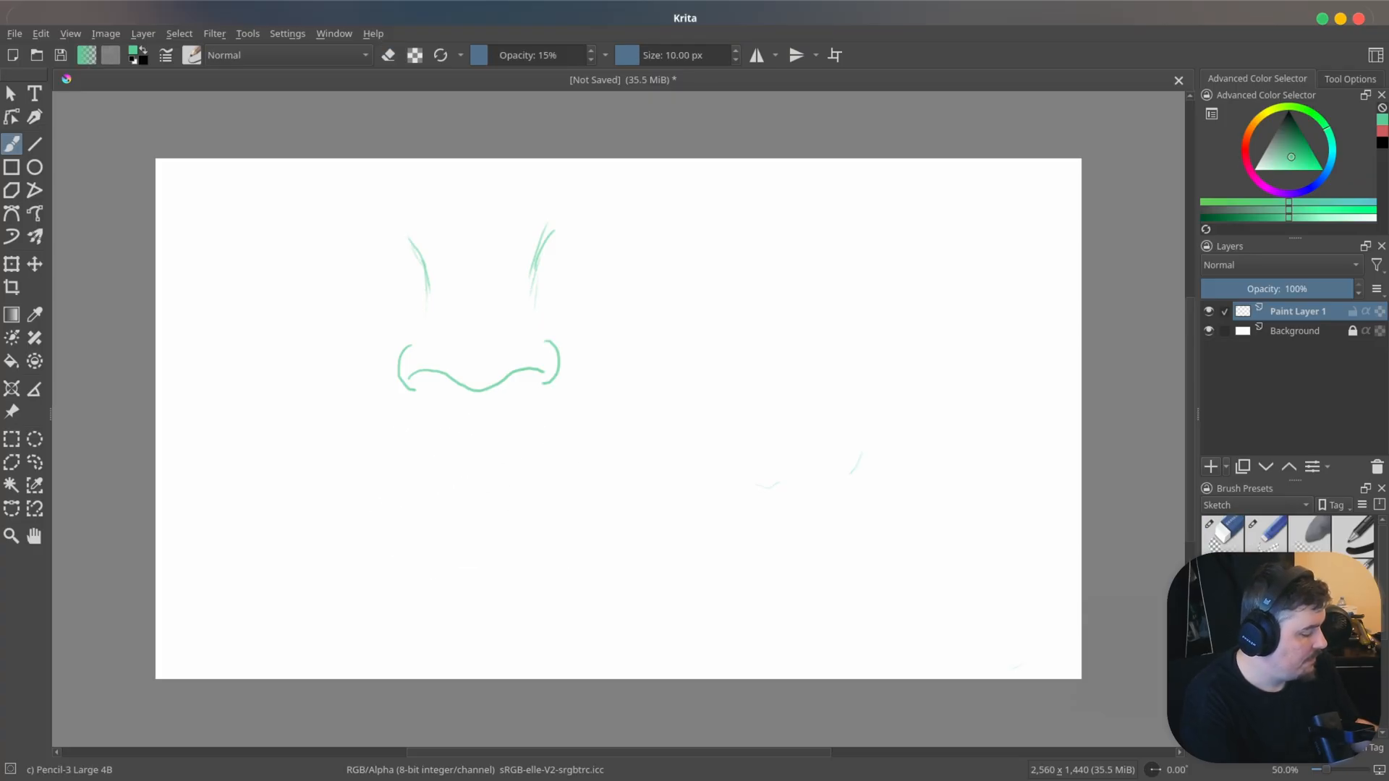
left_click_drag(469, 434, 470, 496)
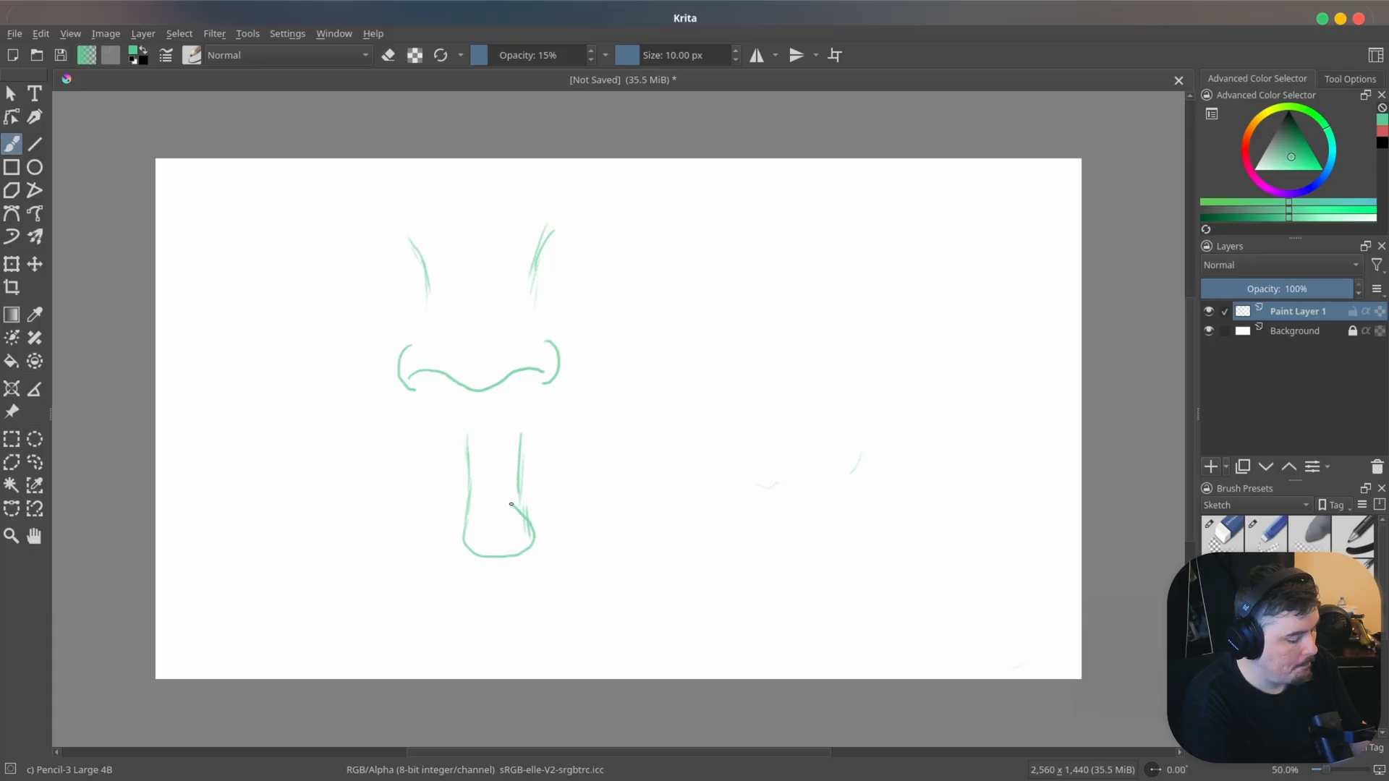
left_click_drag(510, 506, 476, 534)
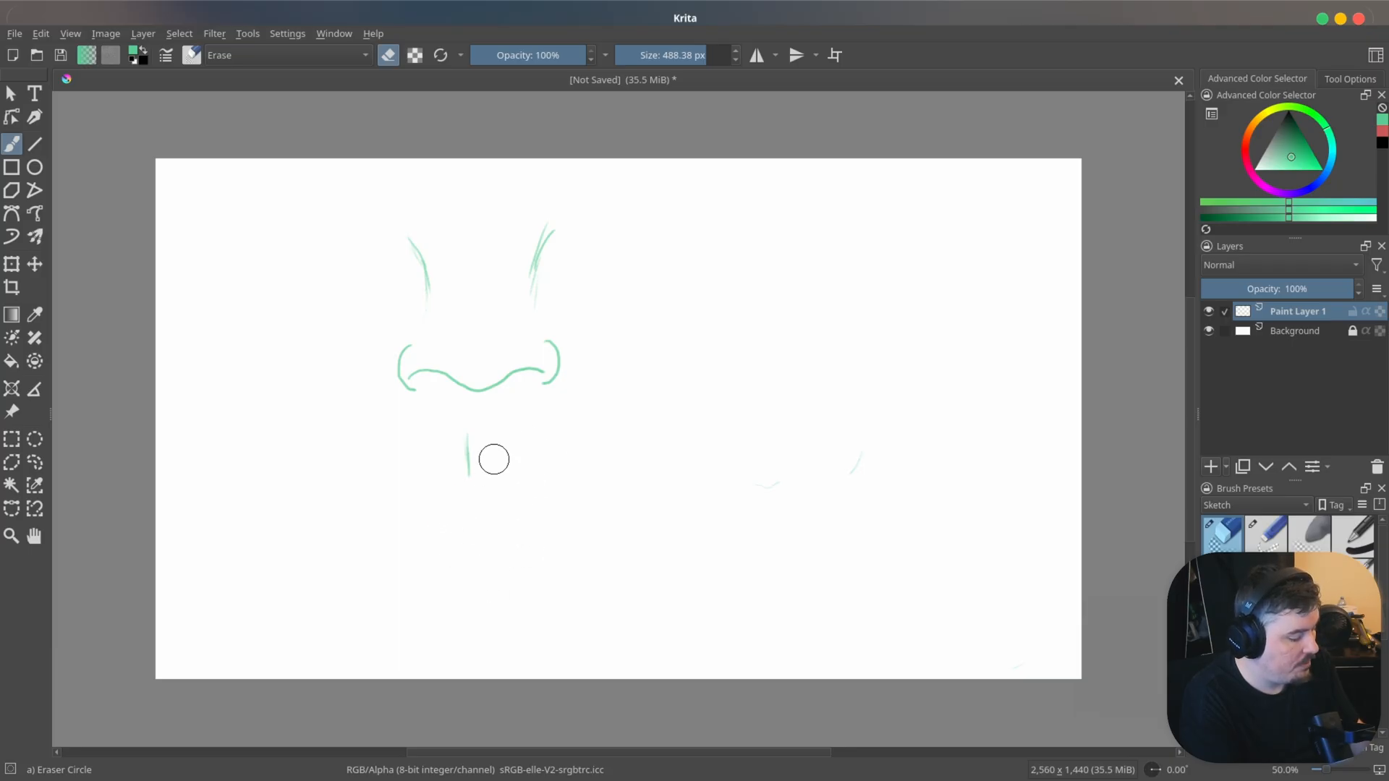
- Erase the leftover stroke and draw a new long nose's sides and rounded tip
left_click(468, 456)
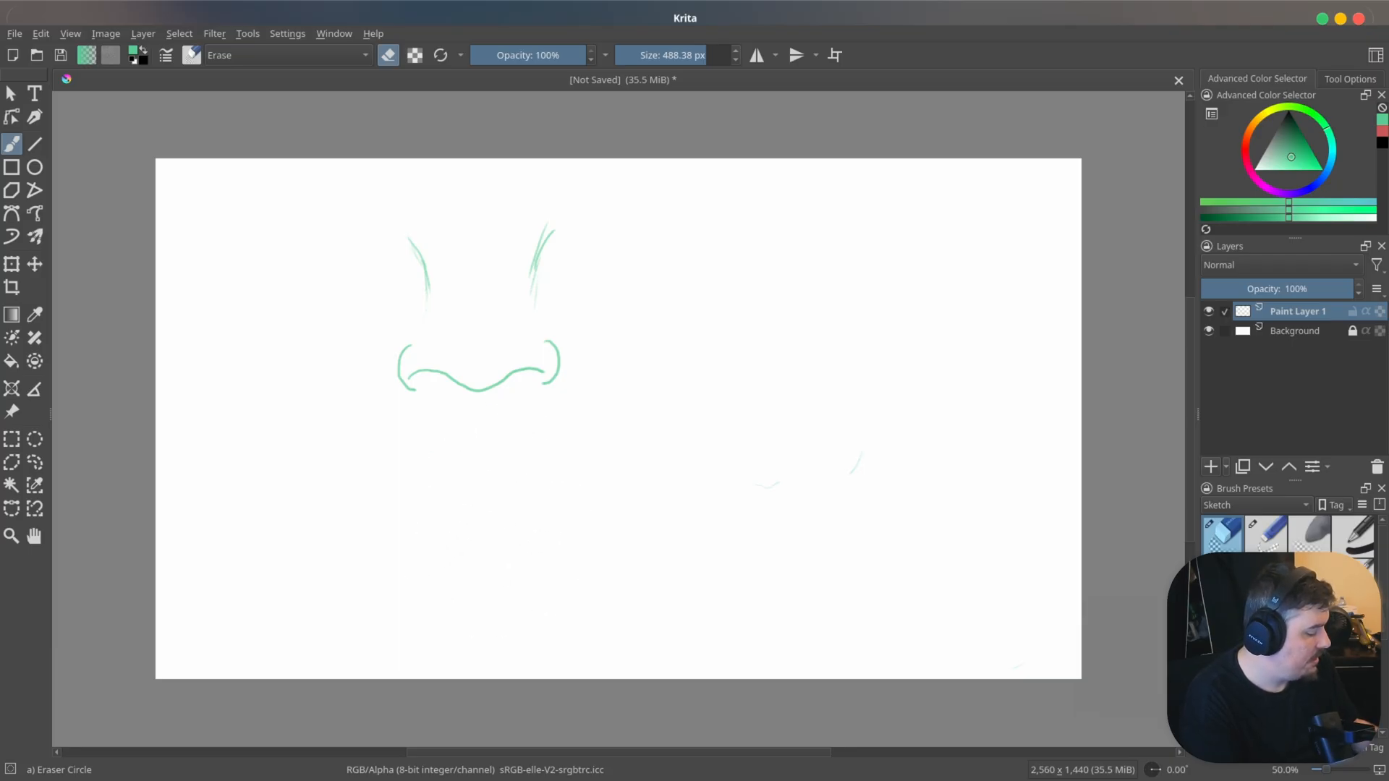
left_click_drag(435, 429, 435, 540)
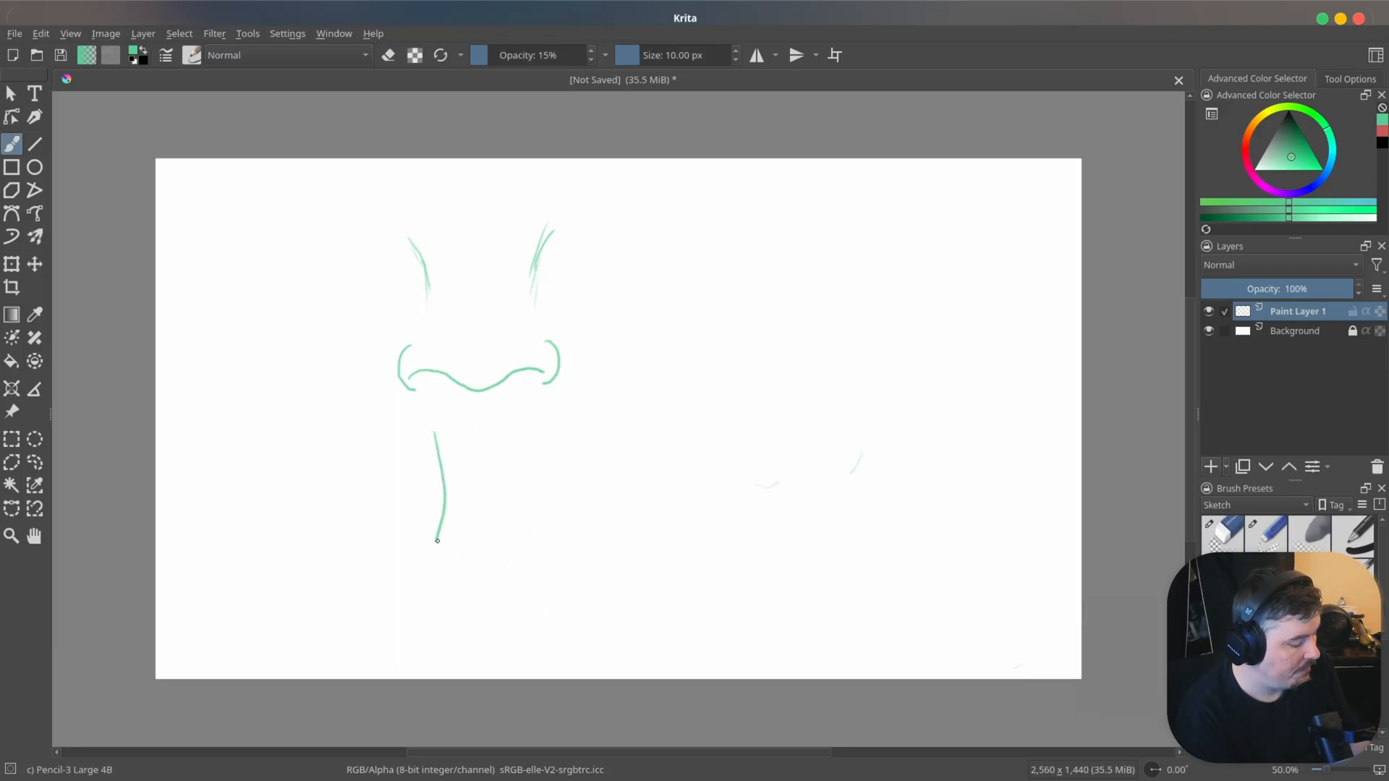
left_click_drag(498, 430, 512, 541)
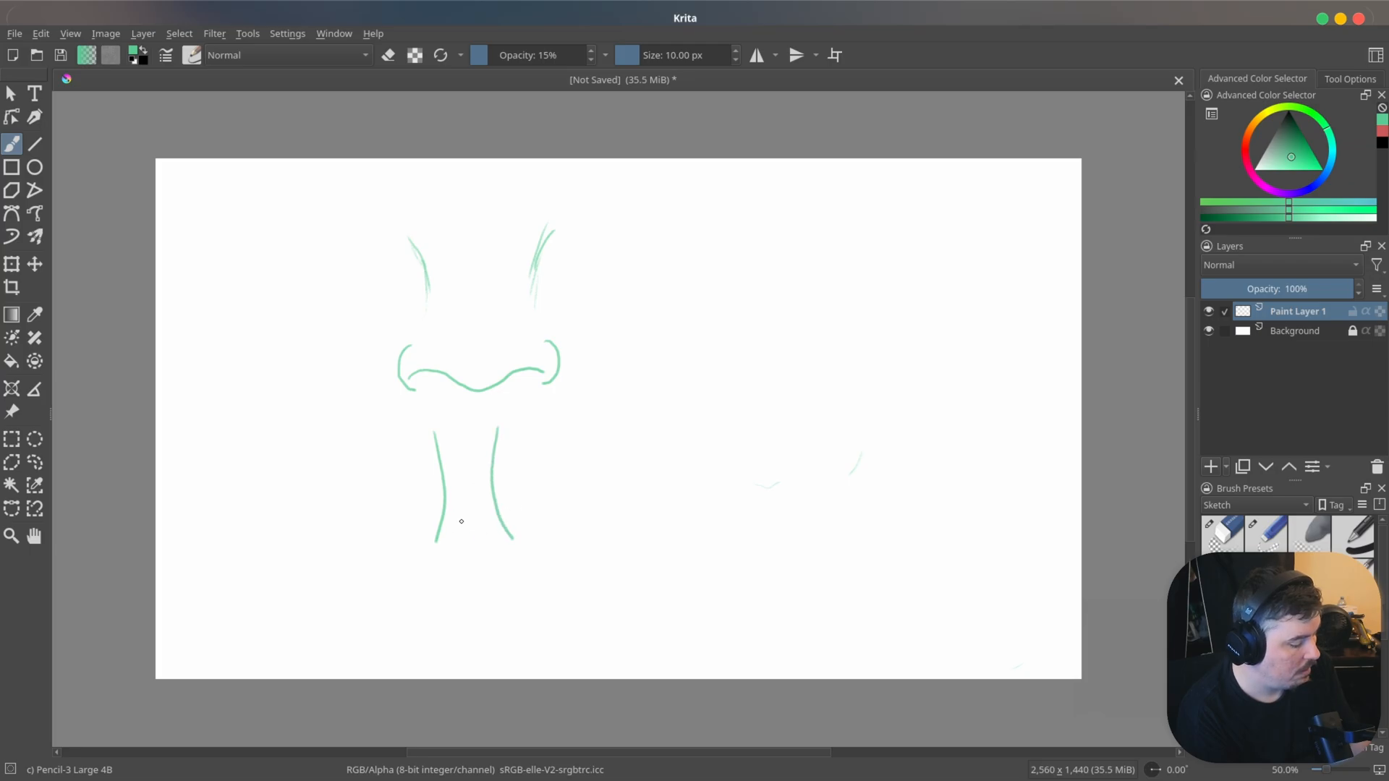
left_click_drag(461, 521, 511, 558)
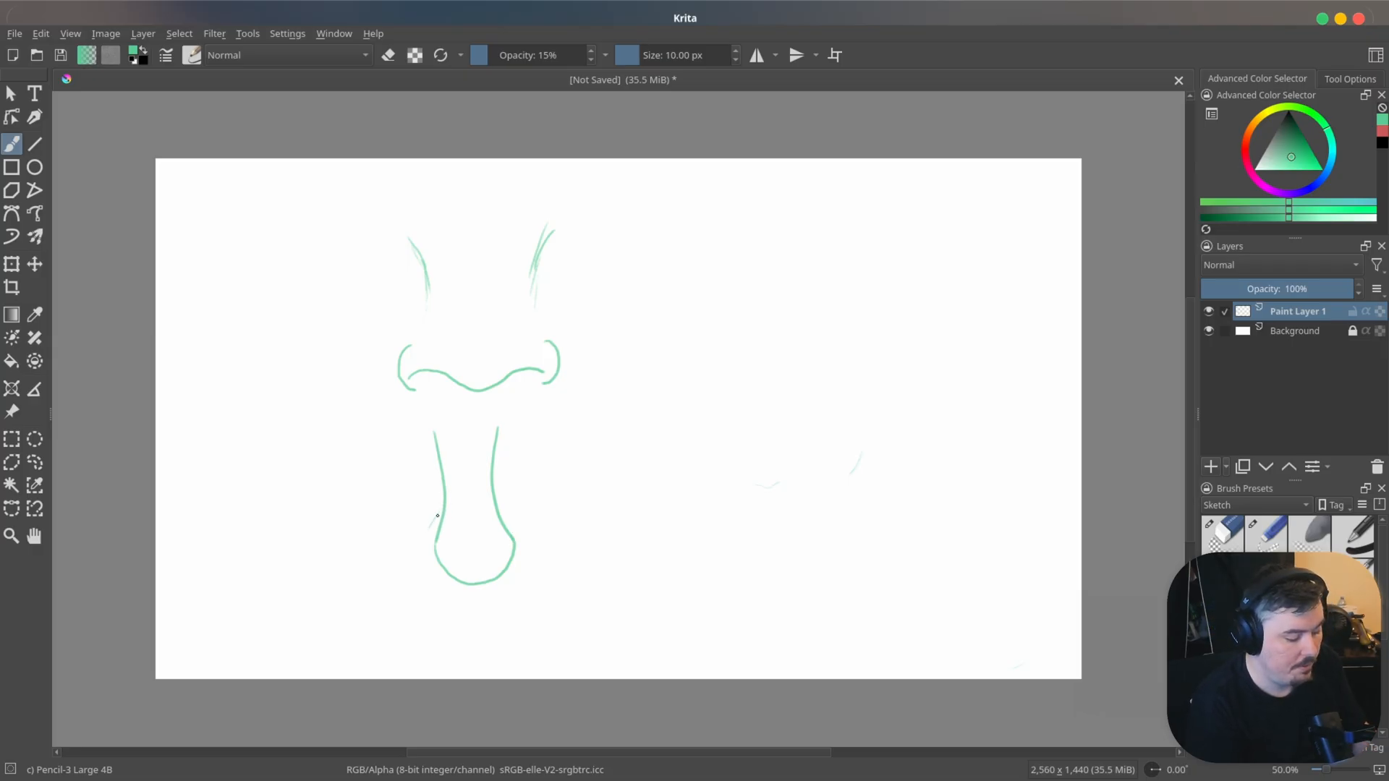
- Add a left nostril flare and a horizontal base line under the tip, trimming part of it
left_click_drag(435, 518, 421, 545)
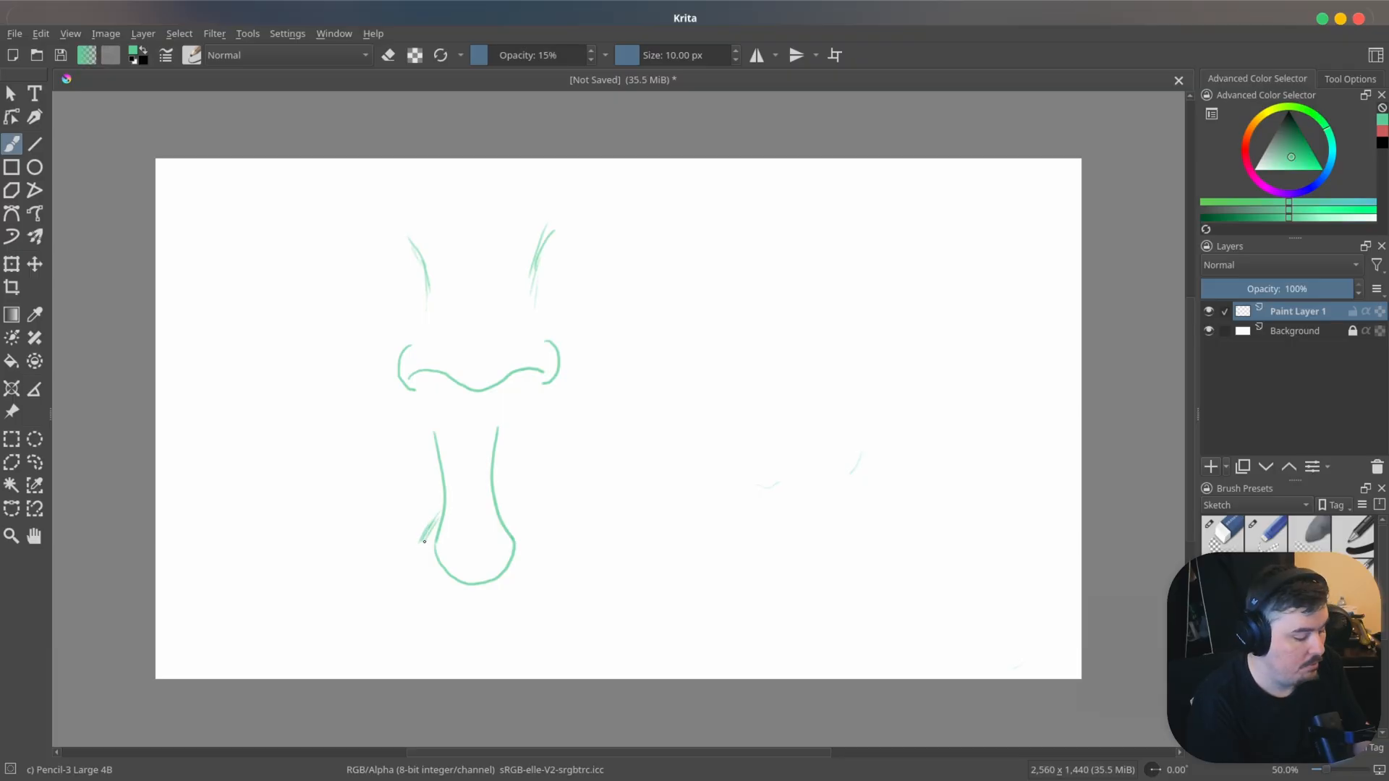
left_click_drag(426, 542, 441, 531)
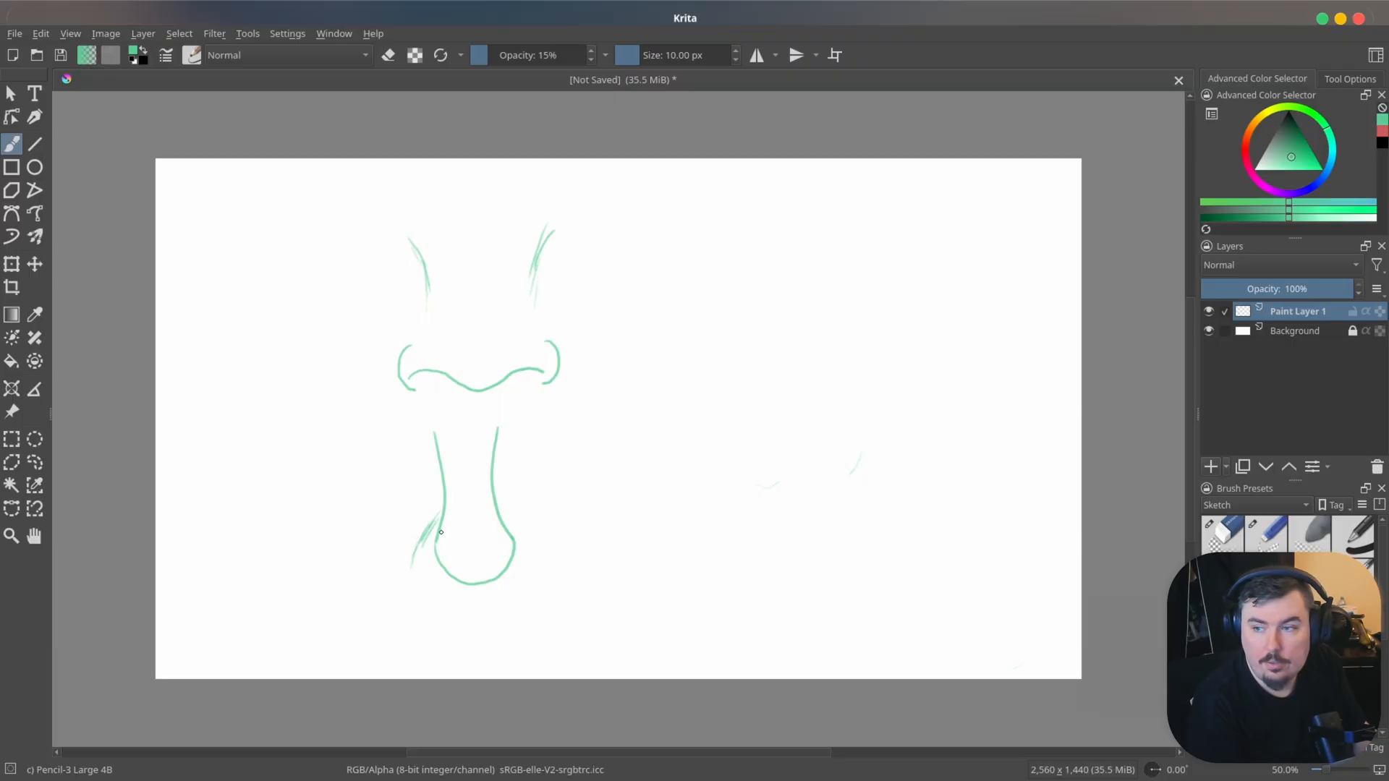
left_click_drag(440, 532, 417, 567)
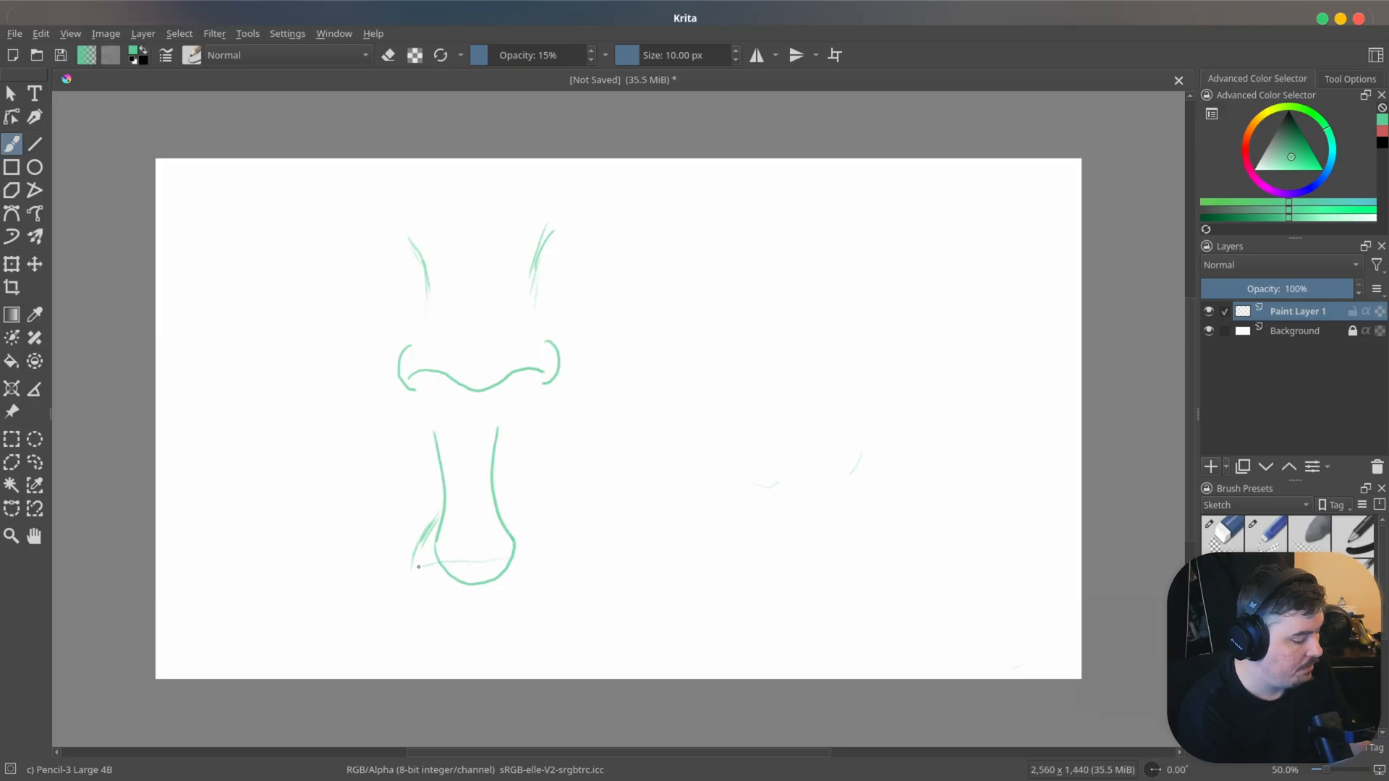
left_click_drag(407, 560, 547, 560)
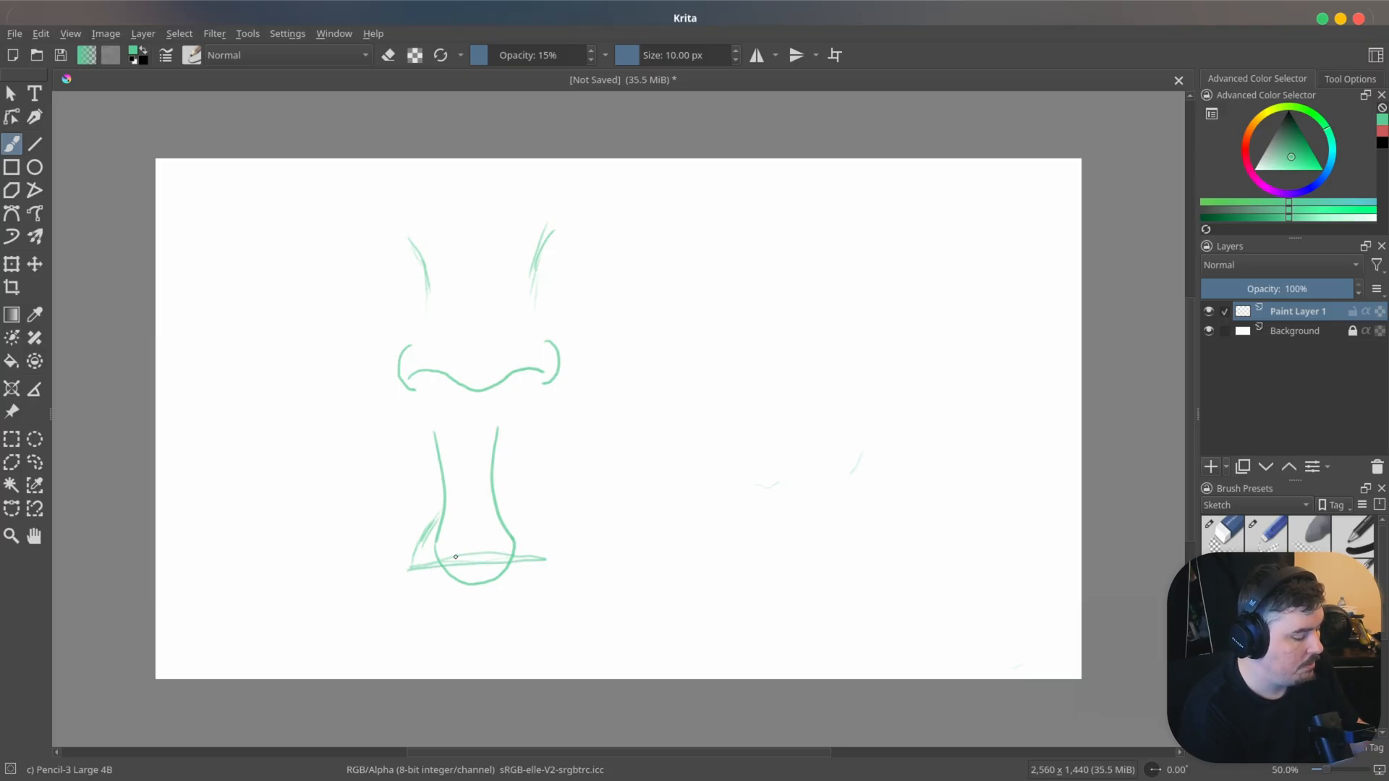
left_click_drag(504, 521, 542, 560)
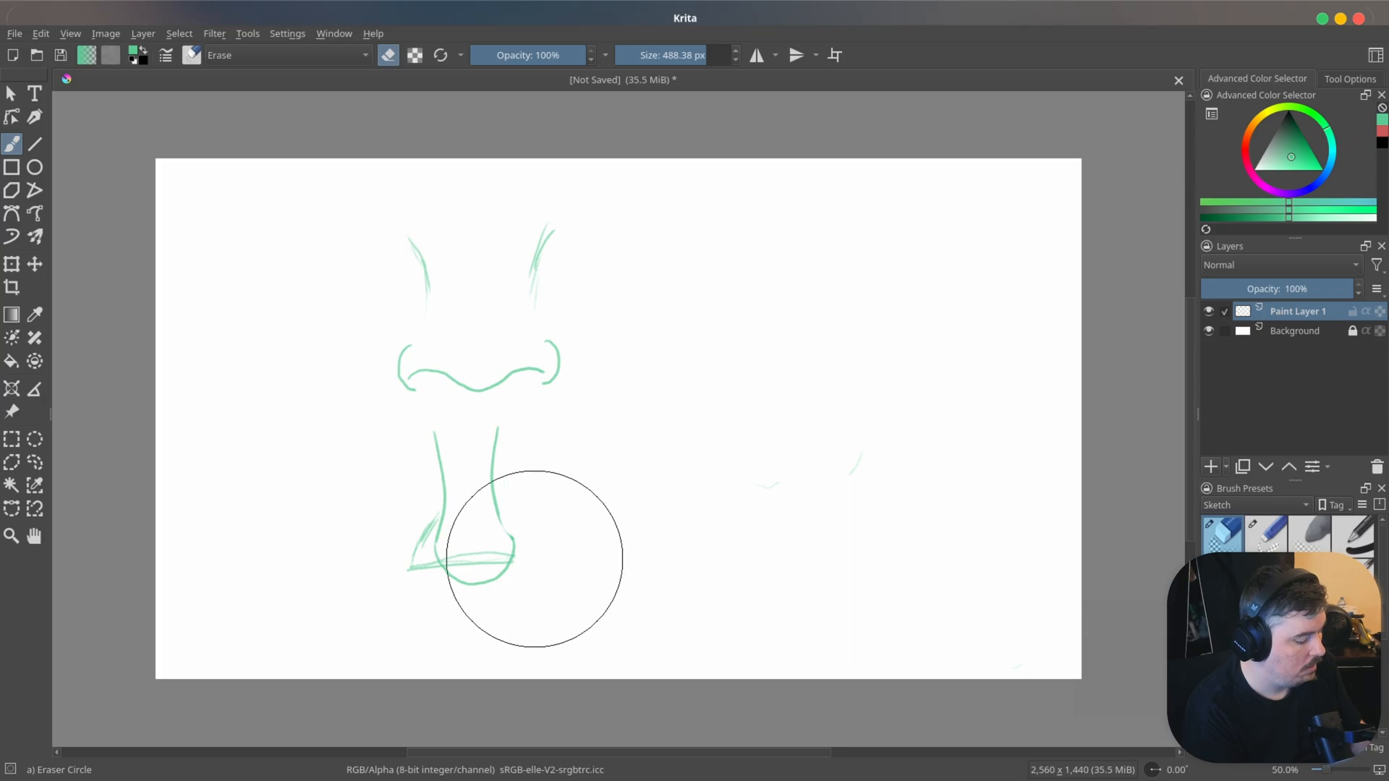
- Trim the base line and left flare, then redraw the left and add the right nostril wings
left_click_drag(532, 558, 434, 576)
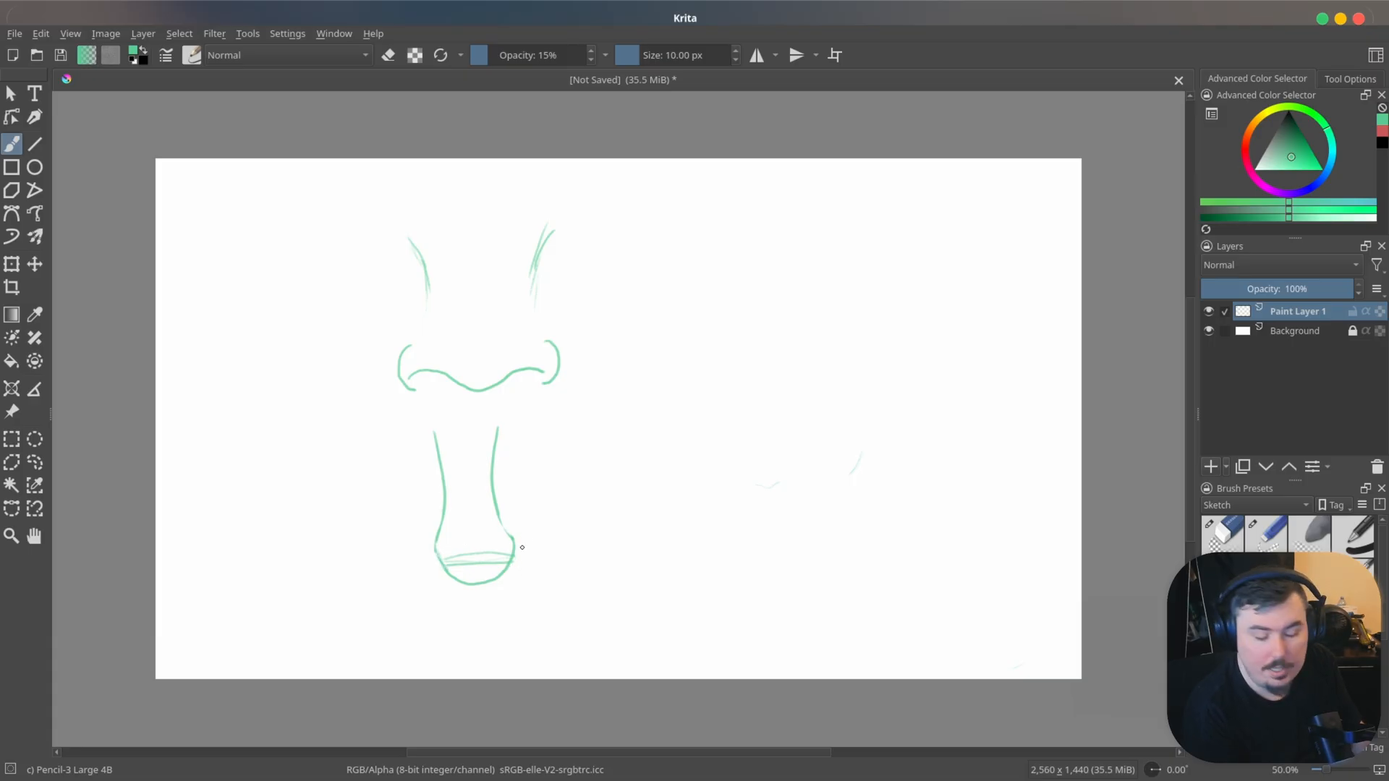
left_click_drag(425, 563, 492, 564)
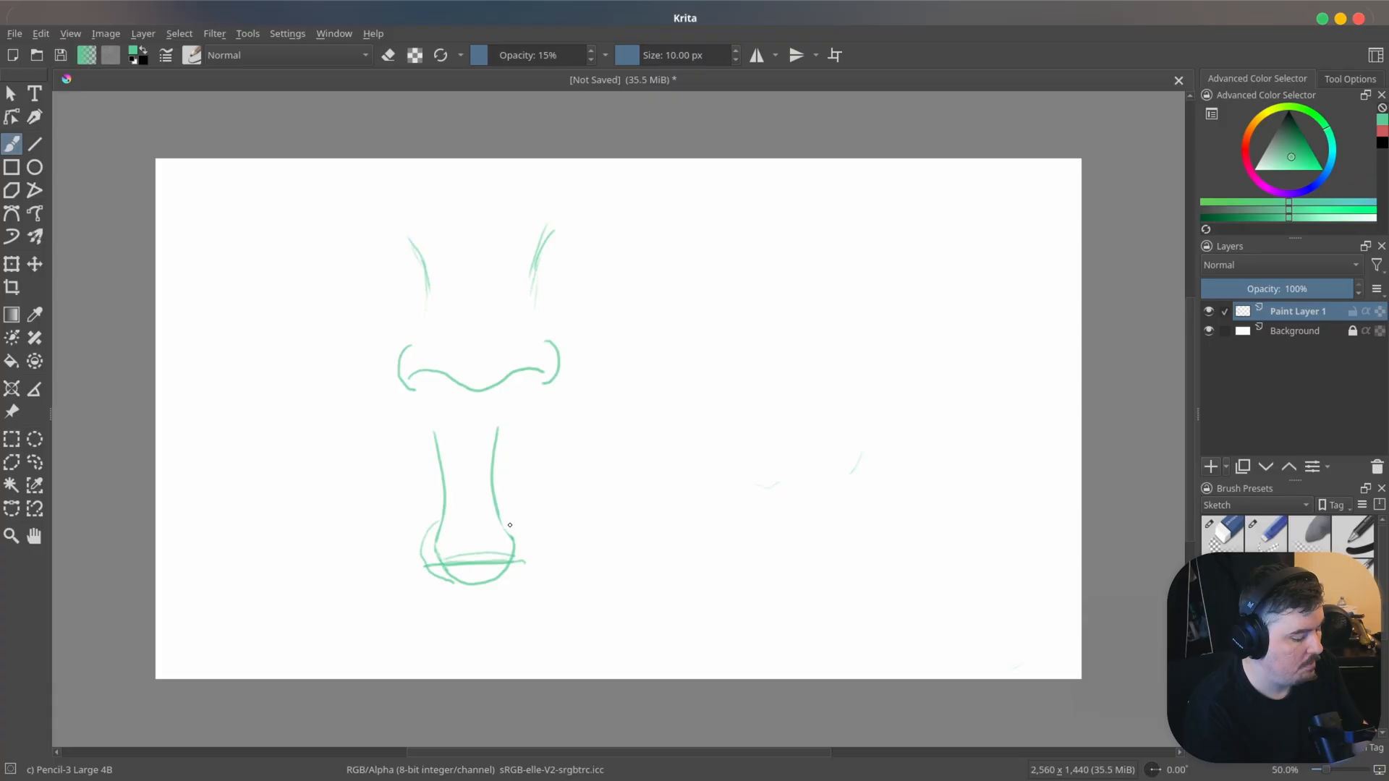
left_click_drag(505, 521, 510, 574)
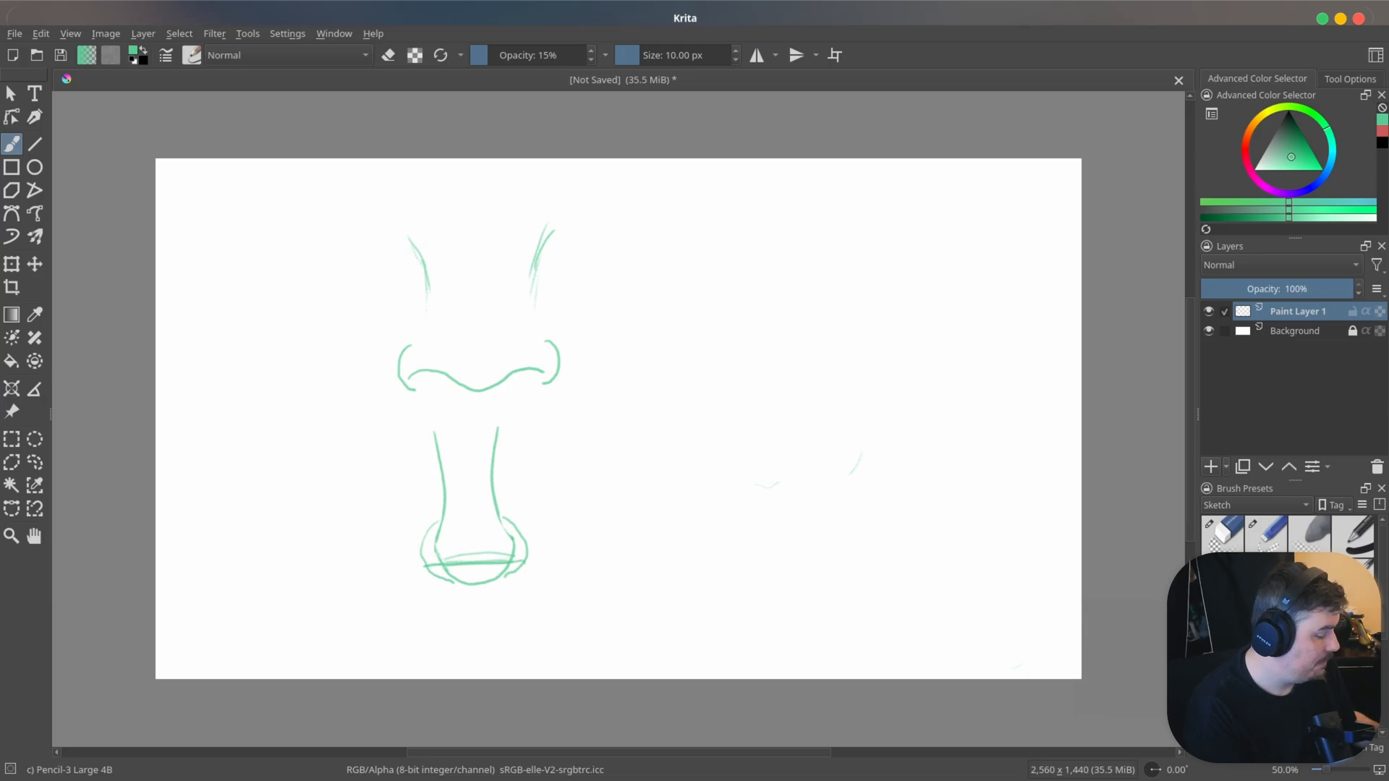
left_click(387, 54)
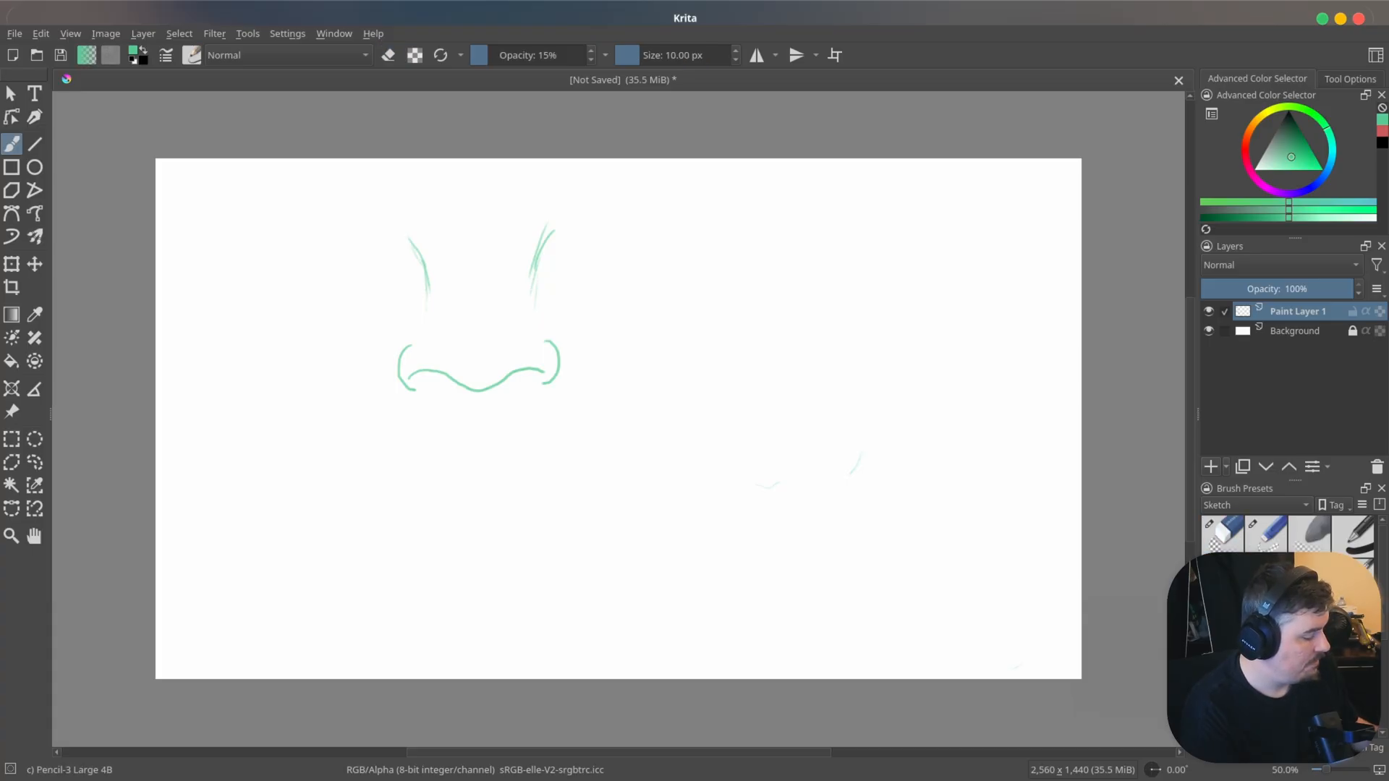
- Draw two vertical bridge lines below the first nose, then the rounded tip and nostril curves
left_click_drag(434, 434, 438, 532)
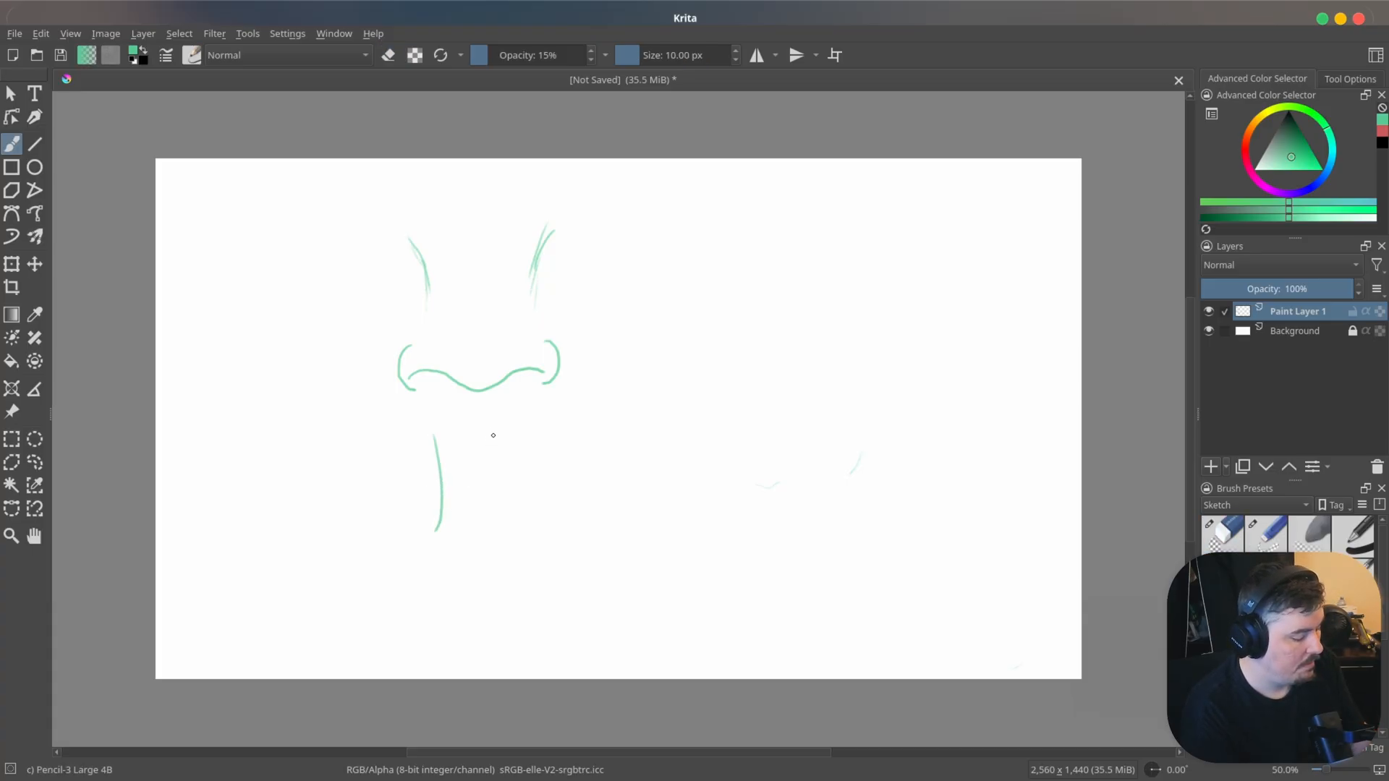
left_click_drag(492, 434, 509, 532)
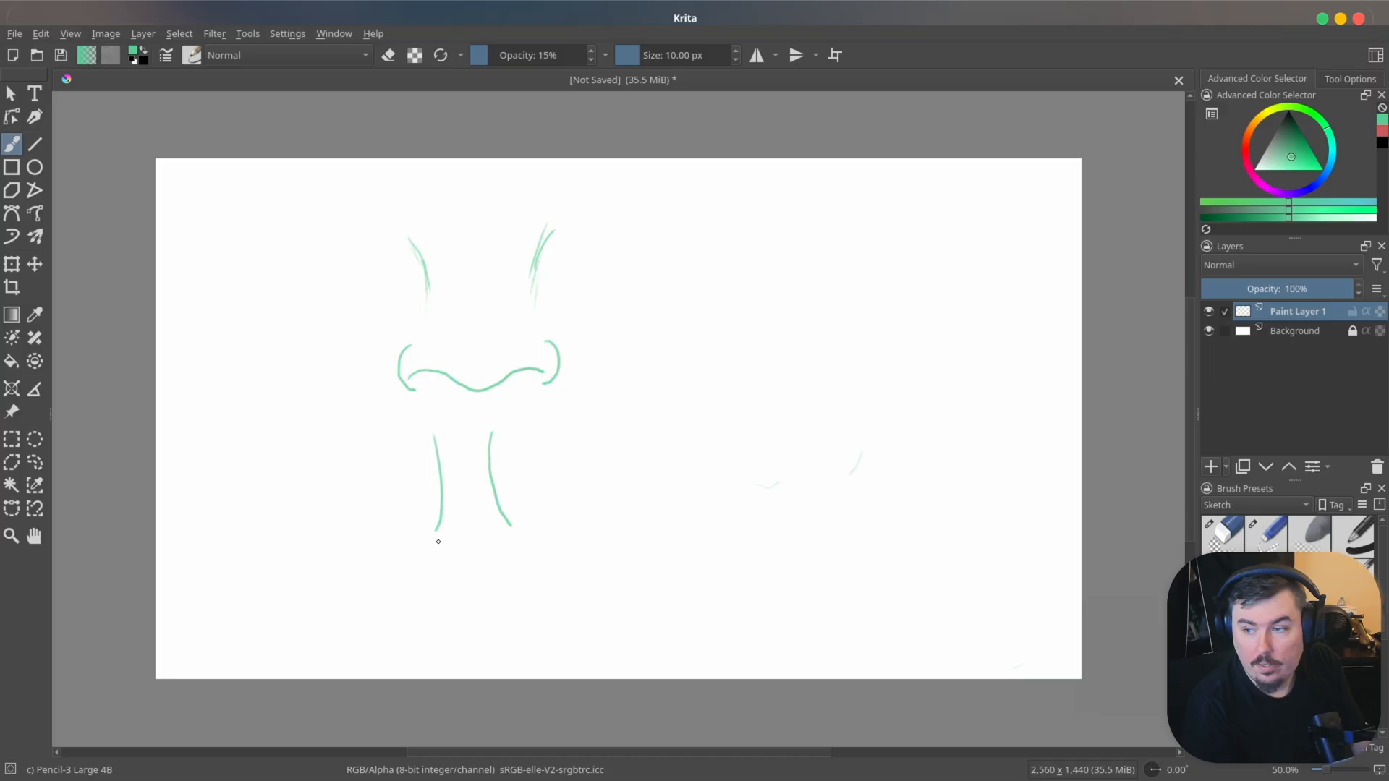
mouse_move(441, 521)
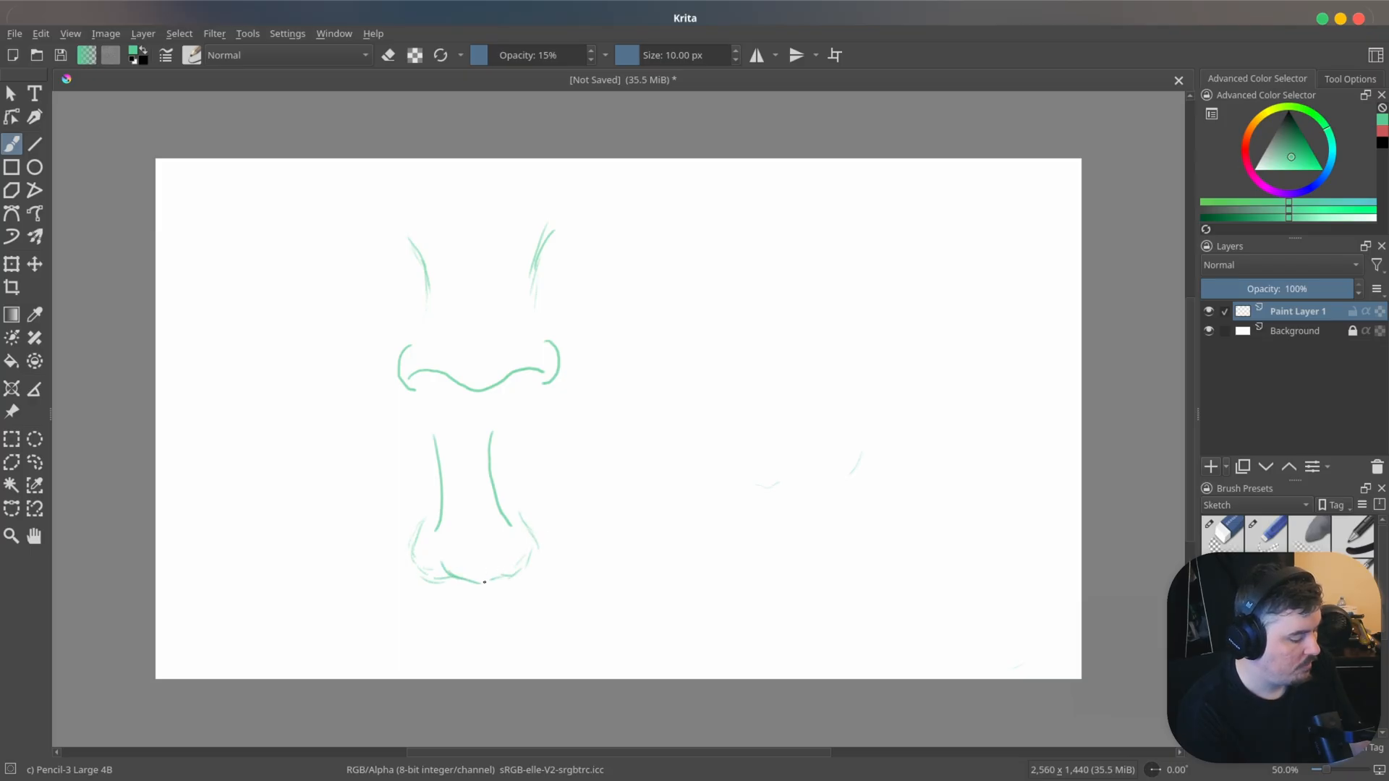
left_click_drag(485, 582, 526, 548)
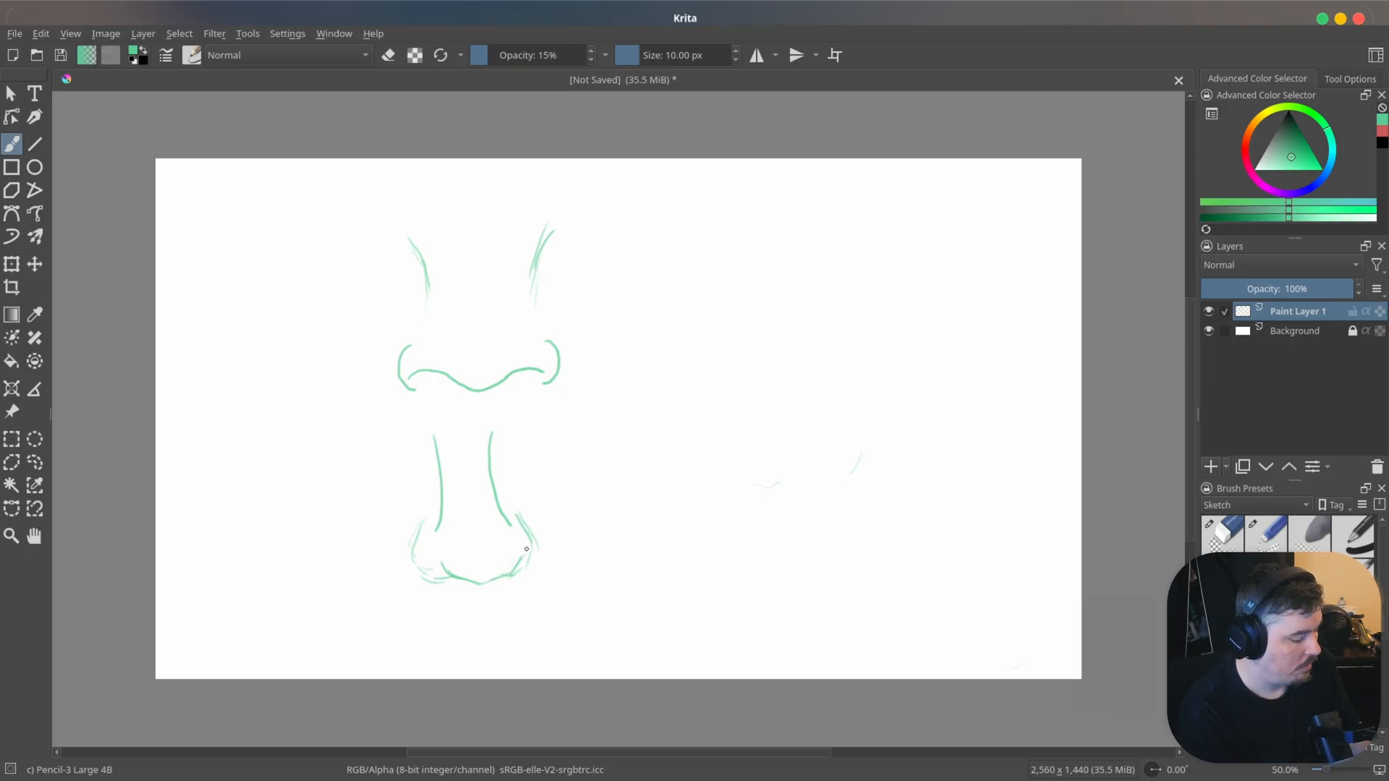
left_click_drag(526, 550, 538, 557)
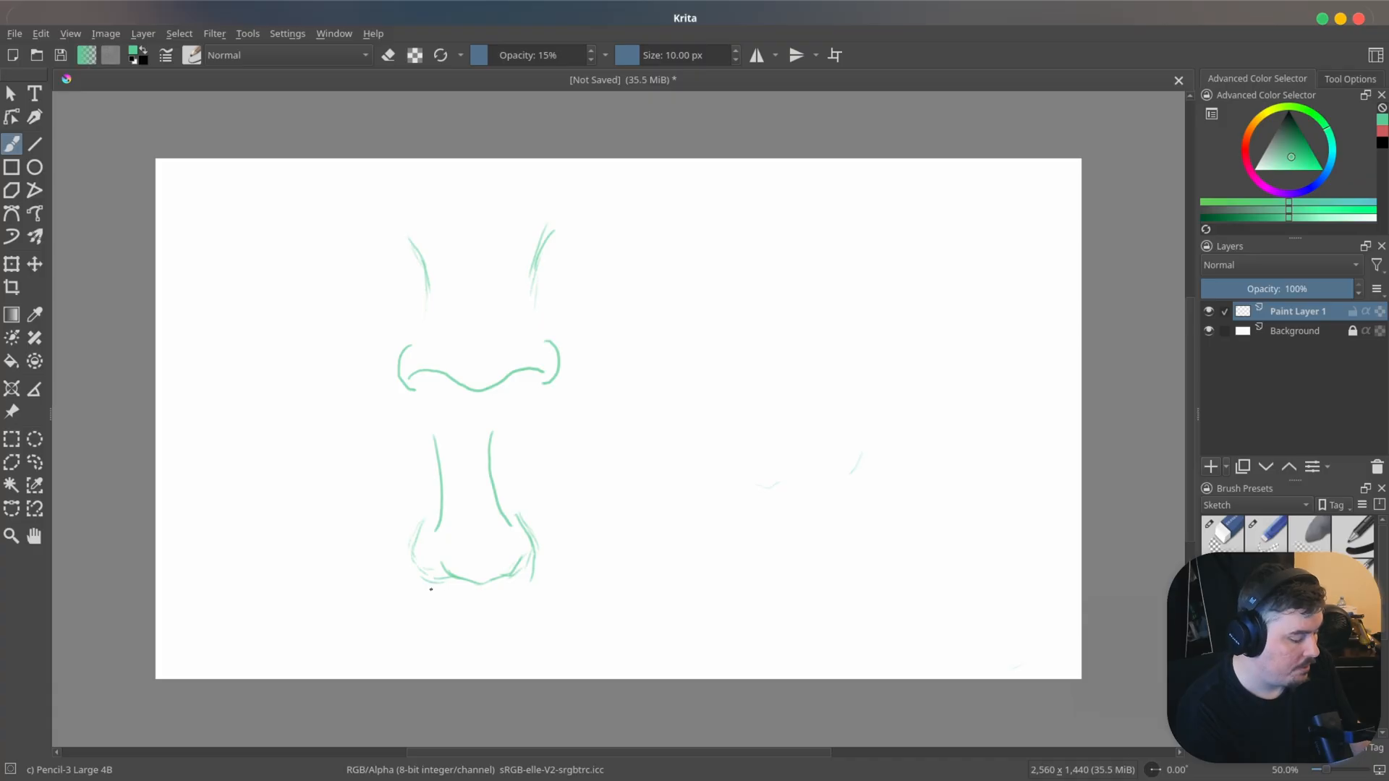
left_click_drag(430, 589, 469, 589)
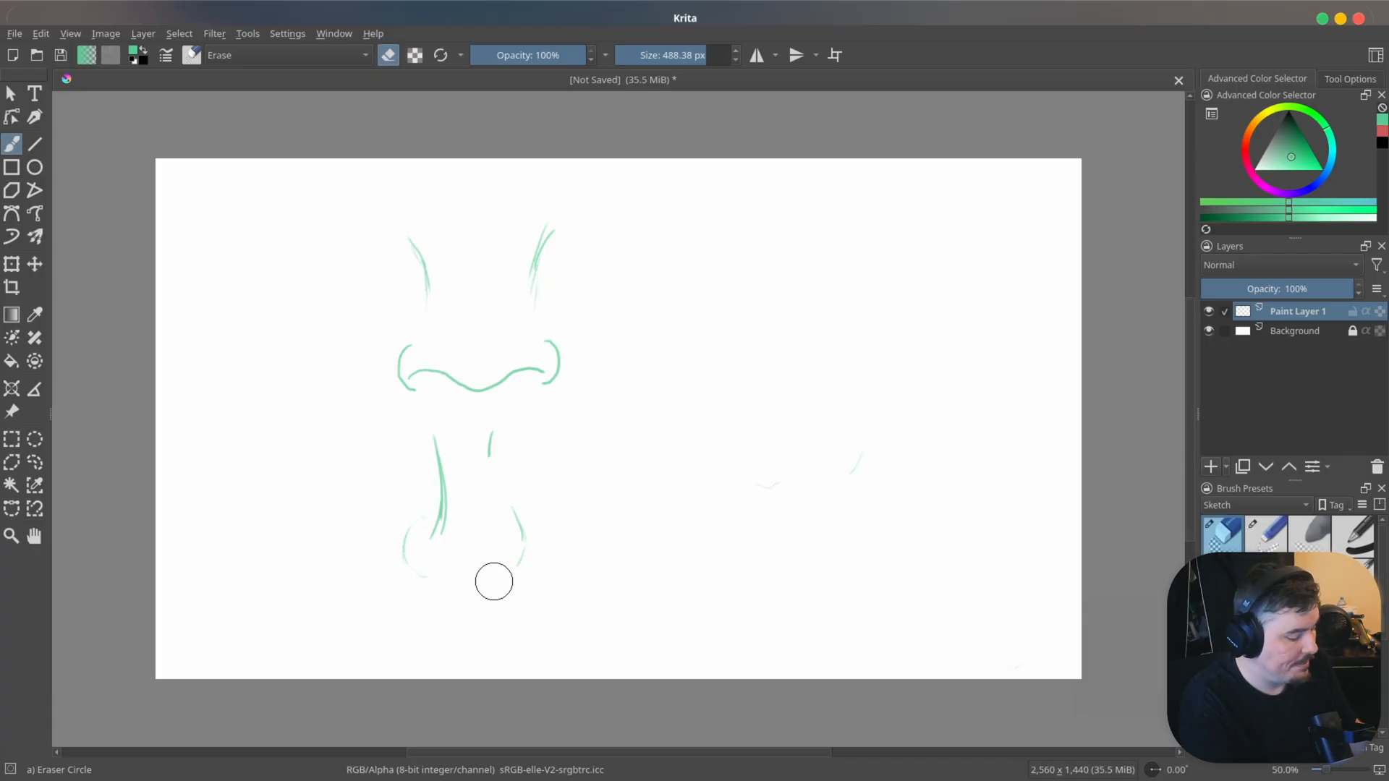
- Rub out the lower nose, the first nose's nostril curve and remaining upper lines
left_click_drag(493, 582, 484, 414)
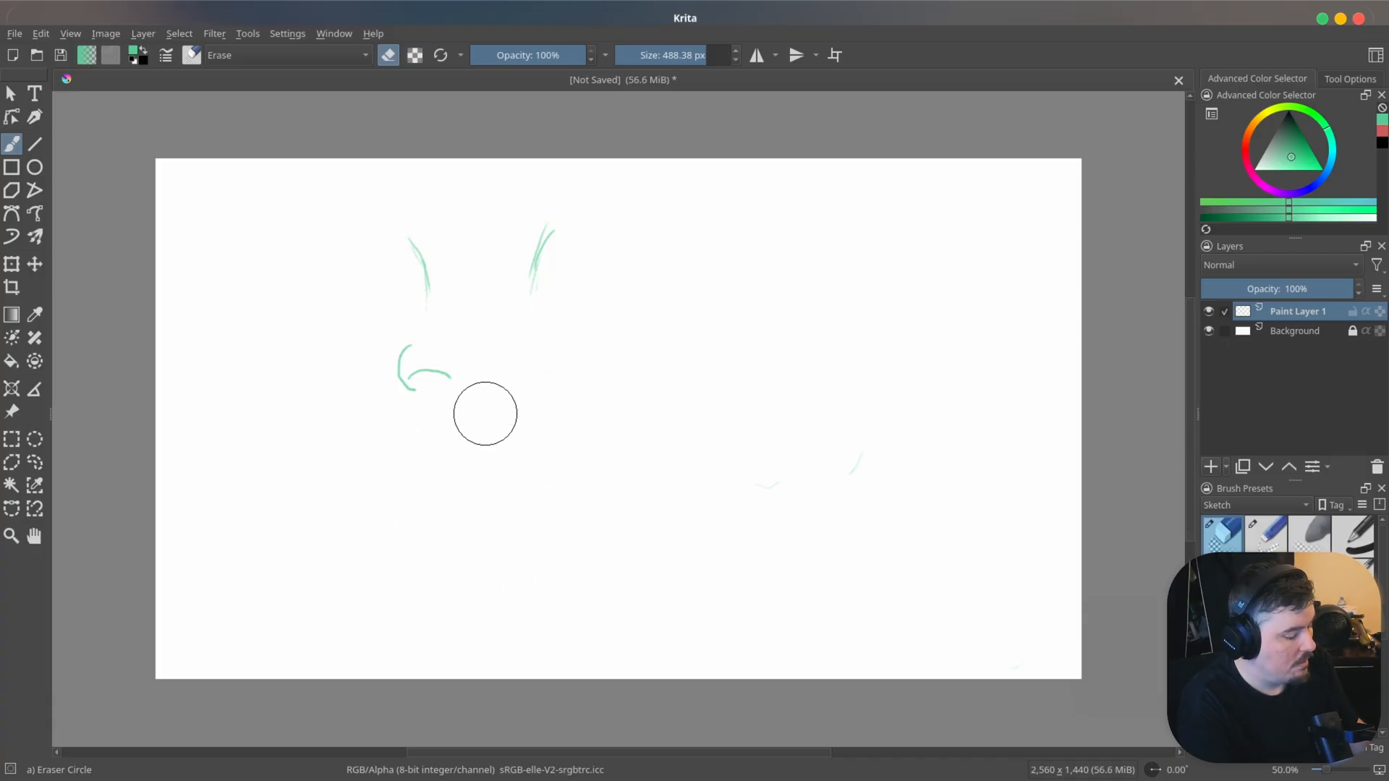
left_click_drag(484, 414, 399, 341)
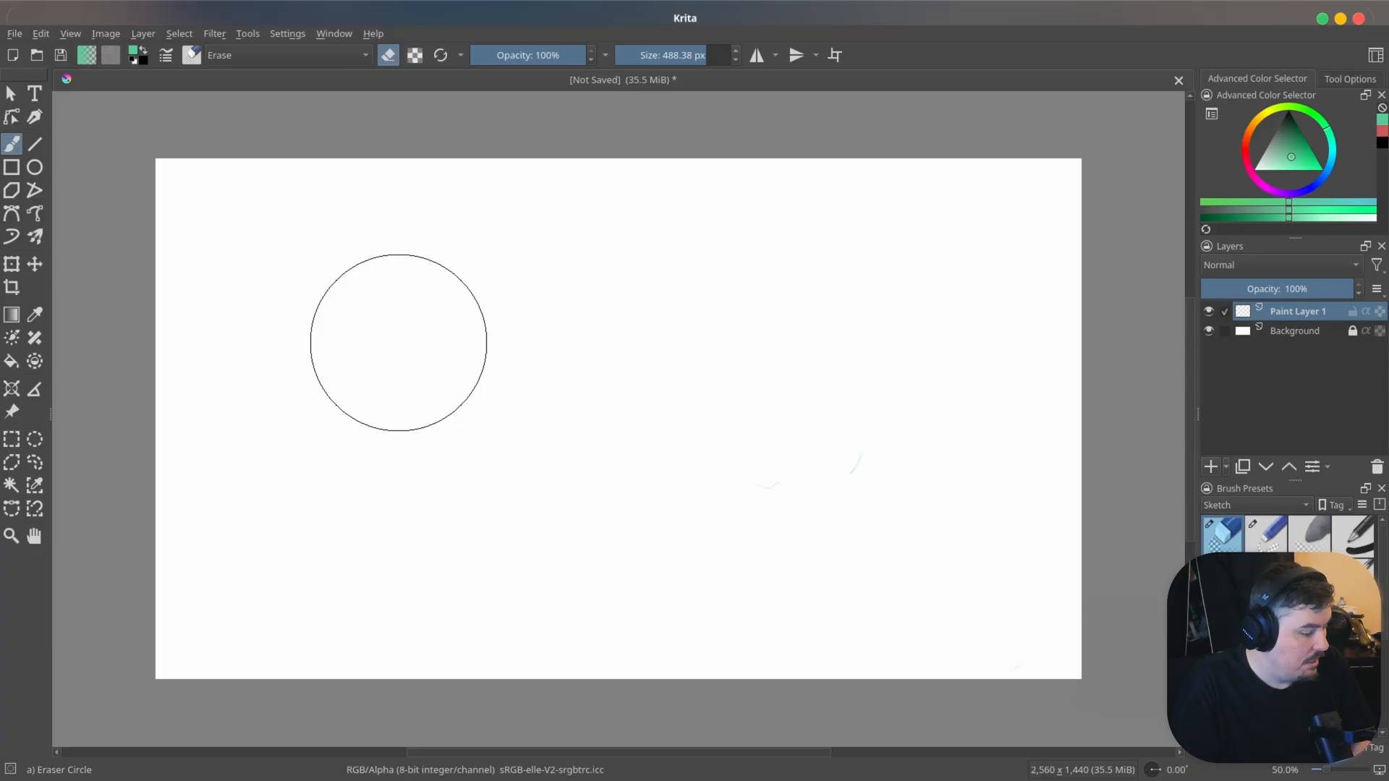
left_click_drag(398, 340, 727, 430)
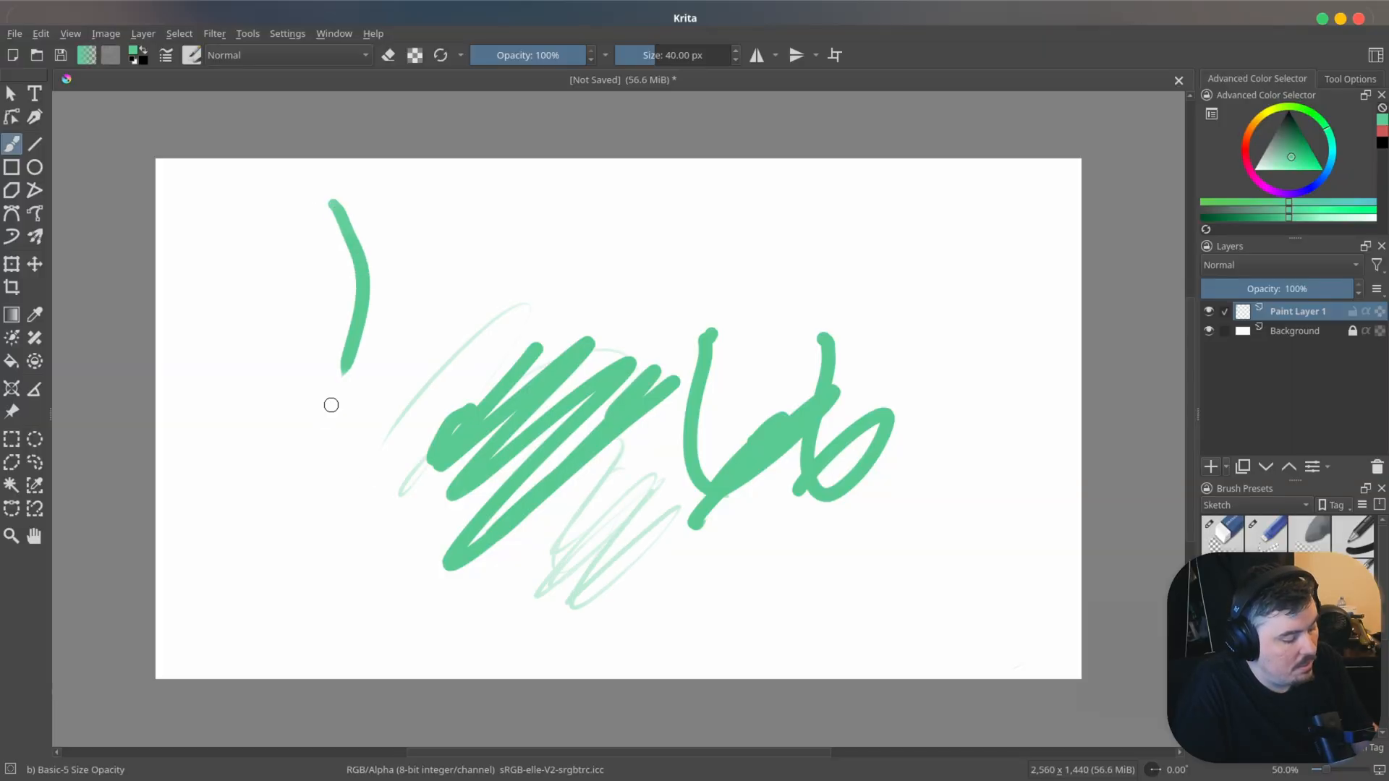
- Draw a thick green curved stroke at the upper left with the Basic-5 Size Opacity brush
left_click_drag(473, 181, 435, 332)
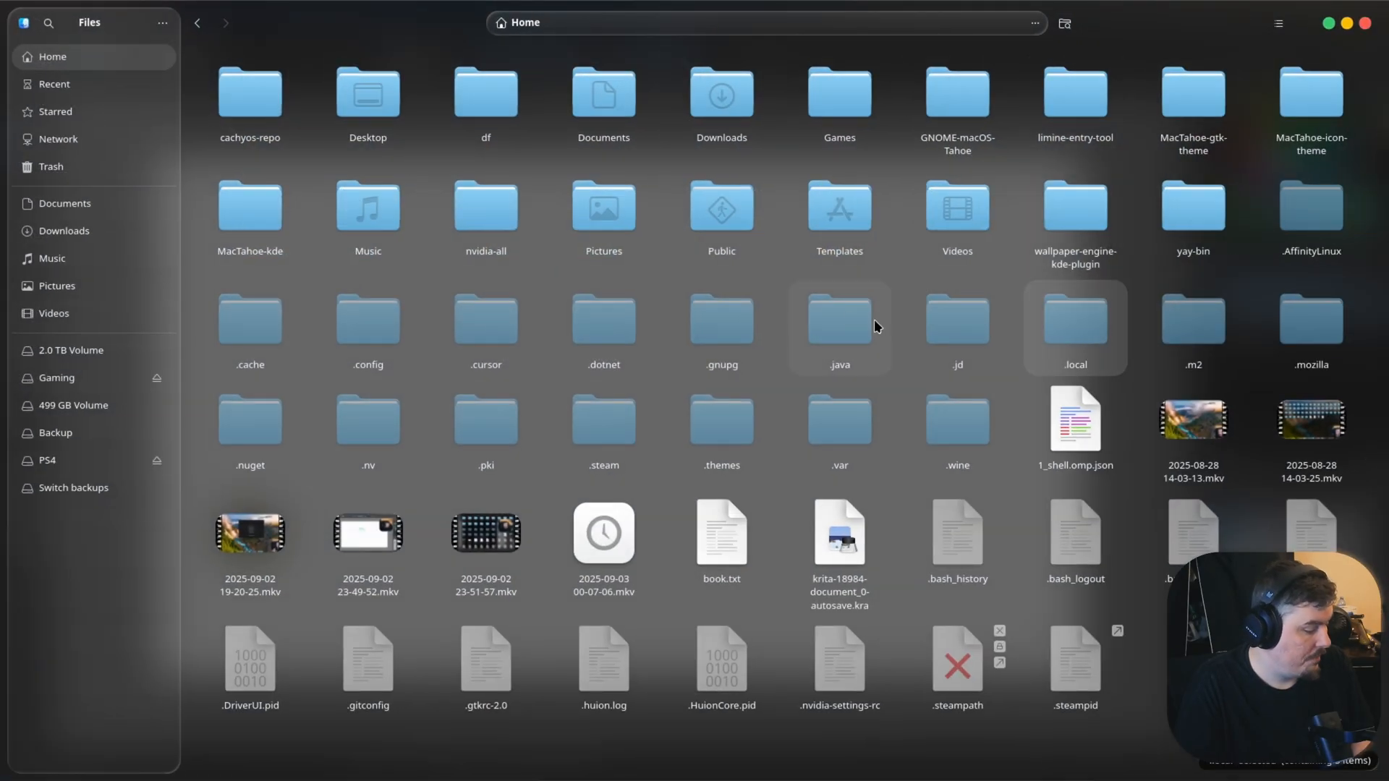
mouse_move(1114, 343)
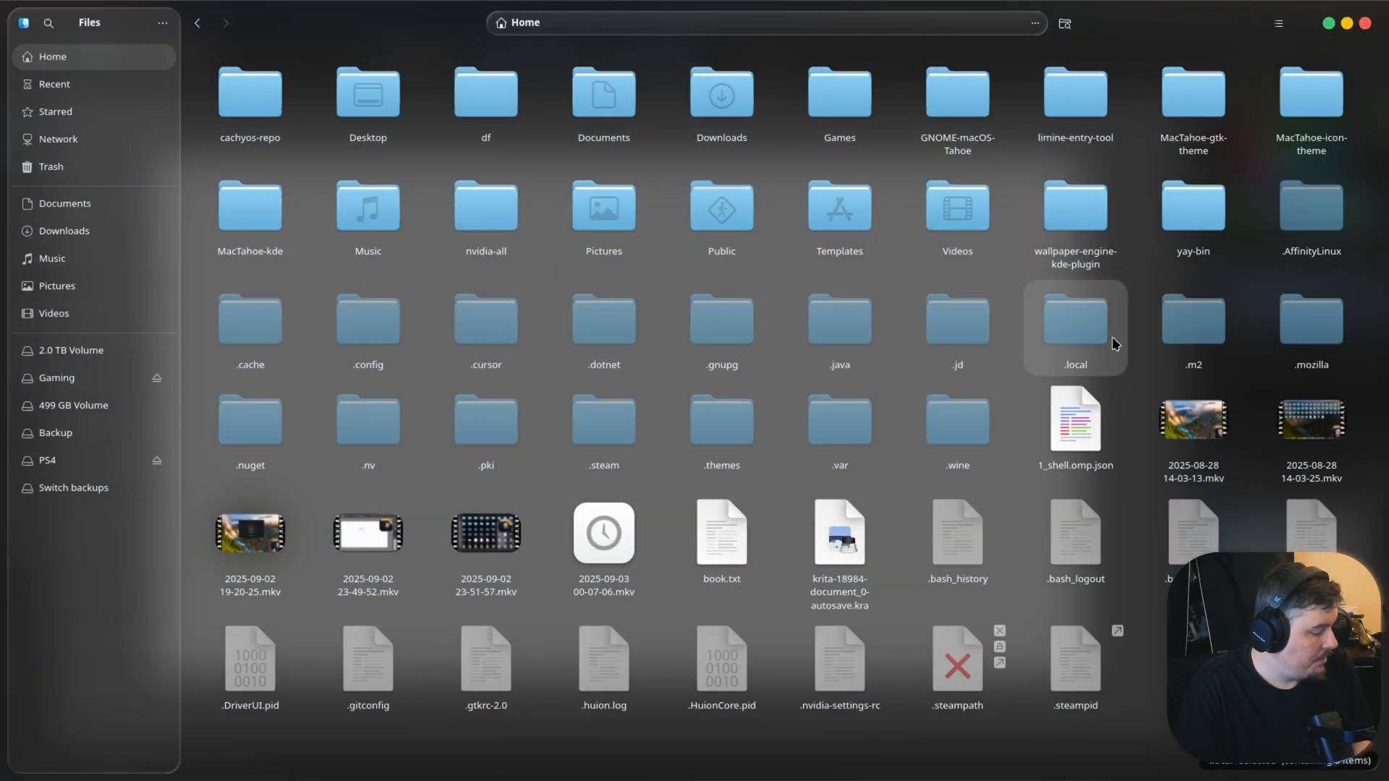
- Navigate .local to OpenTabletDriver/Configurations and open huion.json
double_click(1074, 319)
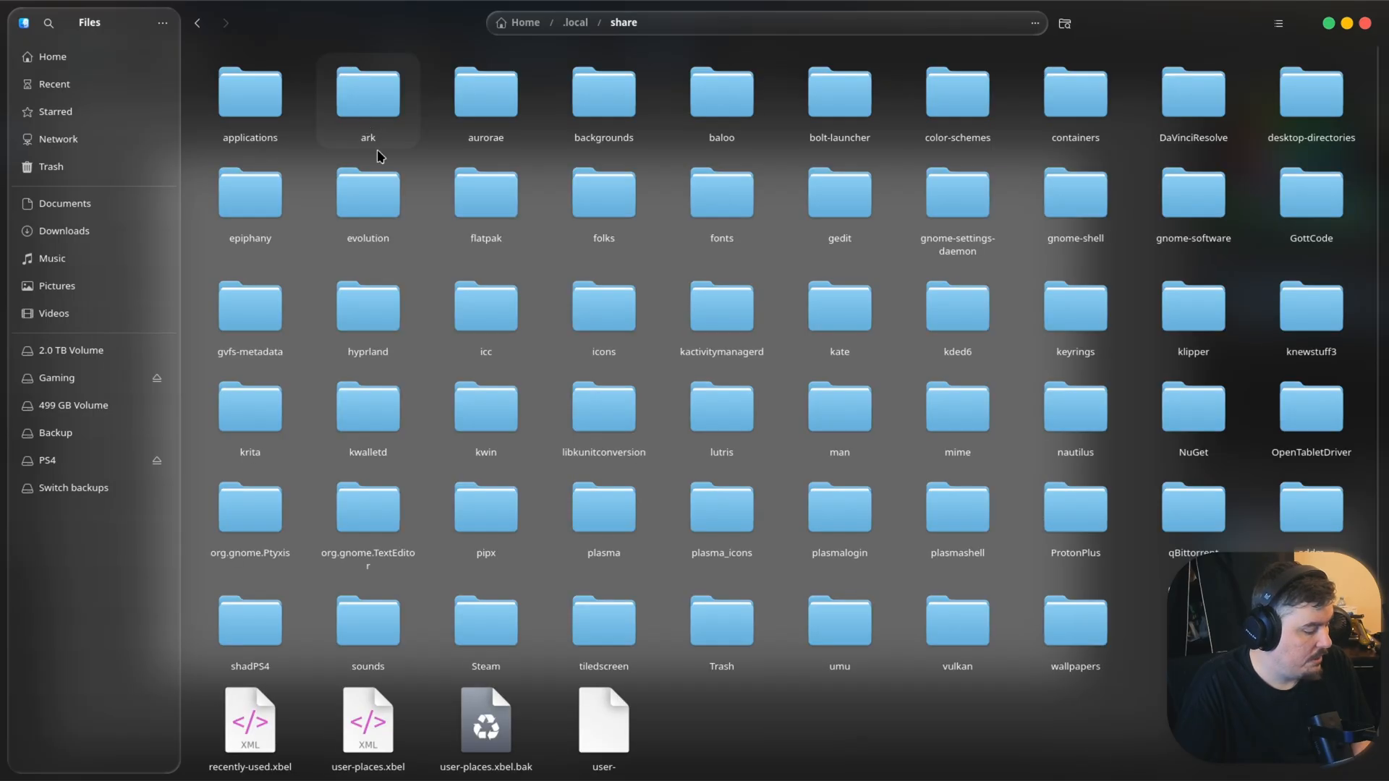
mouse_move(1312, 417)
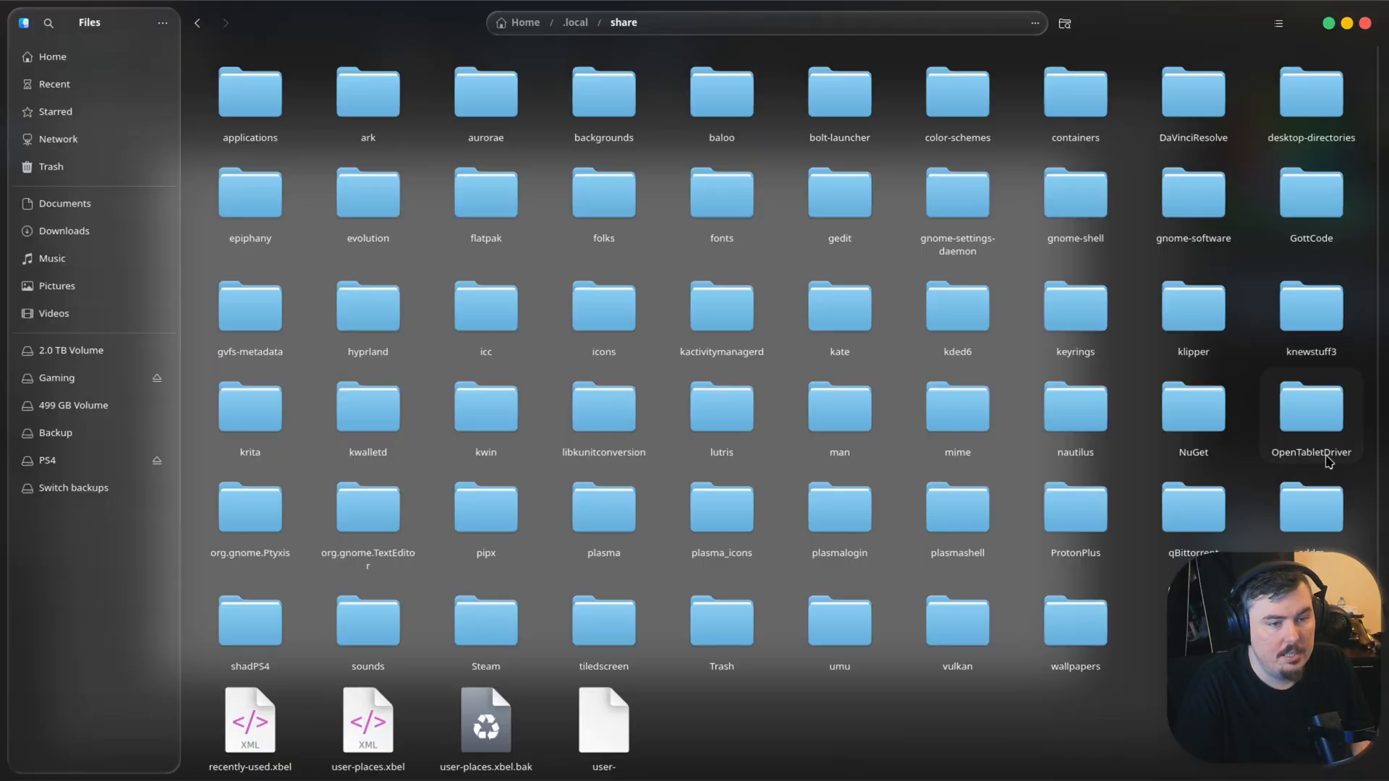
double_click(1311, 406)
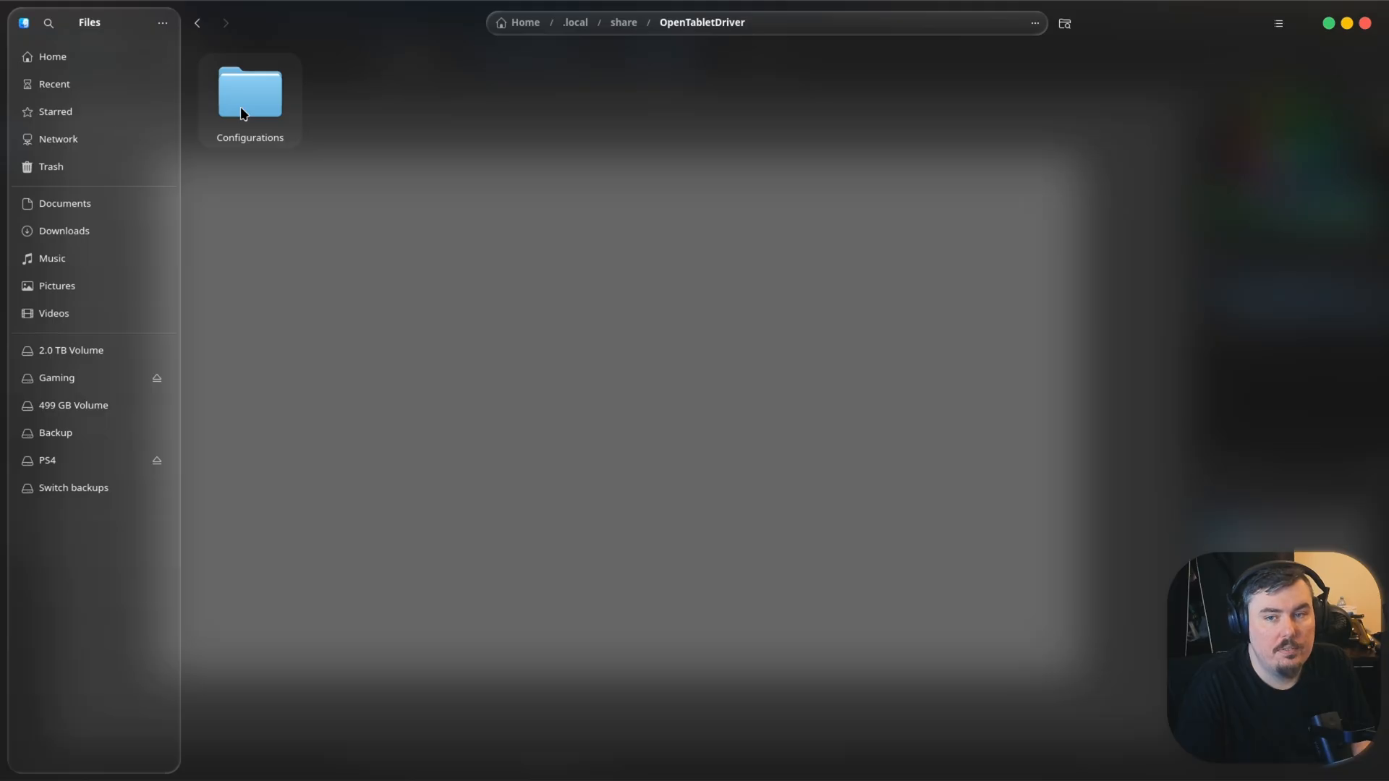
double_click(249, 91)
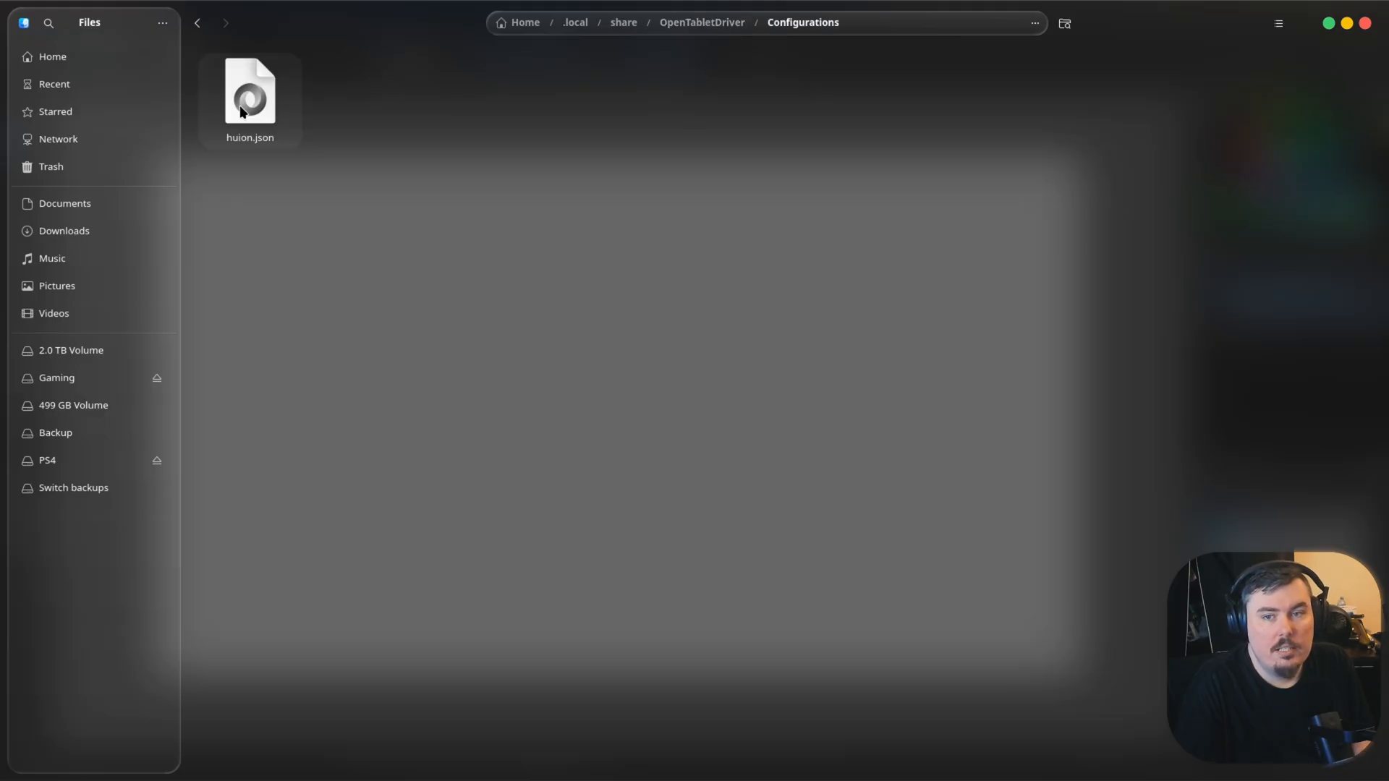
mouse_move(247, 108)
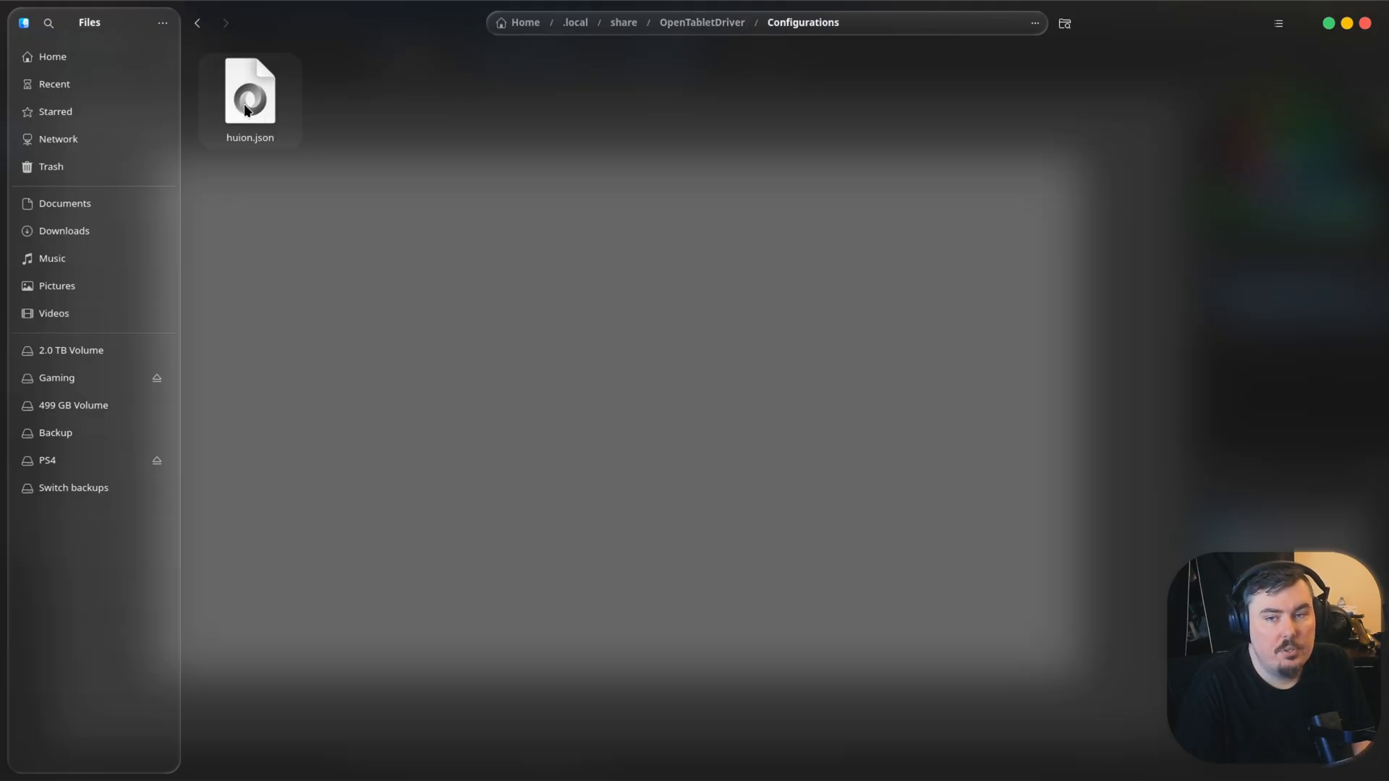
left_click(249, 93)
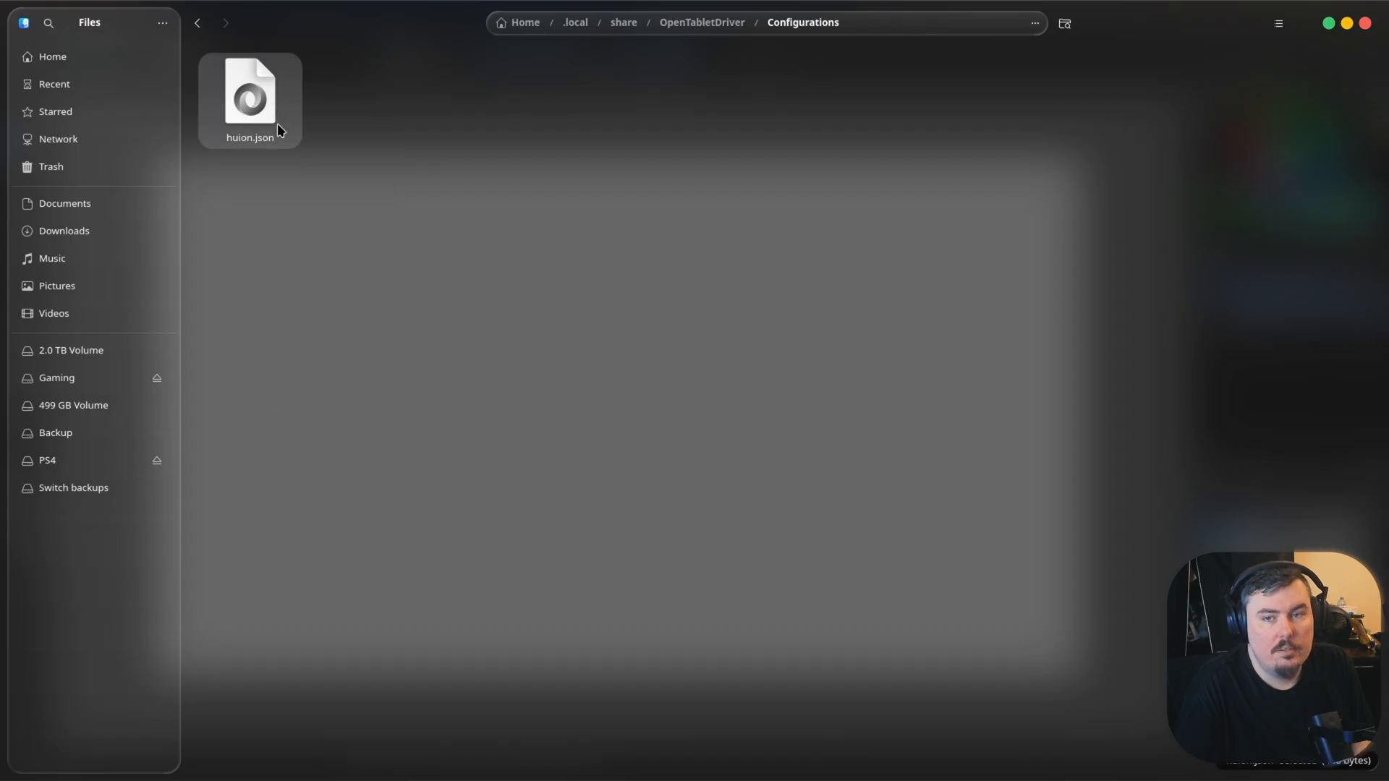
double_click(249, 91)
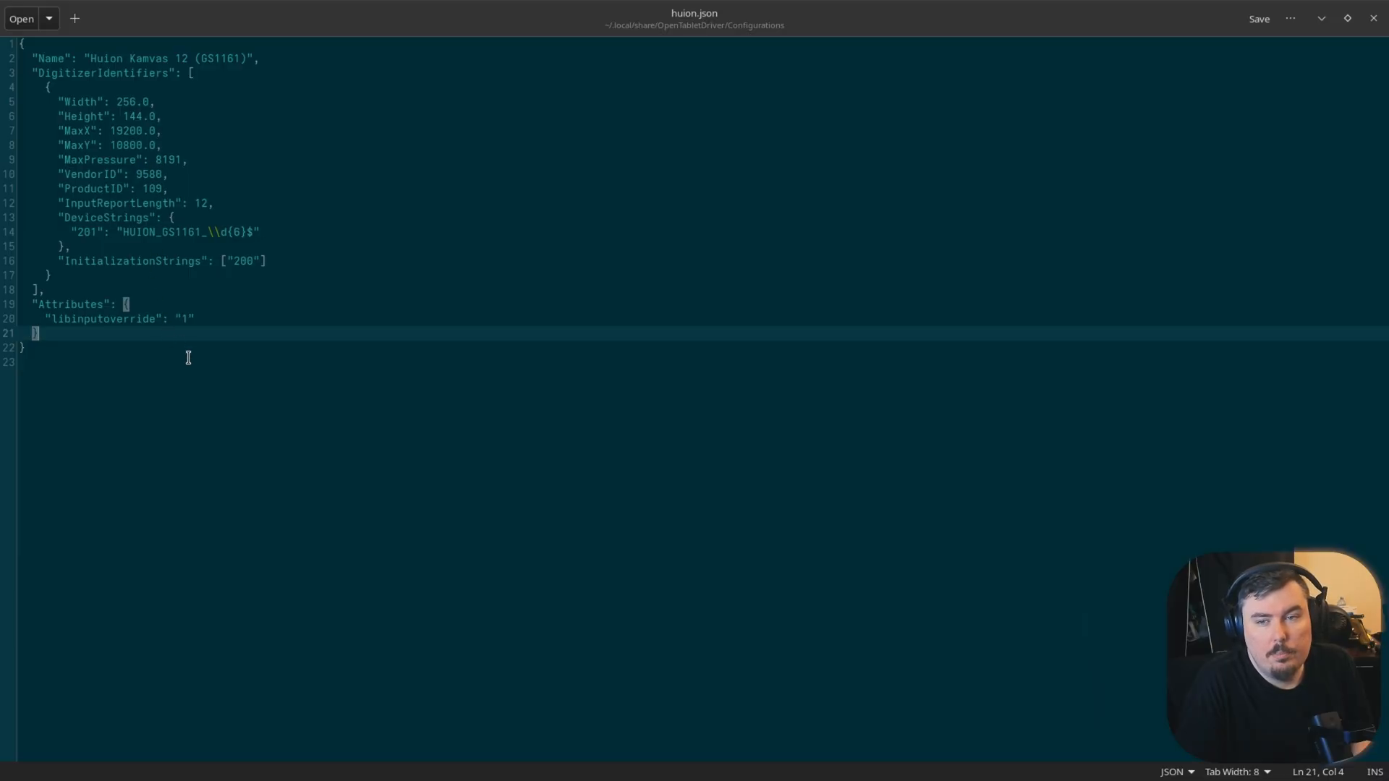
mouse_move(320, 425)
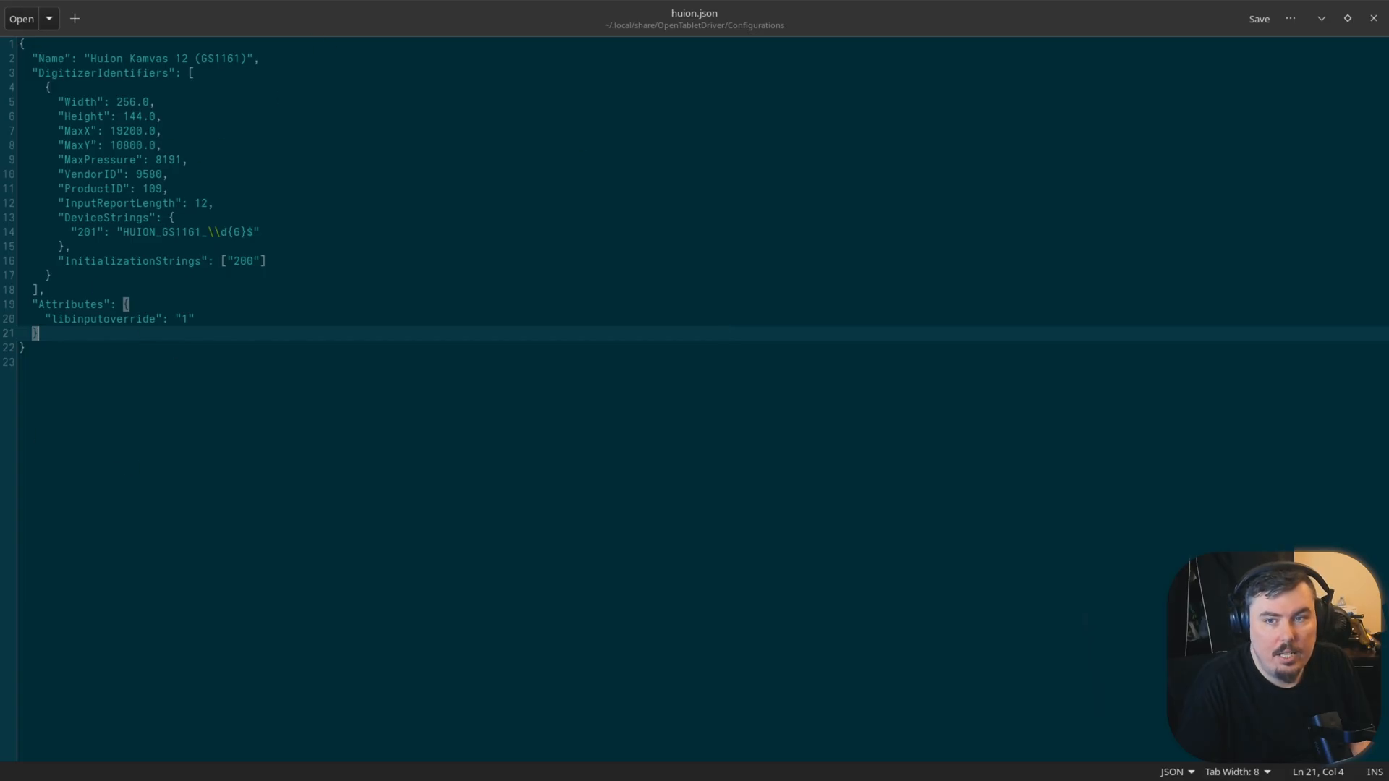
mouse_move(442, 343)
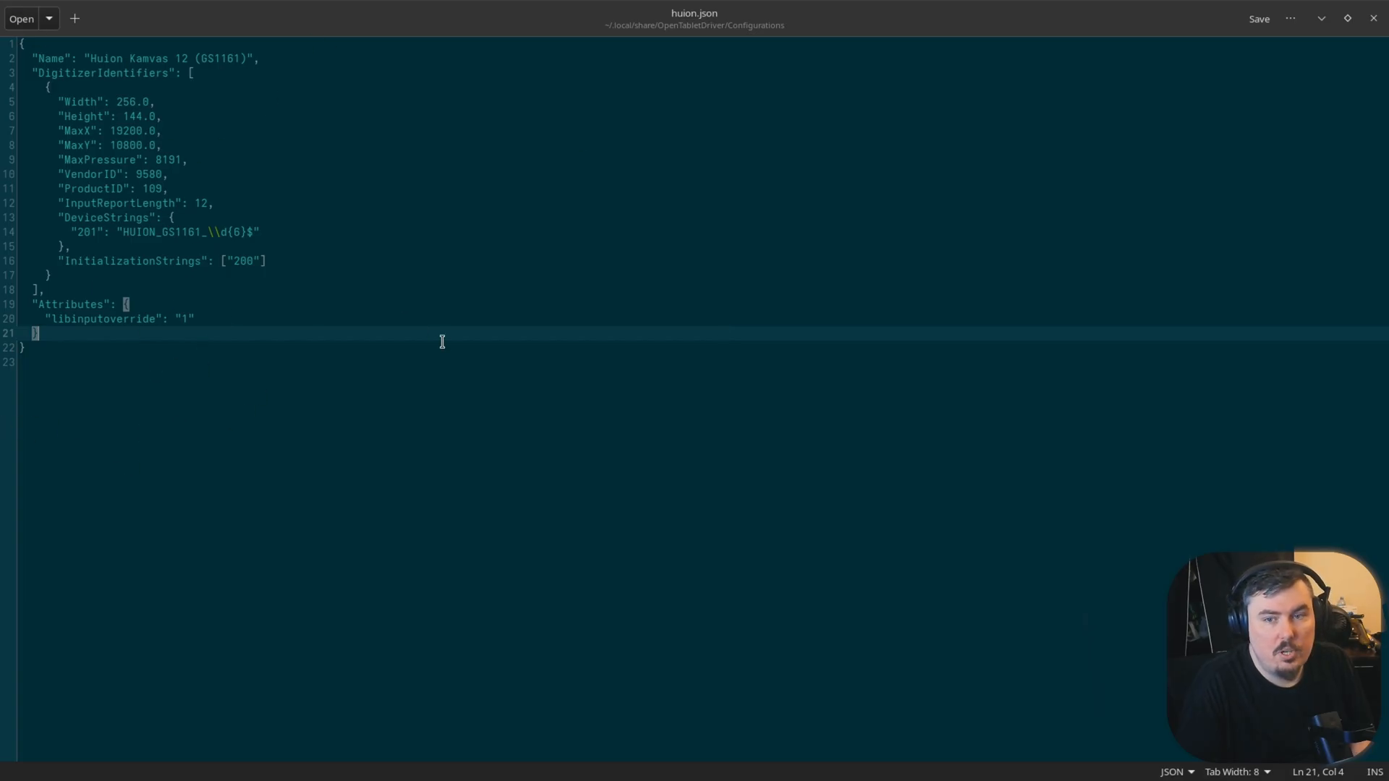
mouse_move(475, 355)
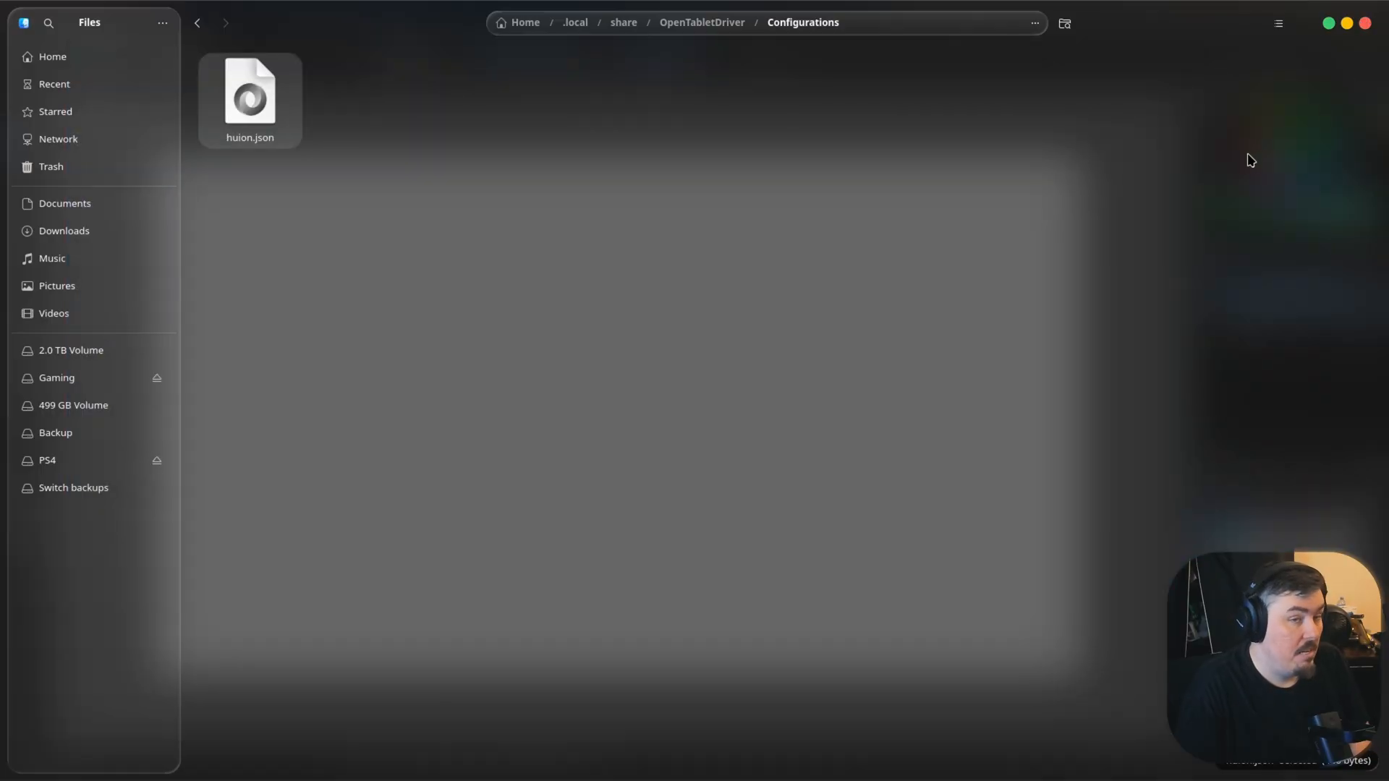
mouse_move(668, 624)
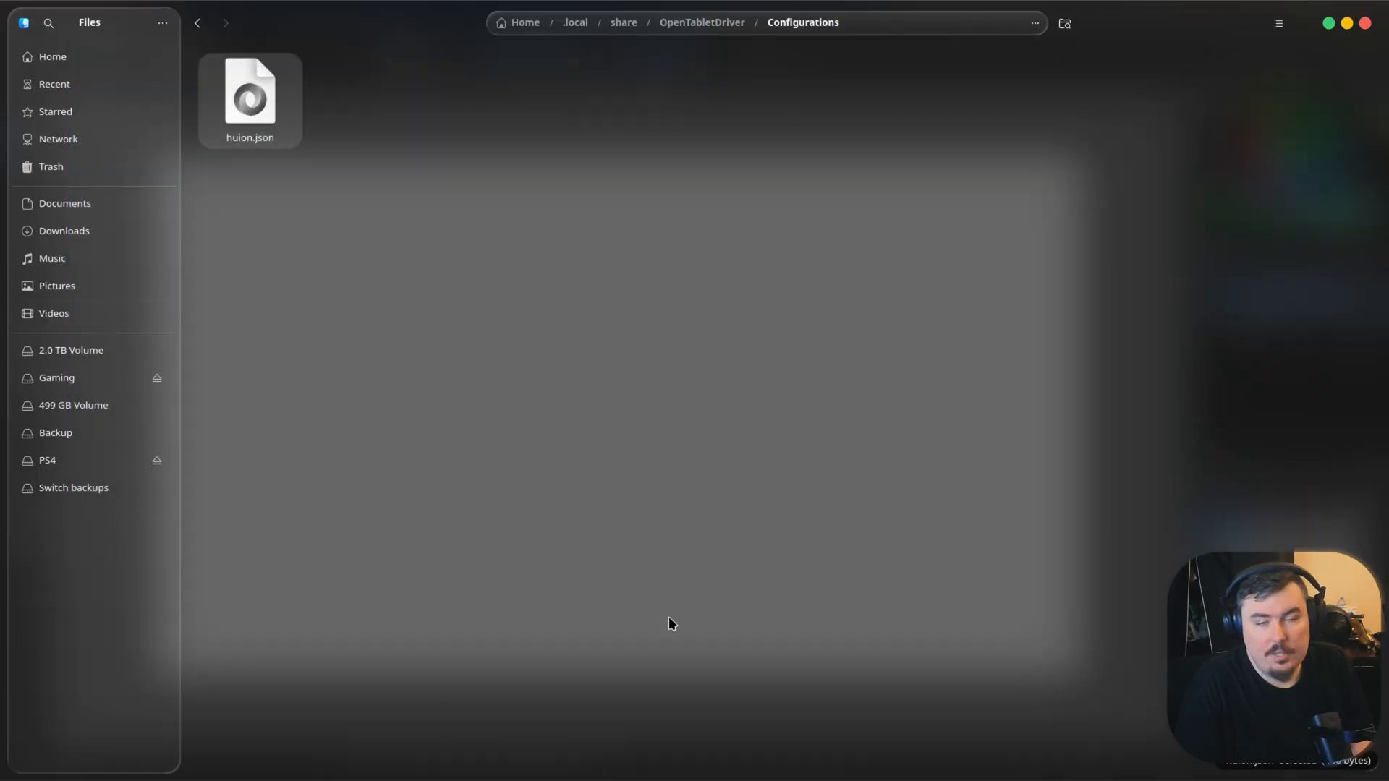
mouse_move(765, 261)
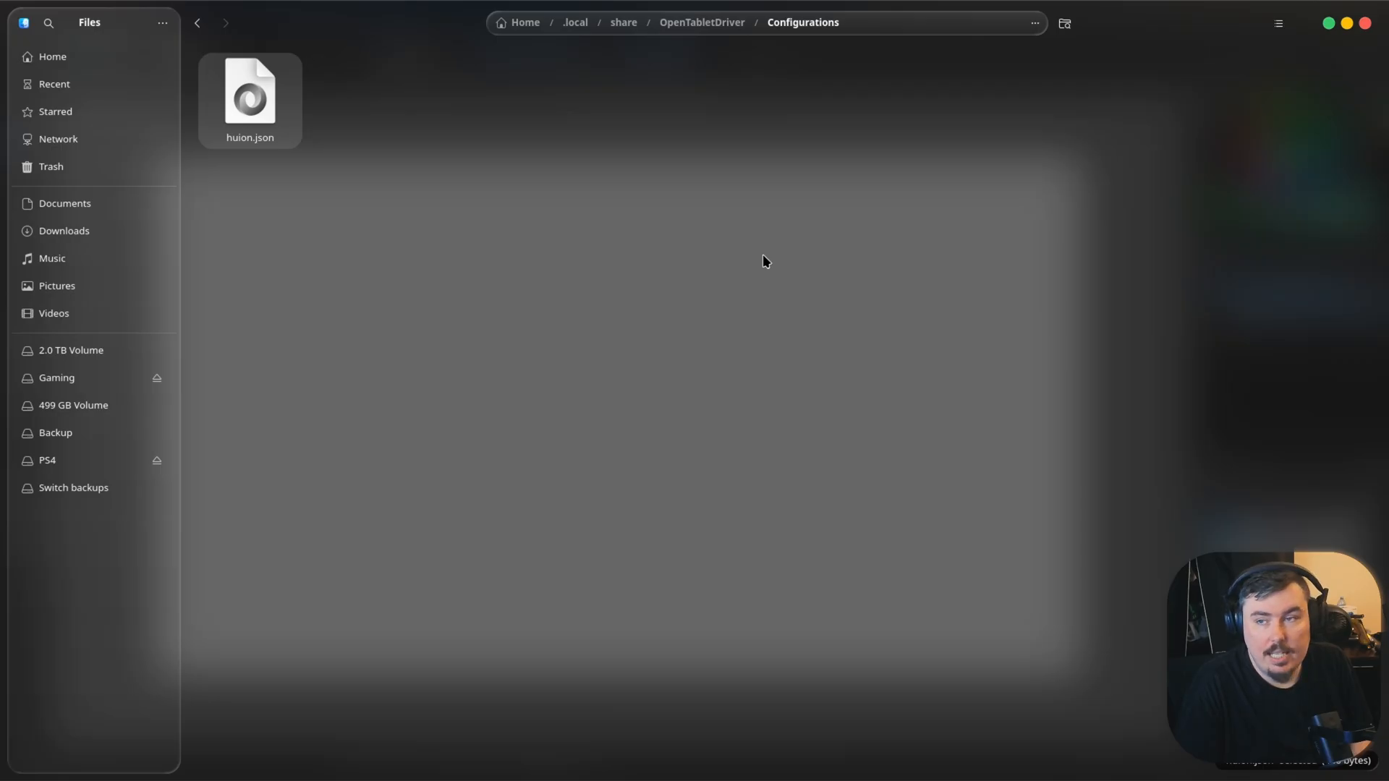